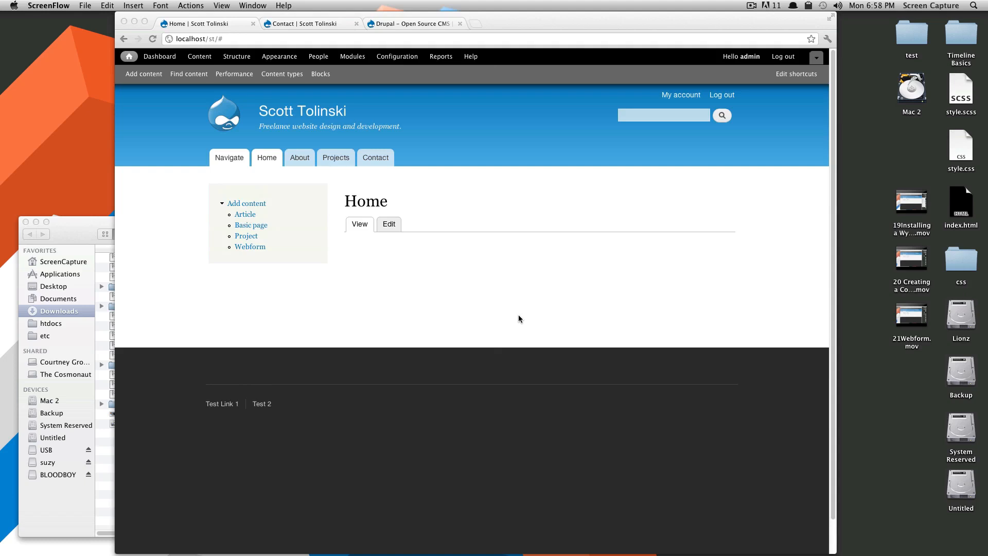
{"action": "mouse_move", "coordinate": [503, 325]}
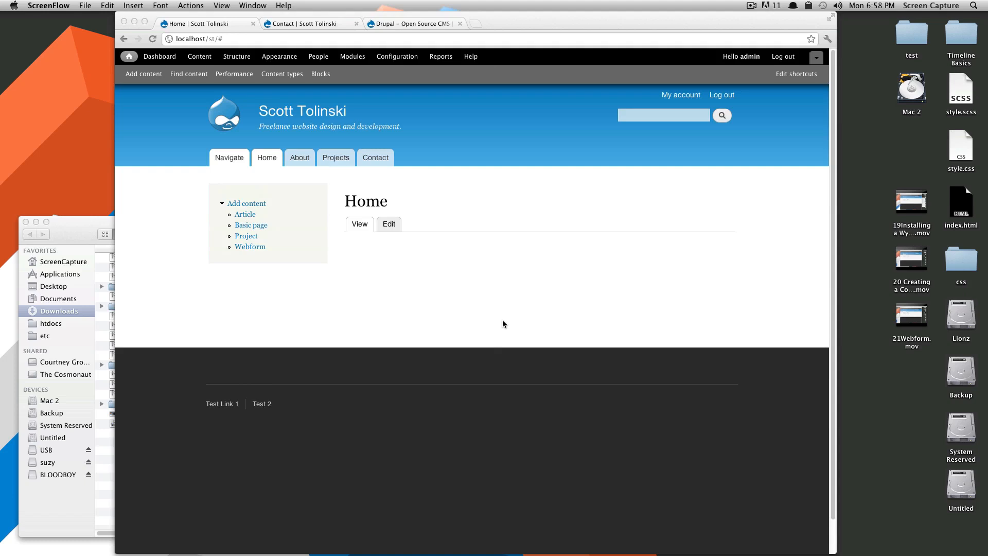
{"action": "mouse_move", "coordinate": [504, 323]}
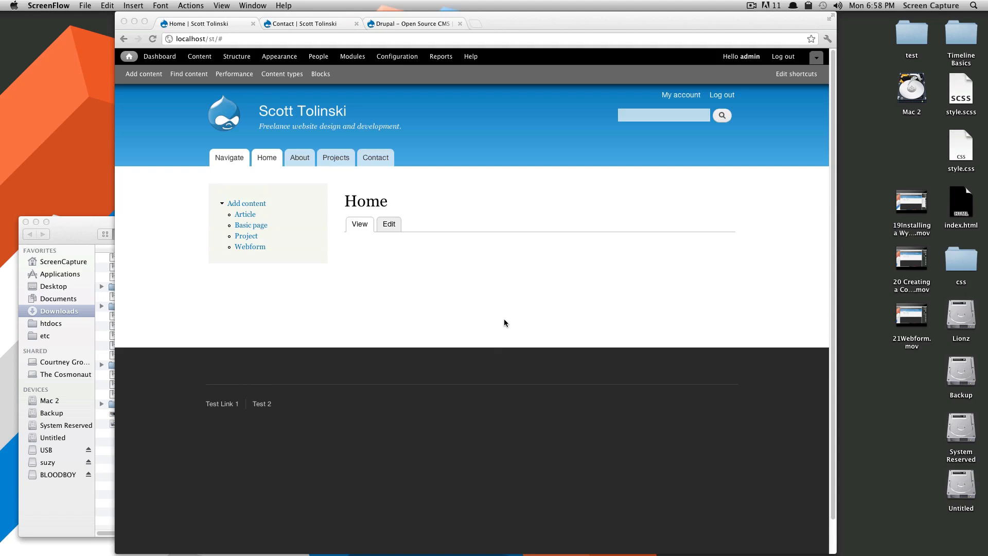
{"action": "mouse_move", "coordinate": [508, 321]}
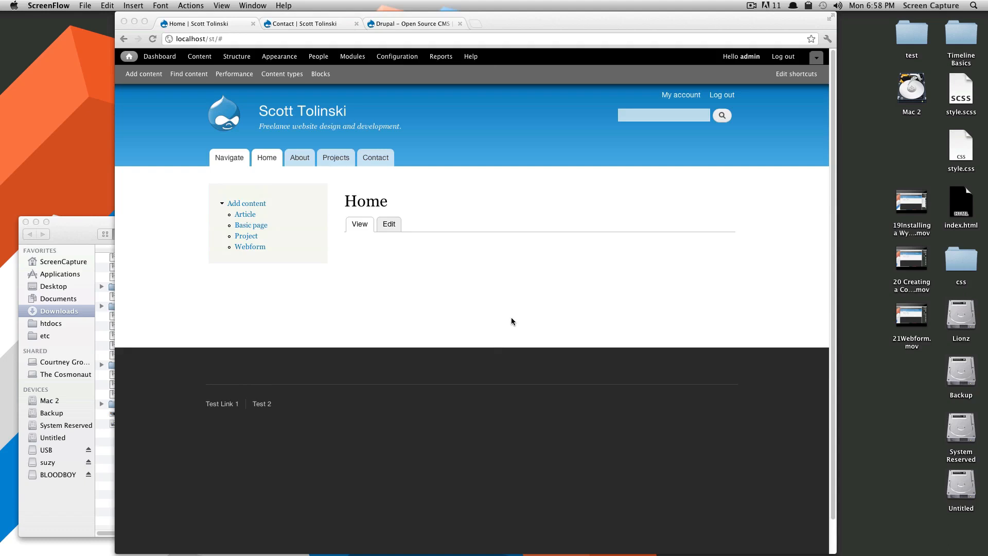
{"action": "mouse_move", "coordinate": [513, 321]}
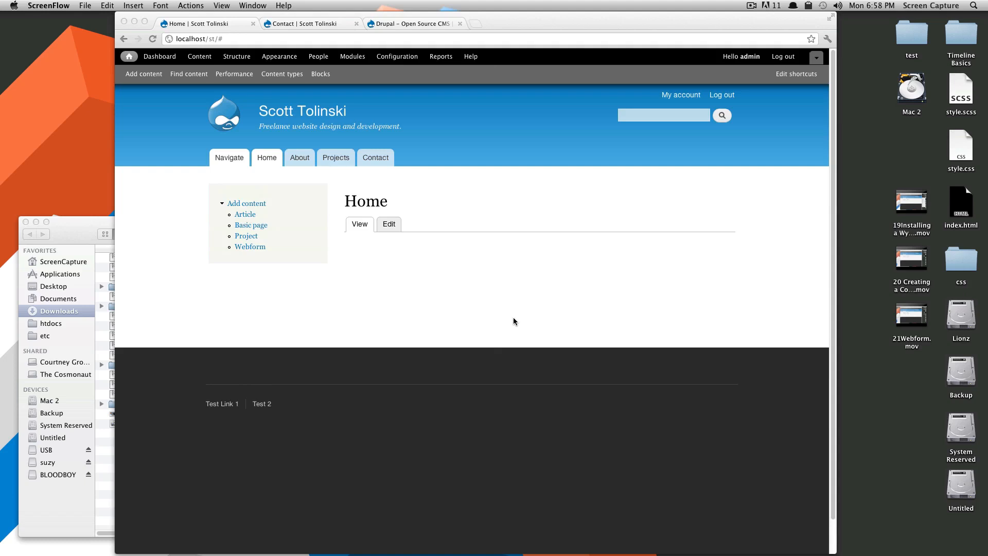
{"action": "mouse_move", "coordinate": [503, 306]}
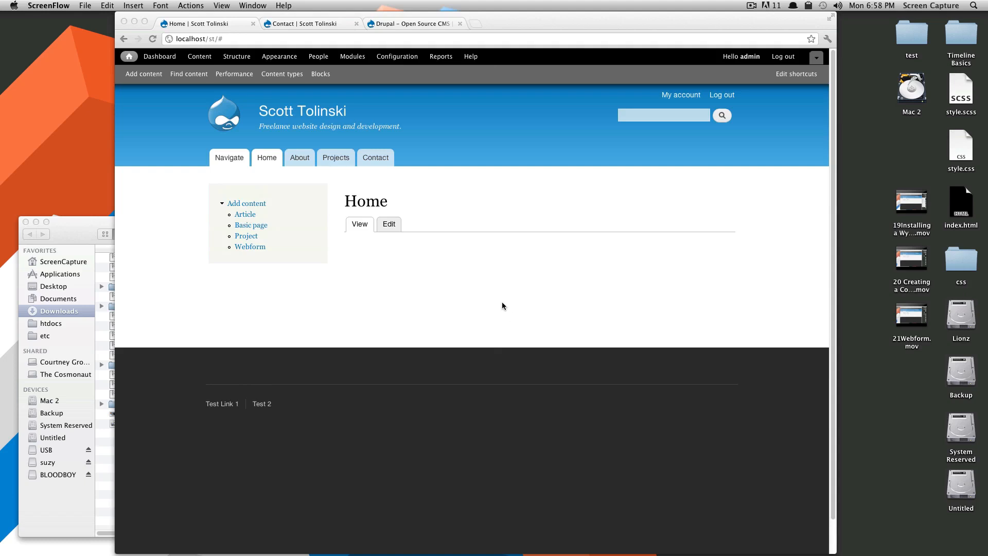
{"action": "mouse_move", "coordinate": [508, 300]}
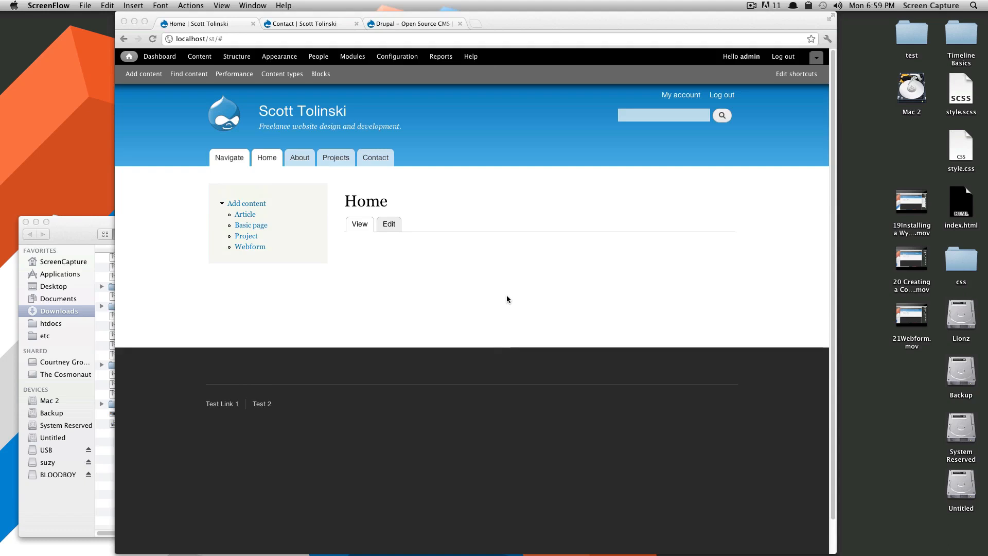
{"action": "mouse_move", "coordinate": [521, 297]}
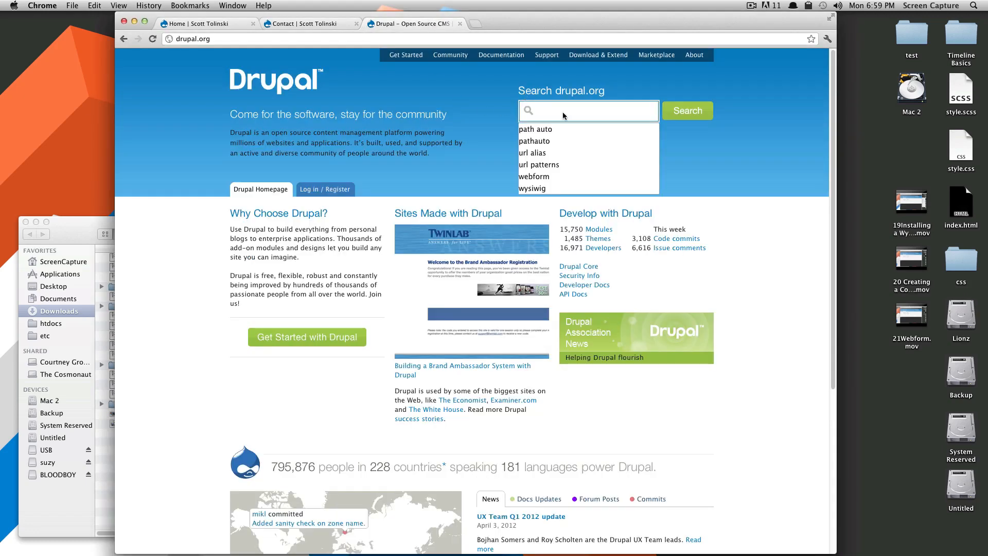
Search drupal.org for "insert" and view the Insert project's Downloads section.
{"action": "type", "text": "insert"}
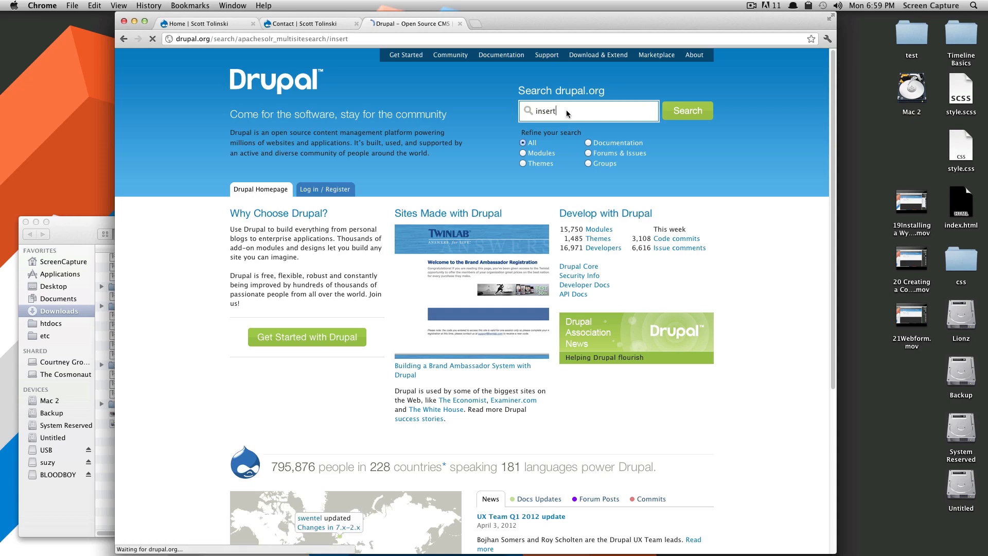
{"action": "left_click", "coordinate": [687, 110]}
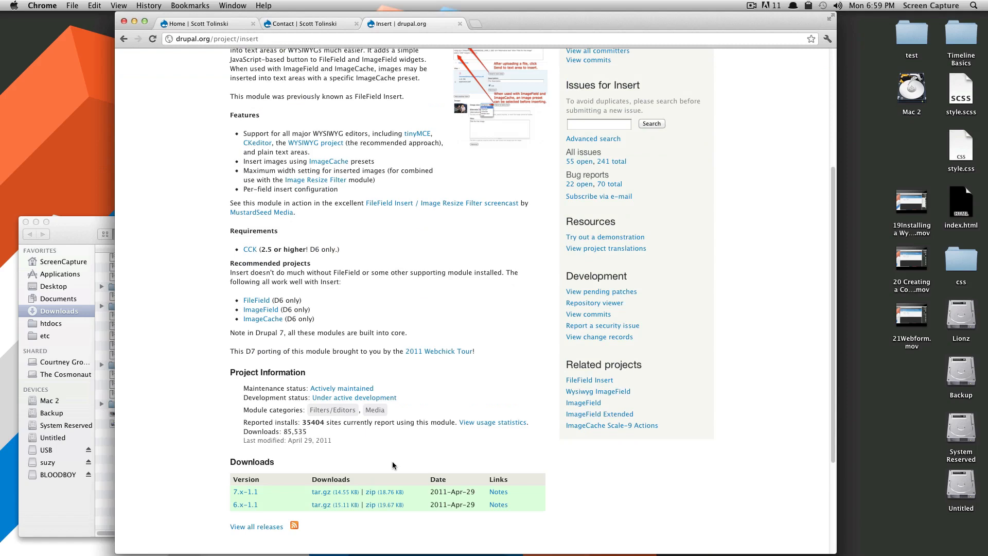
{"action": "left_click", "coordinate": [321, 492]}
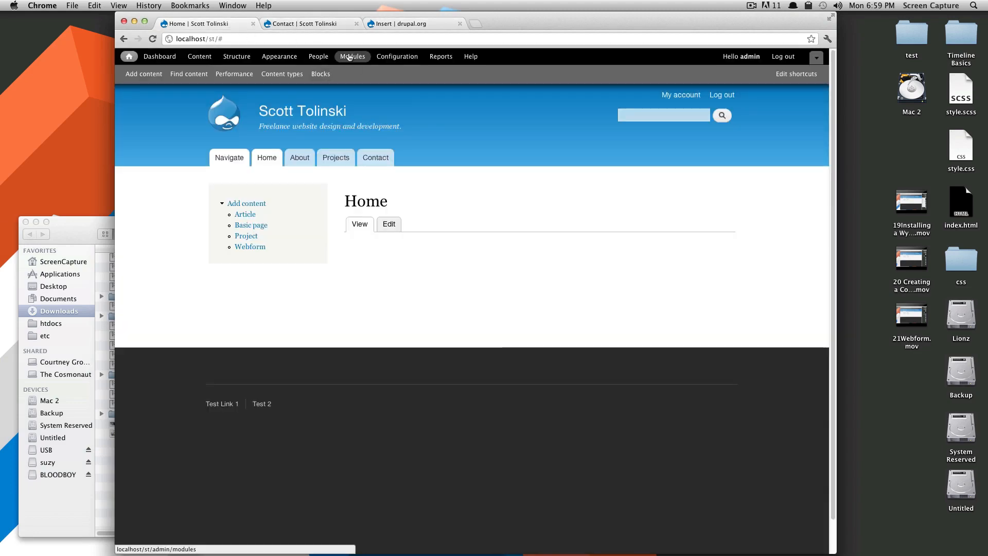
{"action": "mouse_move", "coordinate": [353, 56]}
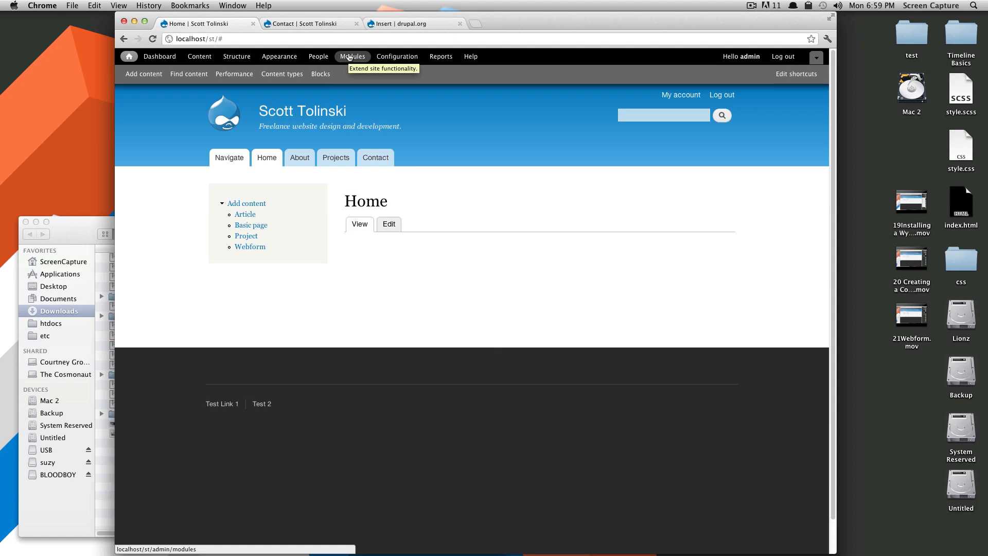
Review the Modules list and save the module configuration.
{"action": "left_click", "coordinate": [352, 56]}
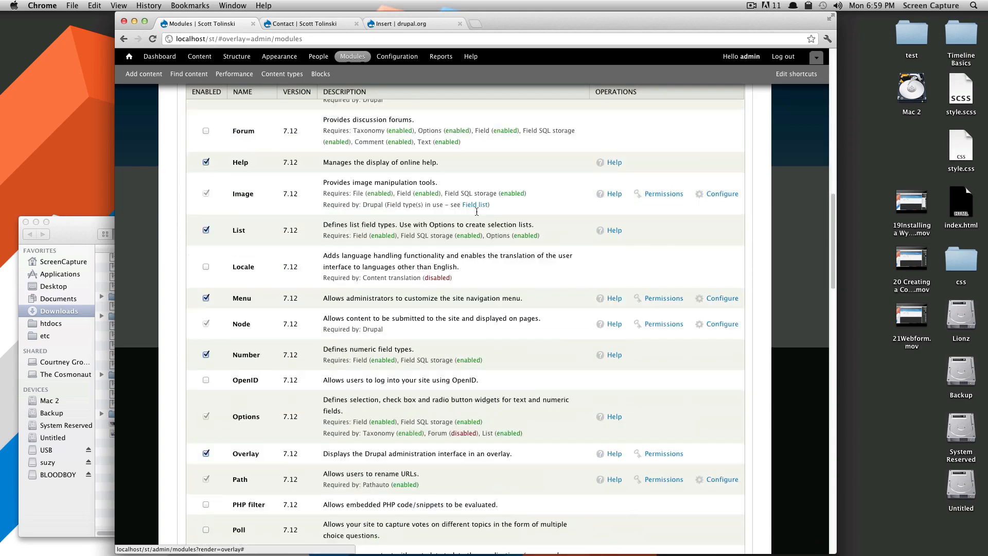
{"action": "scroll", "scroll_direction": "down", "scroll_amount": 3}
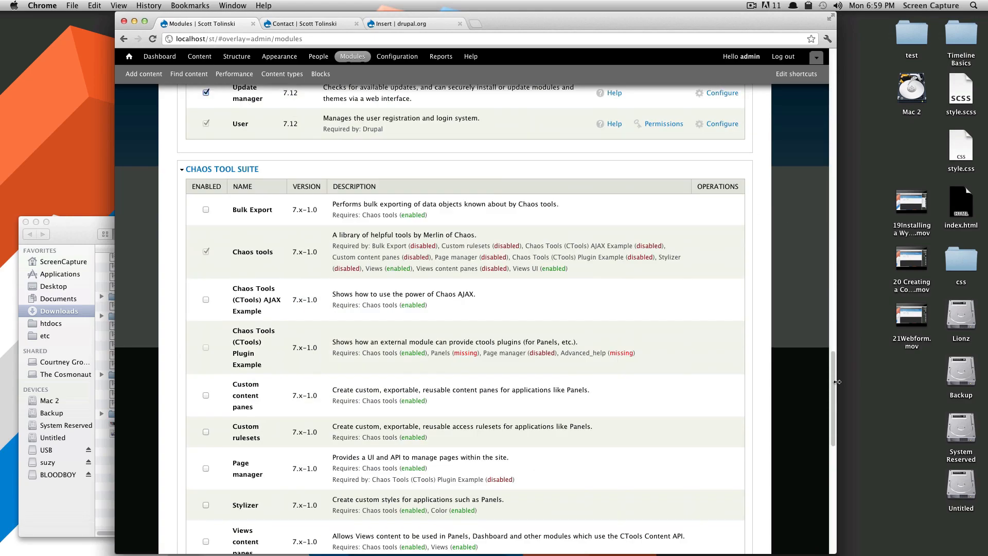
{"action": "scroll", "scroll_direction": "down", "scroll_amount": 3}
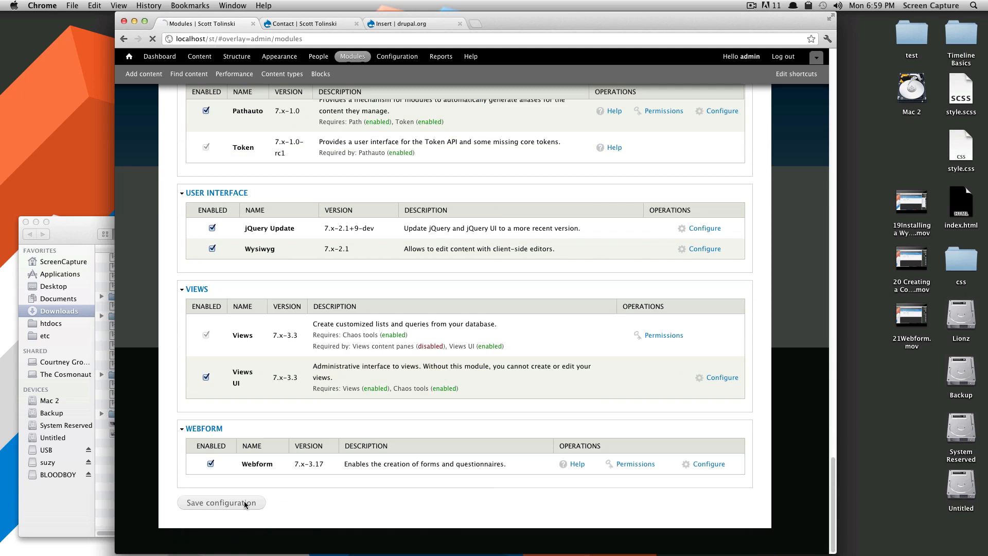
{"action": "left_click", "coordinate": [221, 502]}
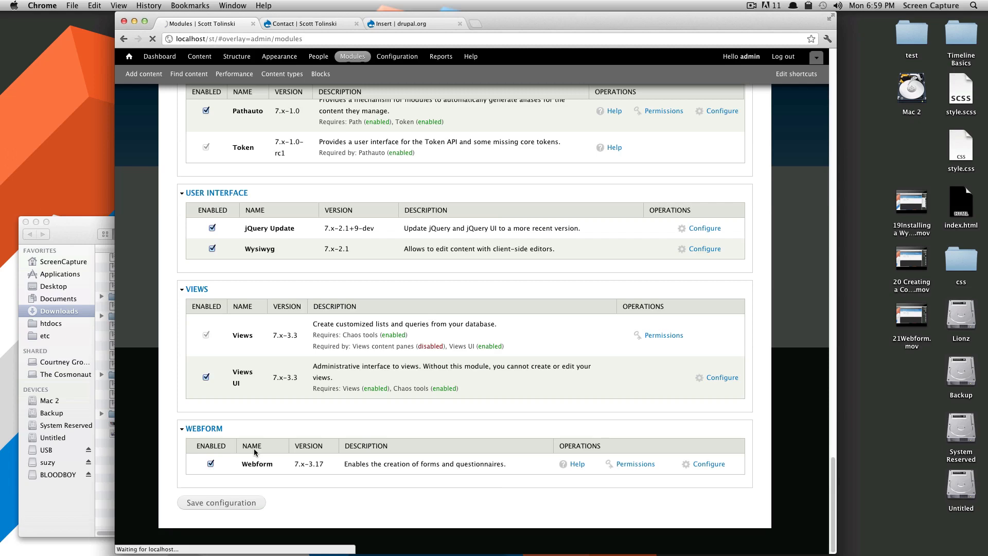
{"action": "left_click", "coordinate": [221, 502]}
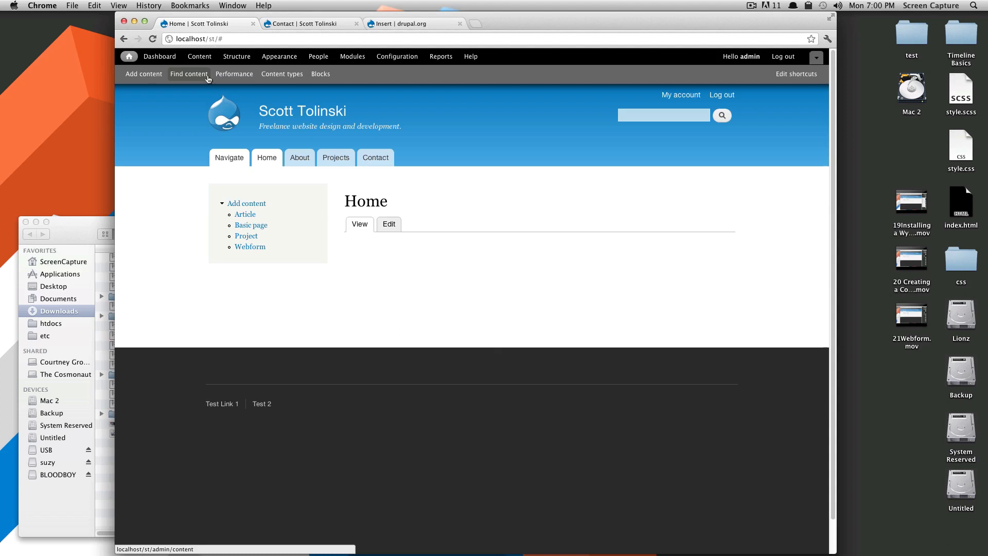
Go to Structure > Content types and manage the Article type's fields.
{"action": "left_click", "coordinate": [189, 74]}
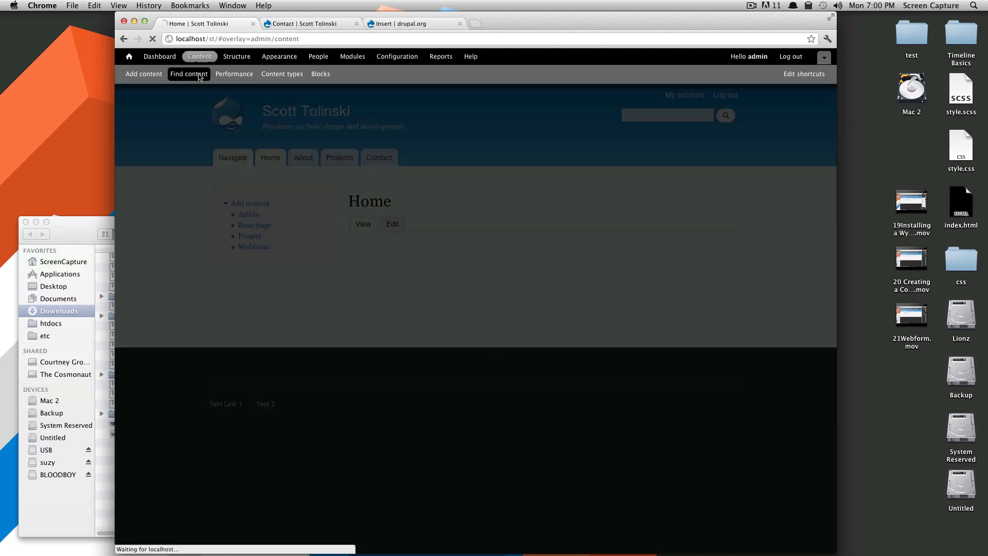
{"action": "left_click", "coordinate": [188, 74]}
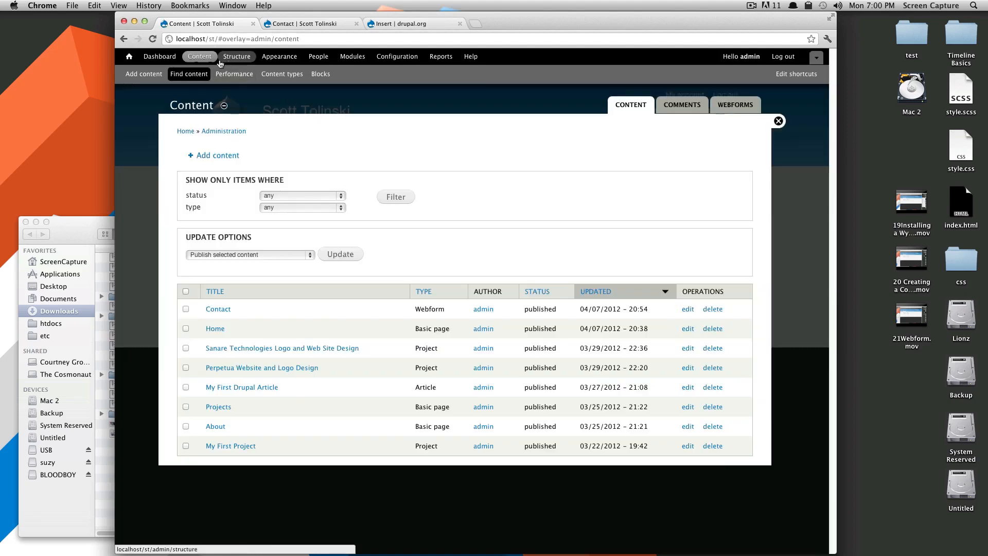
{"action": "left_click", "coordinate": [237, 55]}
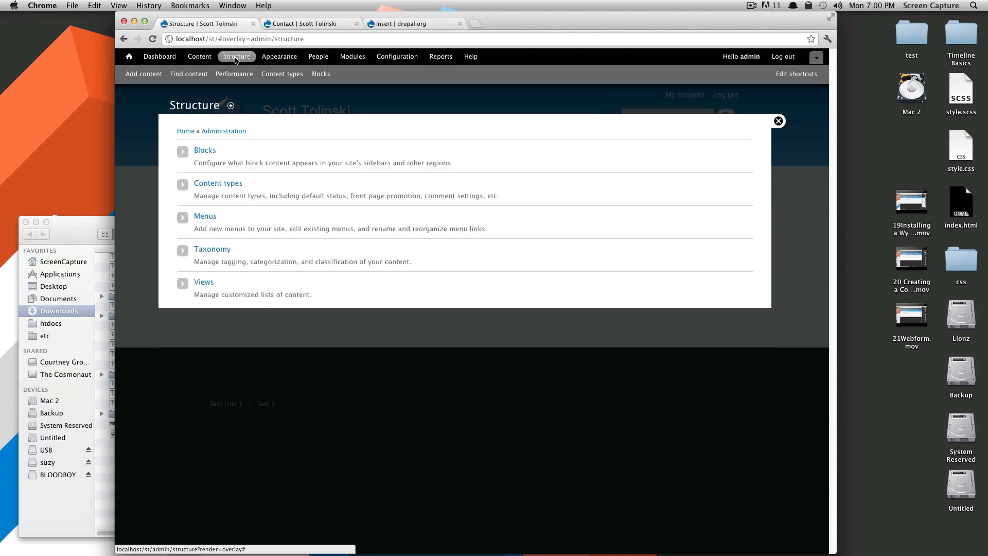
{"action": "left_click", "coordinate": [218, 184]}
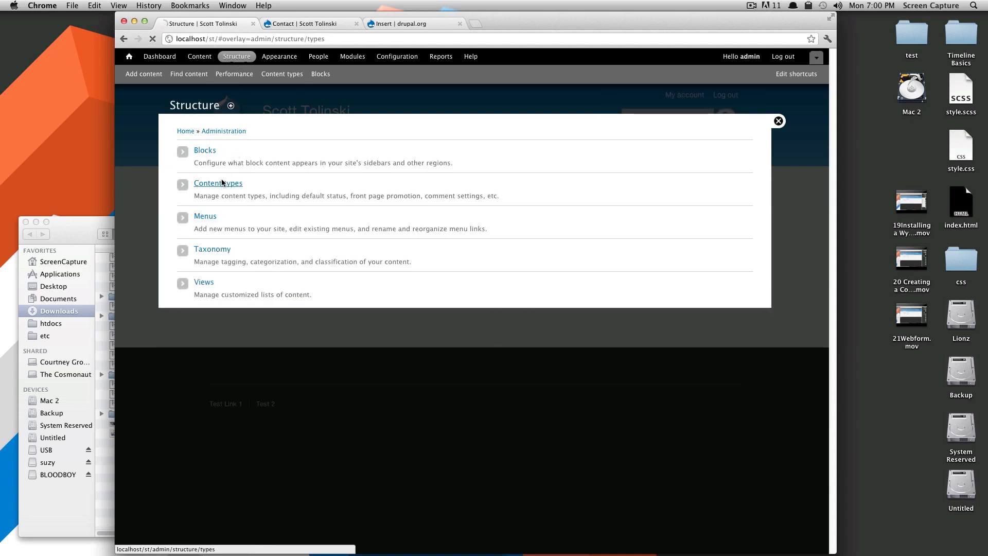
{"action": "left_click", "coordinate": [217, 184]}
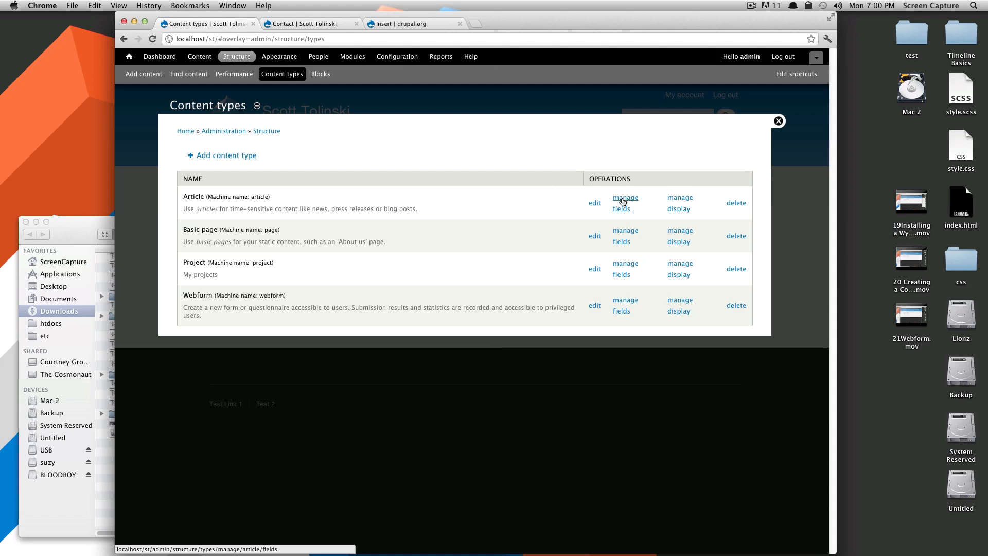
{"action": "left_click", "coordinate": [625, 199]}
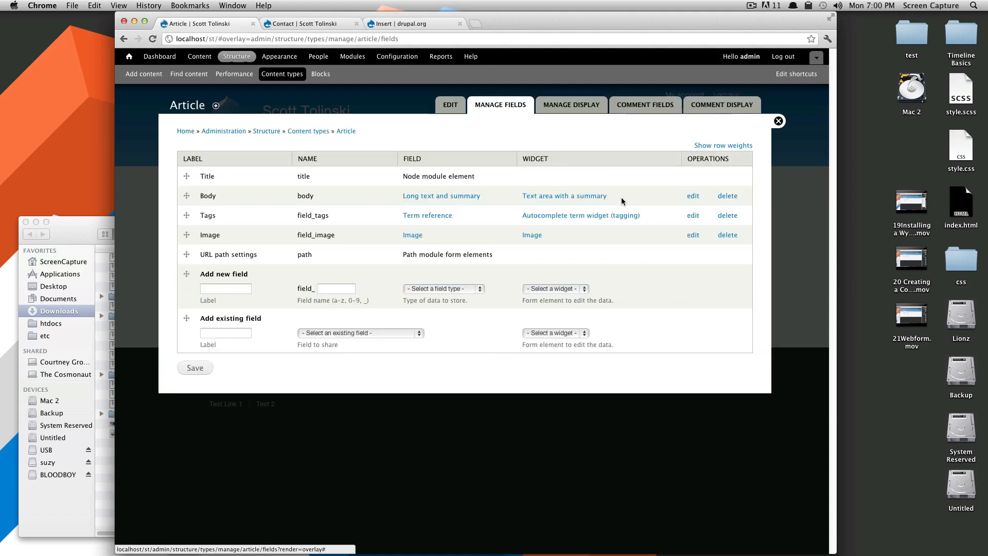
Label the new field Insert Image with machine name insert.
{"action": "left_click", "coordinate": [225, 288]}
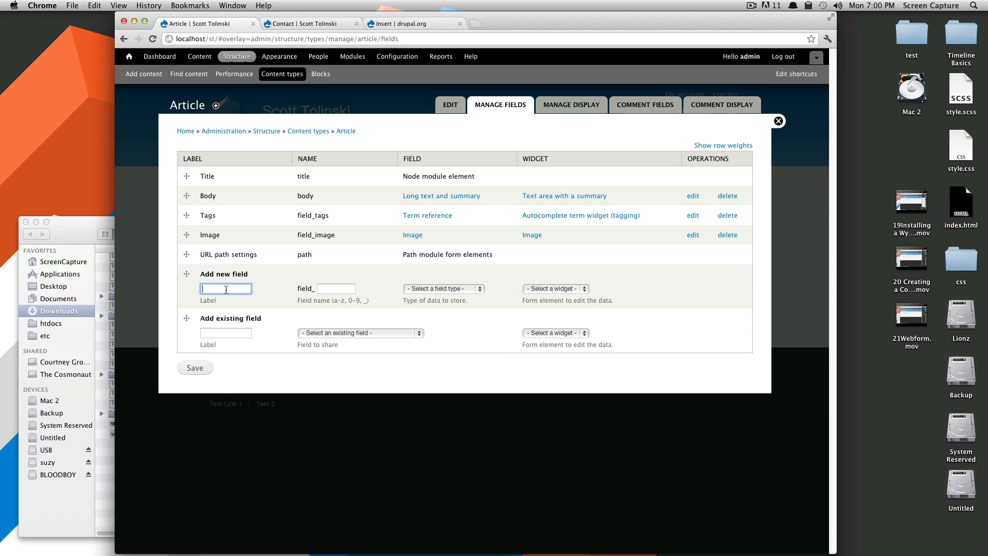
{"action": "type", "text": "Instert"}
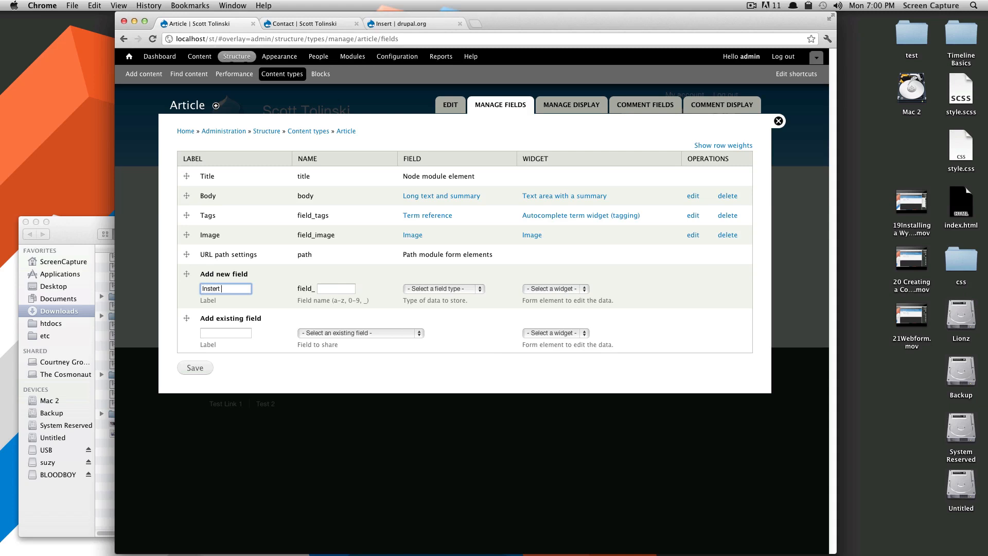
{"action": "type", "text": "Image"}
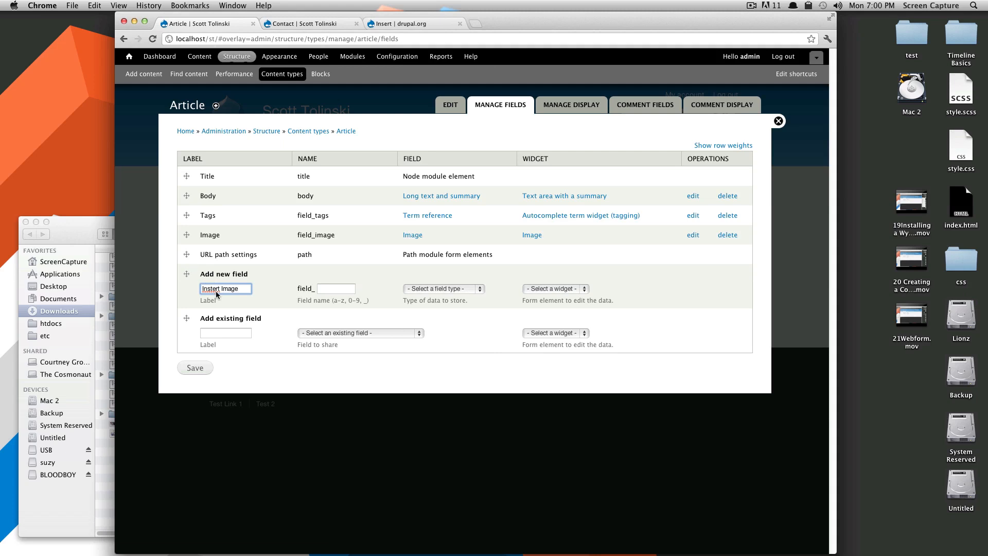
{"action": "left_click", "coordinate": [337, 289]}
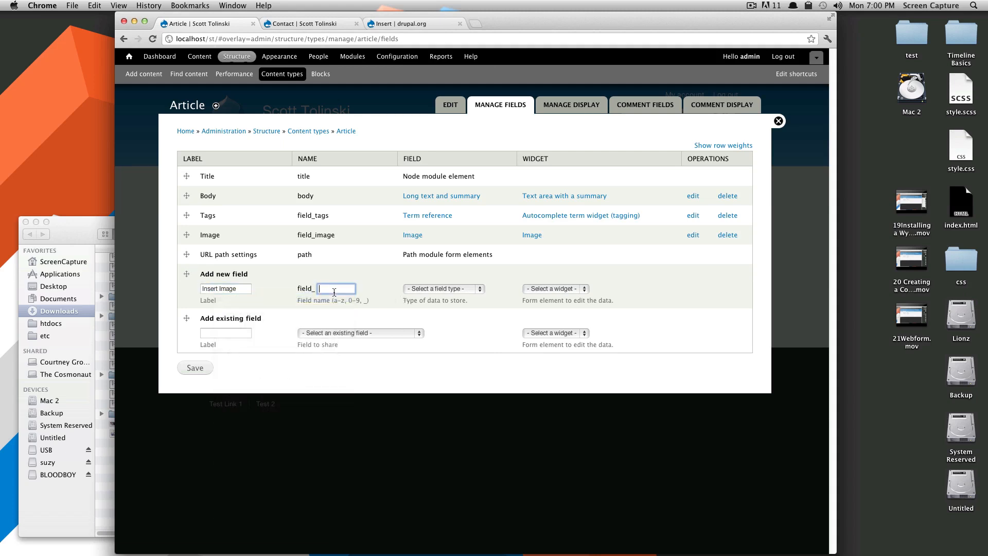
{"action": "type", "text": "insert"}
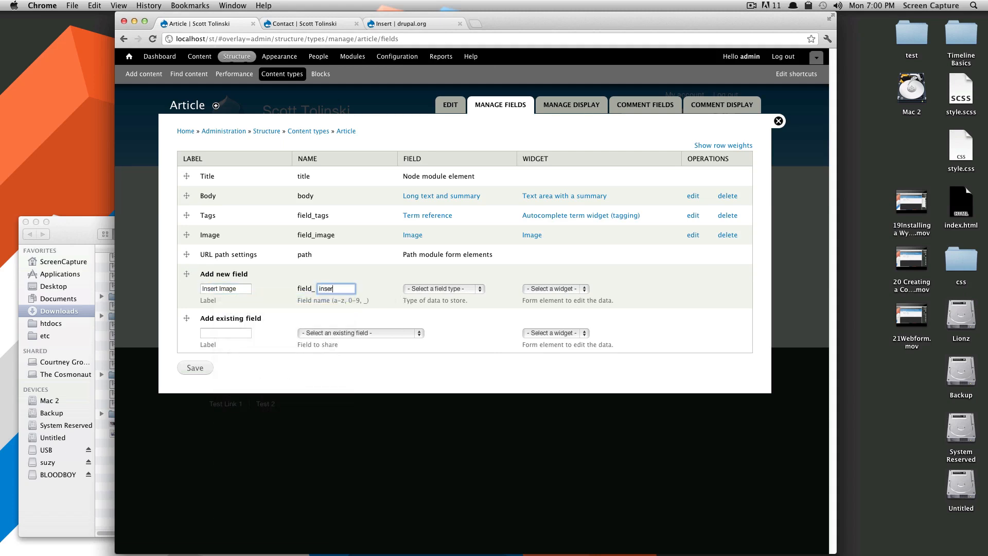
Make it an Image field and save the new field.
{"action": "left_click", "coordinate": [441, 288]}
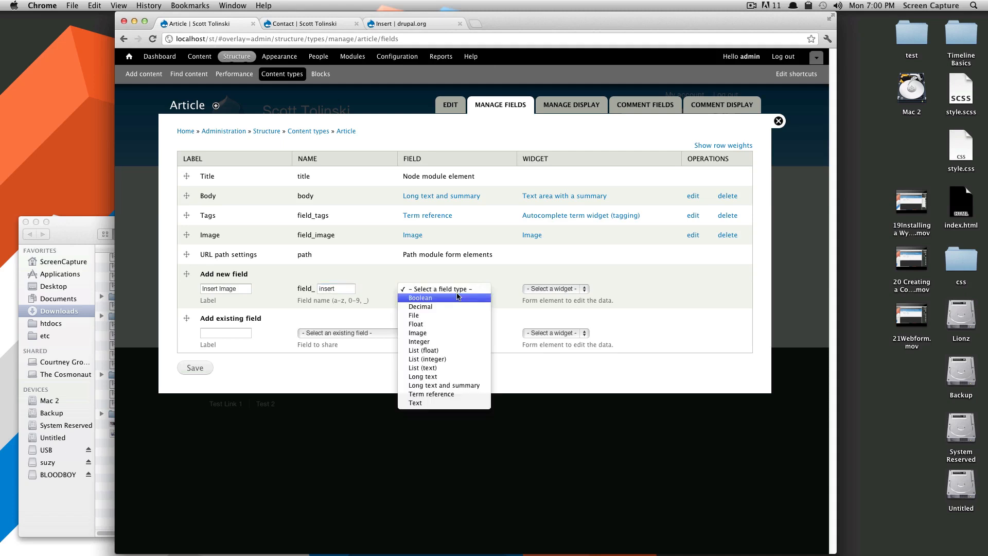
{"action": "mouse_move", "coordinate": [441, 333]}
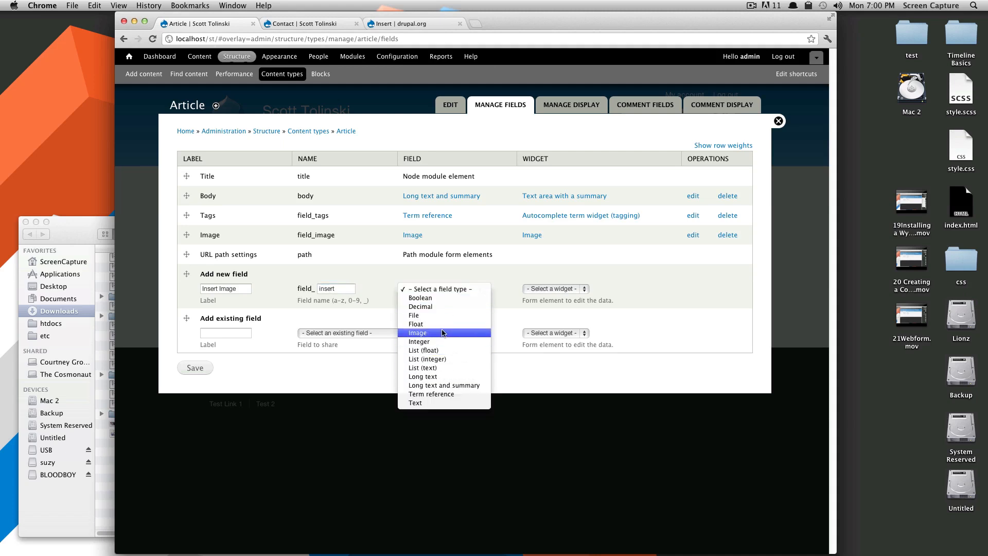
{"action": "left_click", "coordinate": [418, 333]}
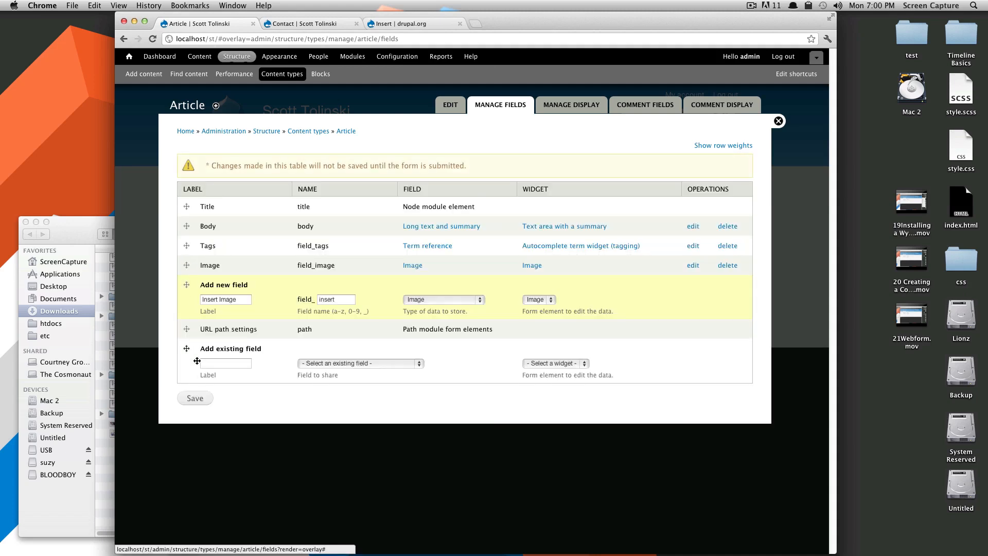
{"action": "left_click", "coordinate": [195, 398]}
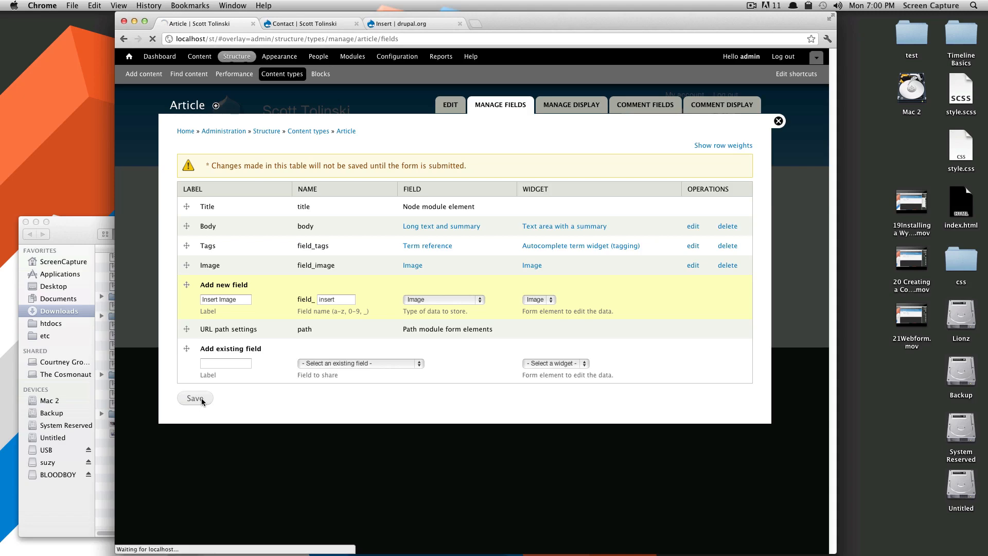
Save the field's storage settings with Public files as upload destination.
{"action": "left_click", "coordinate": [194, 397]}
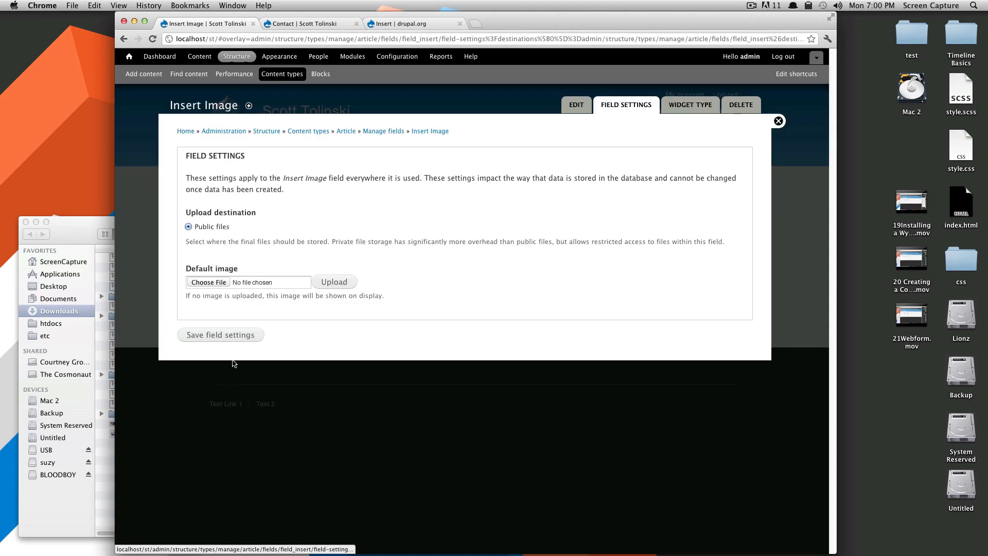
{"action": "left_click", "coordinate": [220, 335]}
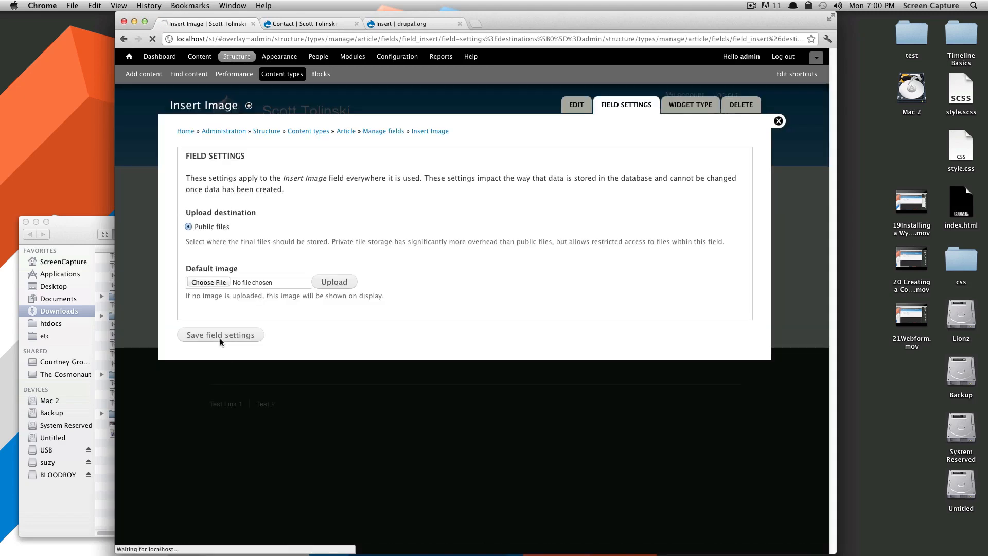
{"action": "left_click", "coordinate": [221, 335]}
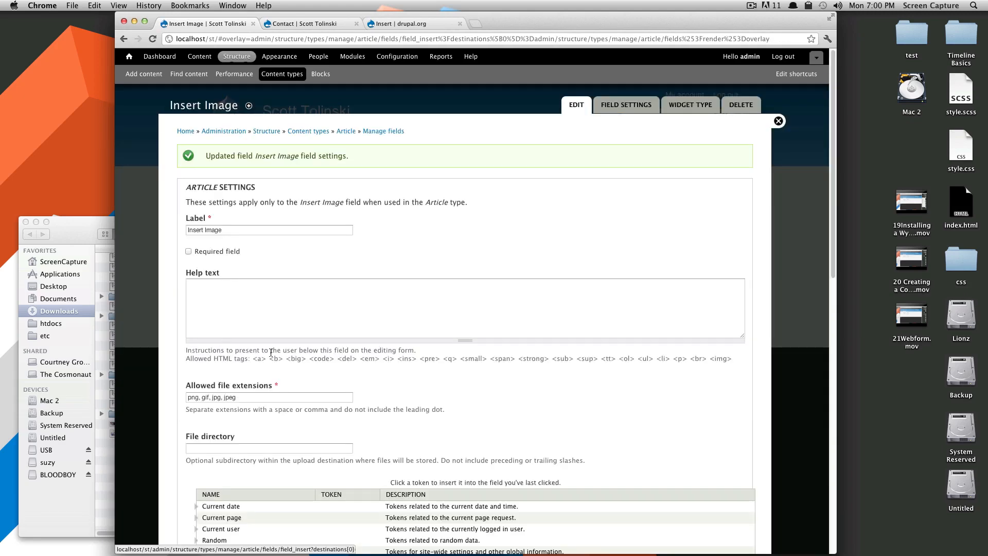
Enable only the project-test insert style and keep Automatic as the default style.
{"action": "scroll", "scroll_direction": "down", "scroll_amount": 3}
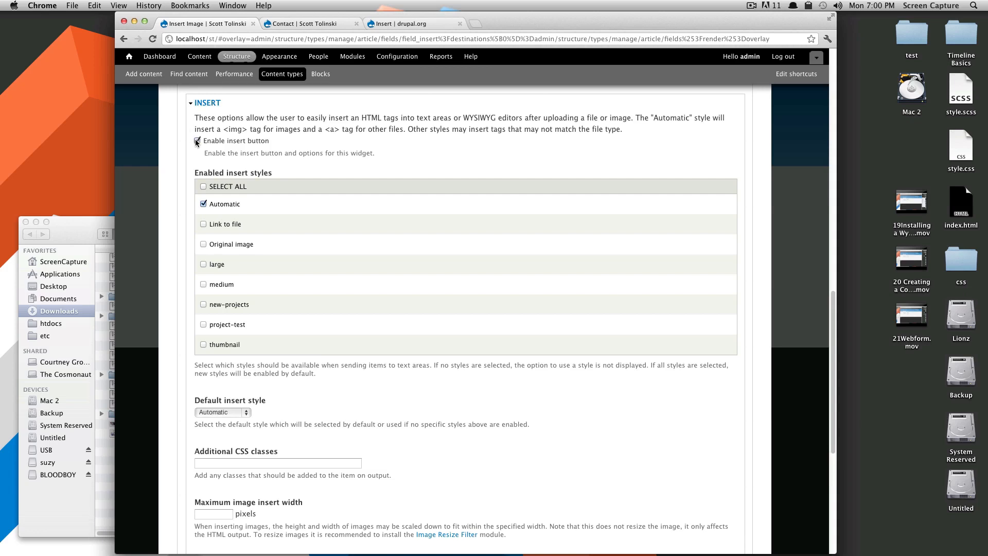
{"action": "left_click", "coordinate": [204, 187]}
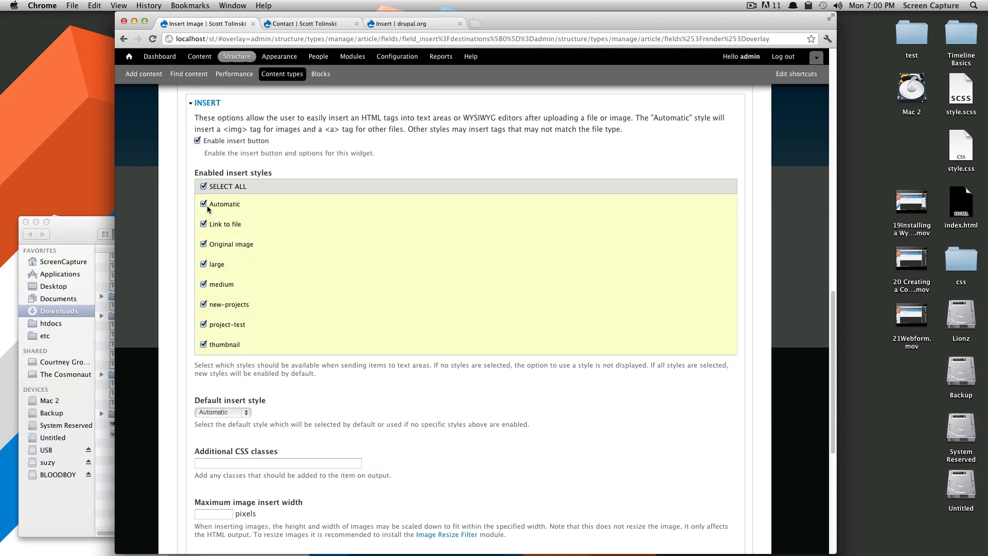
{"action": "mouse_move", "coordinate": [245, 347]}
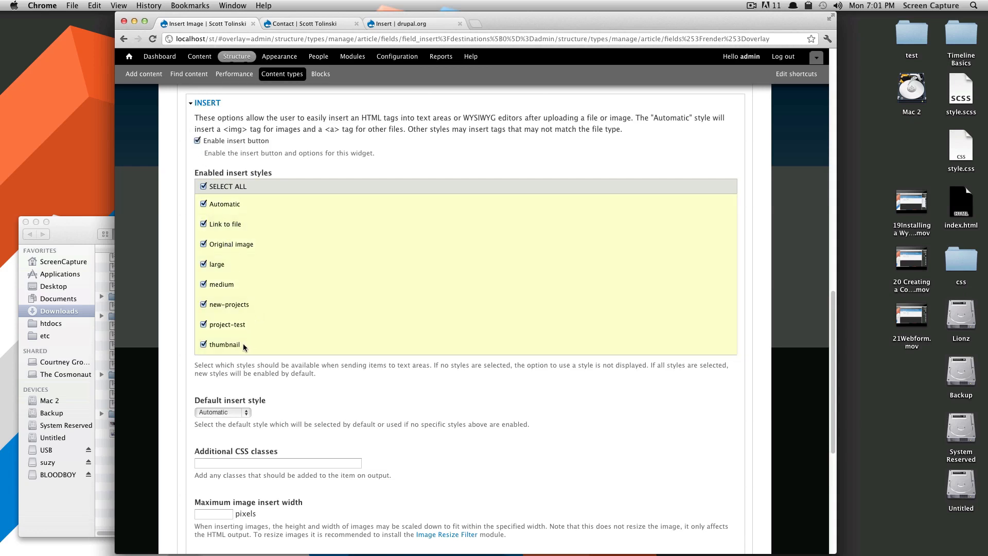
{"action": "mouse_move", "coordinate": [286, 235]}
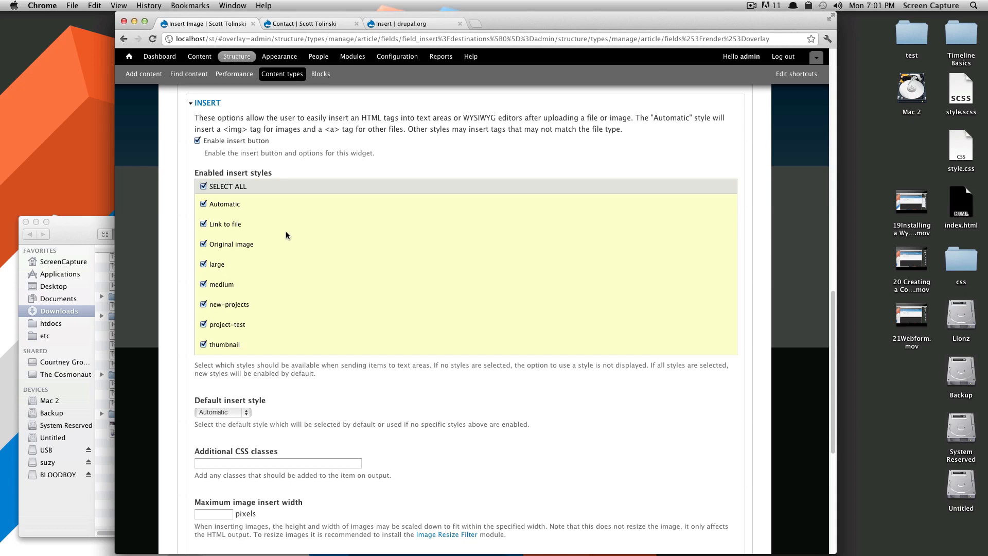
{"action": "mouse_move", "coordinate": [286, 212]}
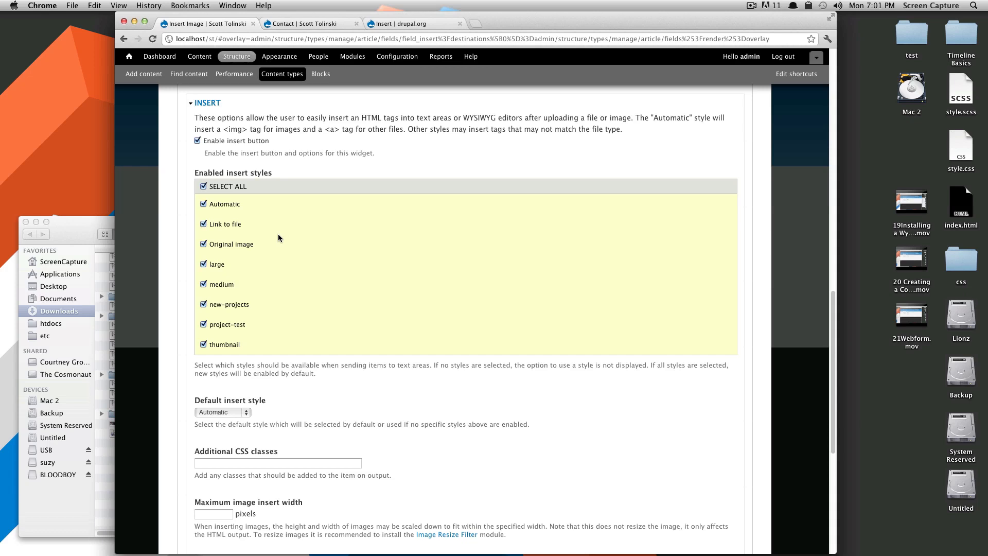
{"action": "mouse_move", "coordinate": [217, 217]}
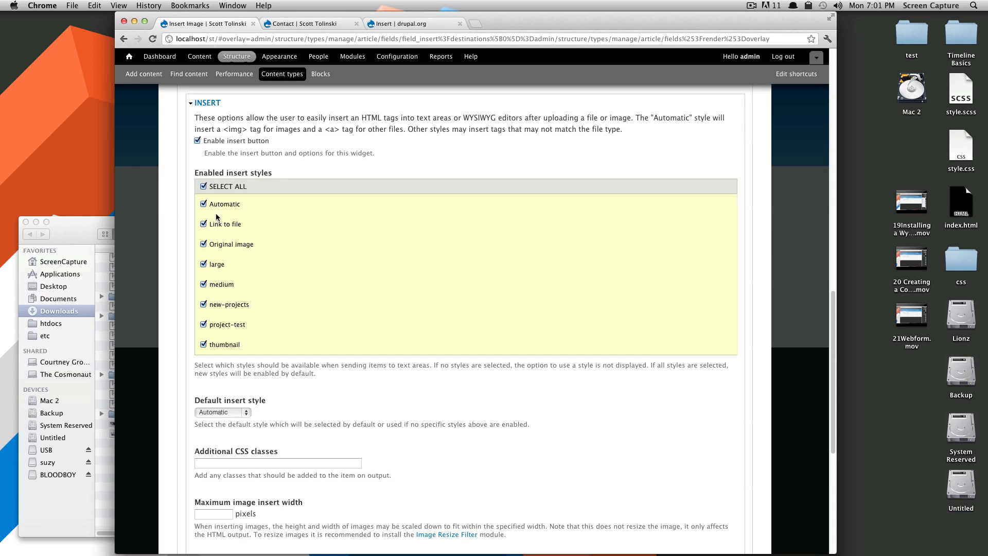
{"action": "left_click", "coordinate": [203, 186]}
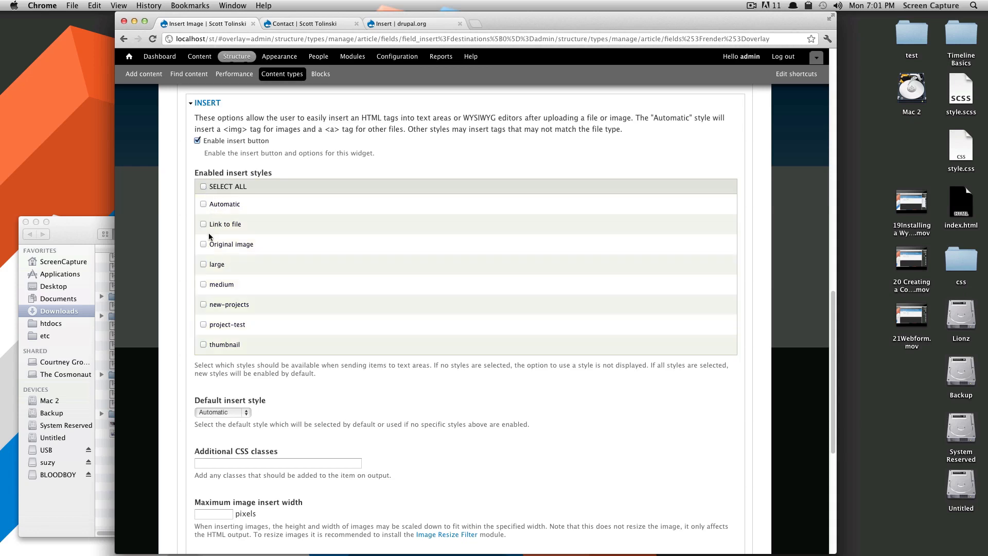
{"action": "mouse_move", "coordinate": [201, 328]}
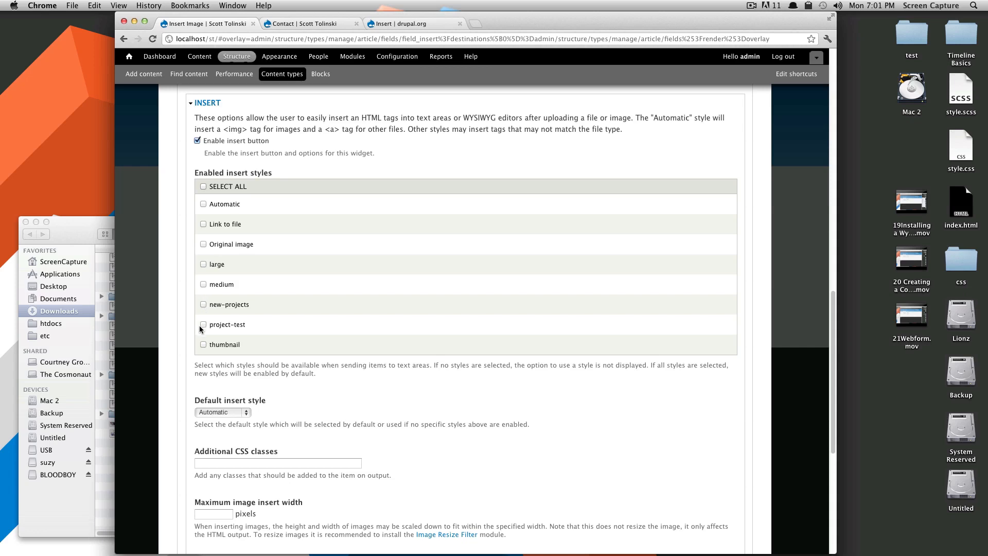
{"action": "left_click", "coordinate": [203, 324]}
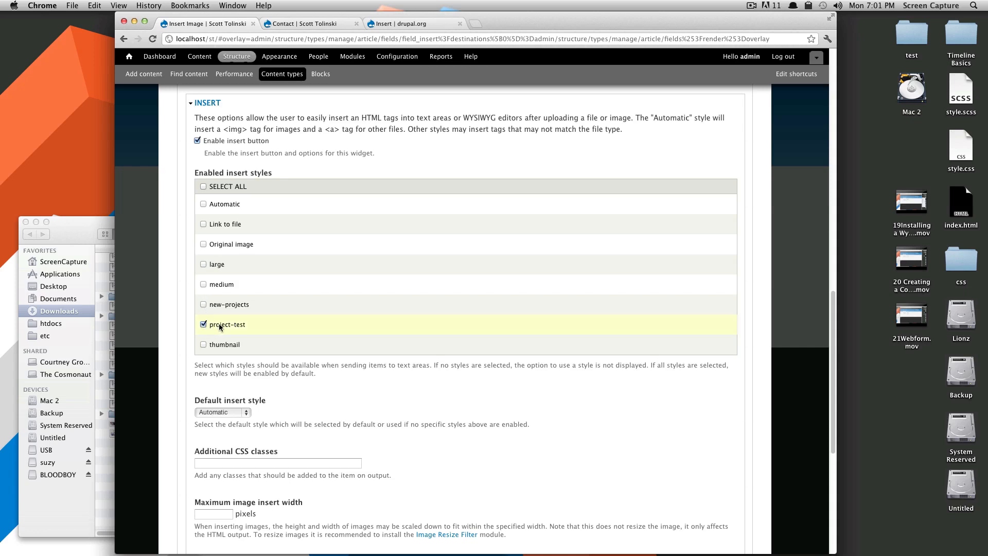
{"action": "mouse_move", "coordinate": [352, 340]}
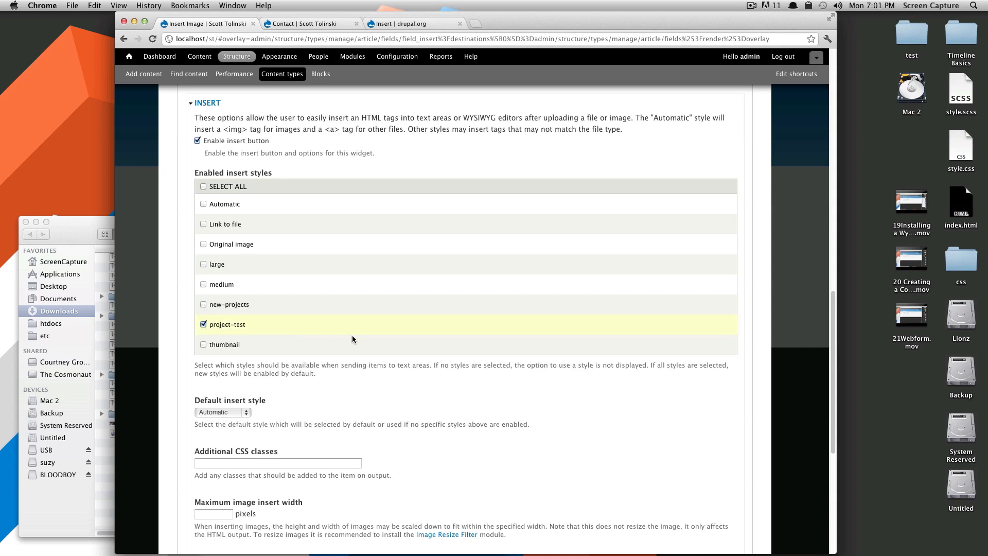
{"action": "scroll", "scroll_direction": "down", "scroll_amount": 3}
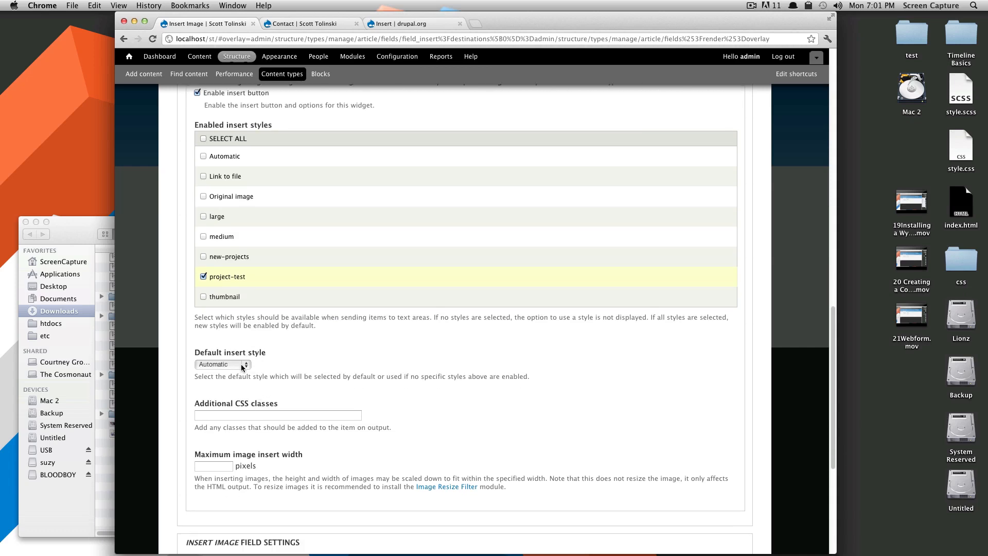
{"action": "left_click", "coordinate": [223, 364]}
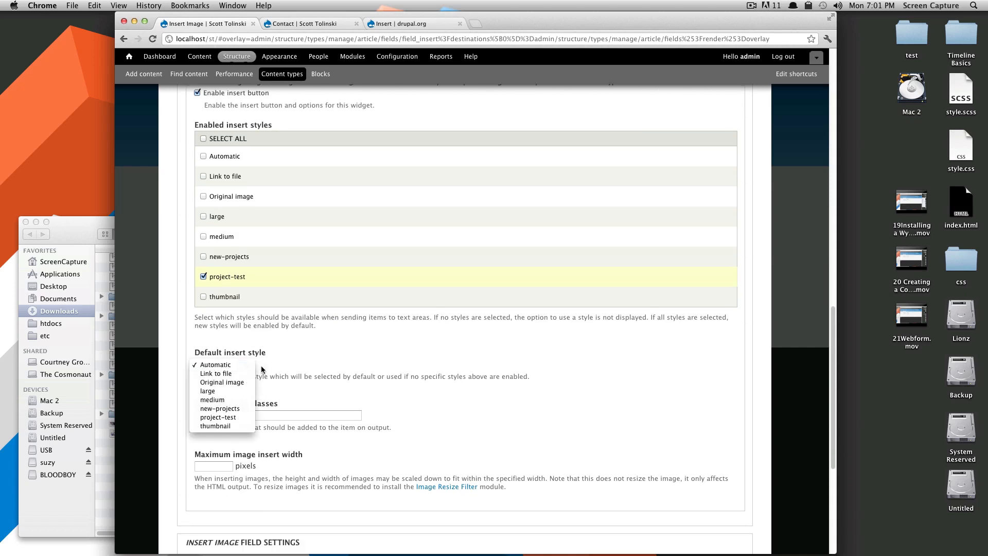
{"action": "left_click", "coordinate": [215, 365]}
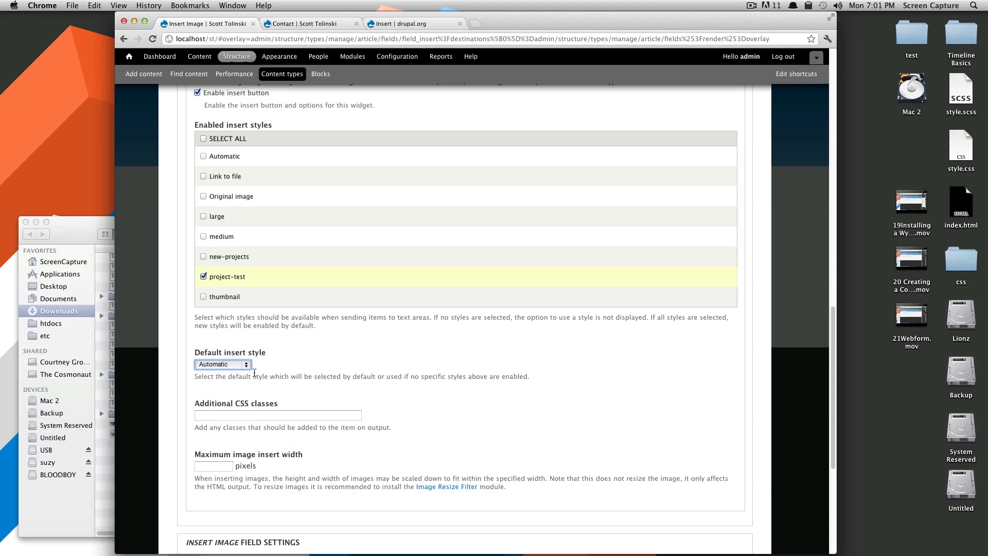
Leave the remaining options (CSS classes, unlimited values) and save the field settings.
{"action": "scroll", "scroll_direction": "down", "scroll_amount": 3}
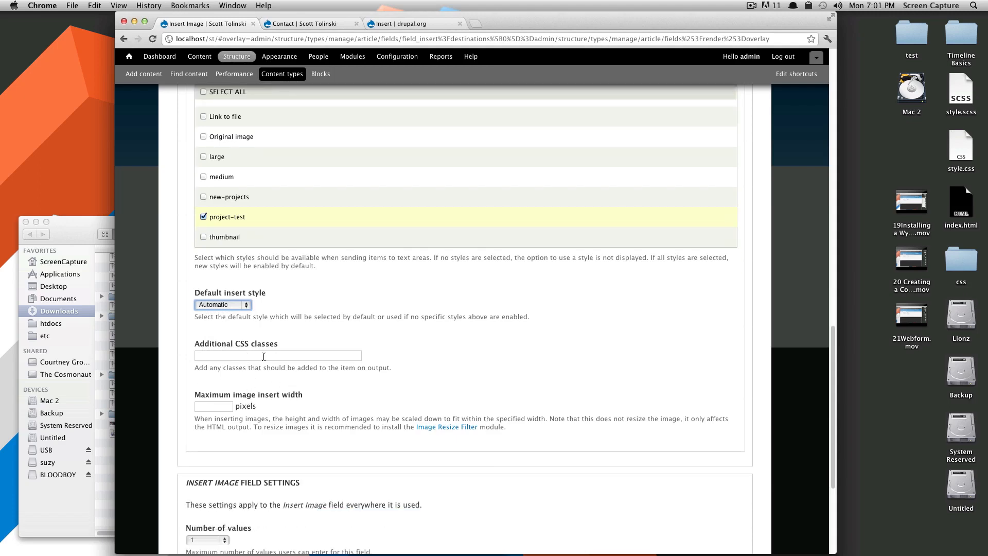
{"action": "left_click", "coordinate": [277, 351]}
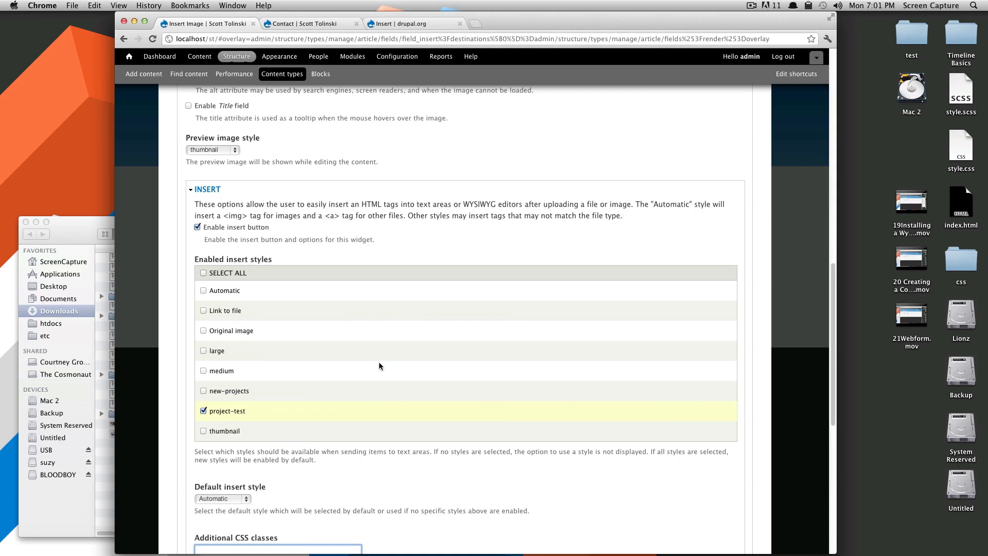
{"action": "scroll", "scroll_direction": "down", "scroll_amount": 3}
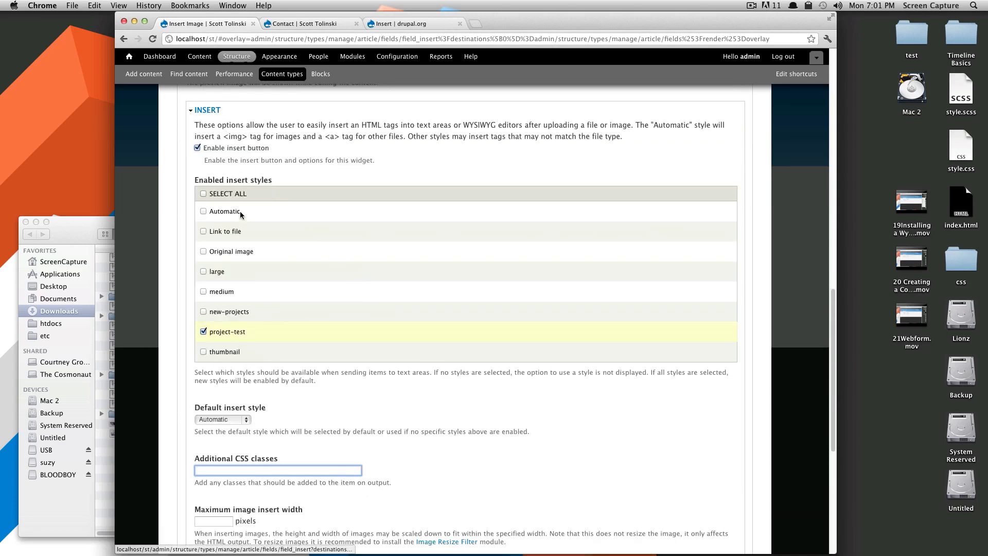
{"action": "scroll", "scroll_direction": "down", "scroll_amount": 3}
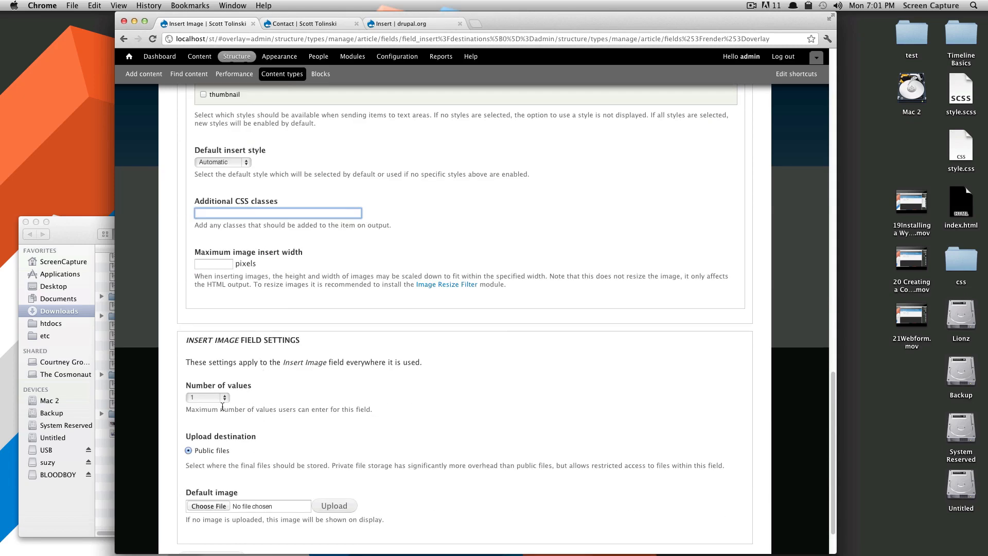
{"action": "mouse_move", "coordinate": [301, 400]}
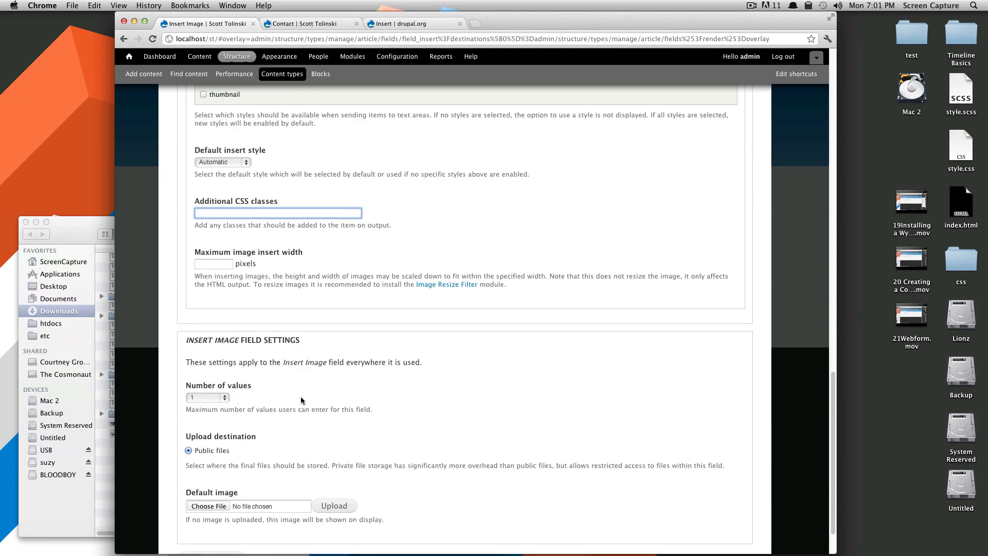
{"action": "scroll", "scroll_direction": "down", "scroll_amount": 3}
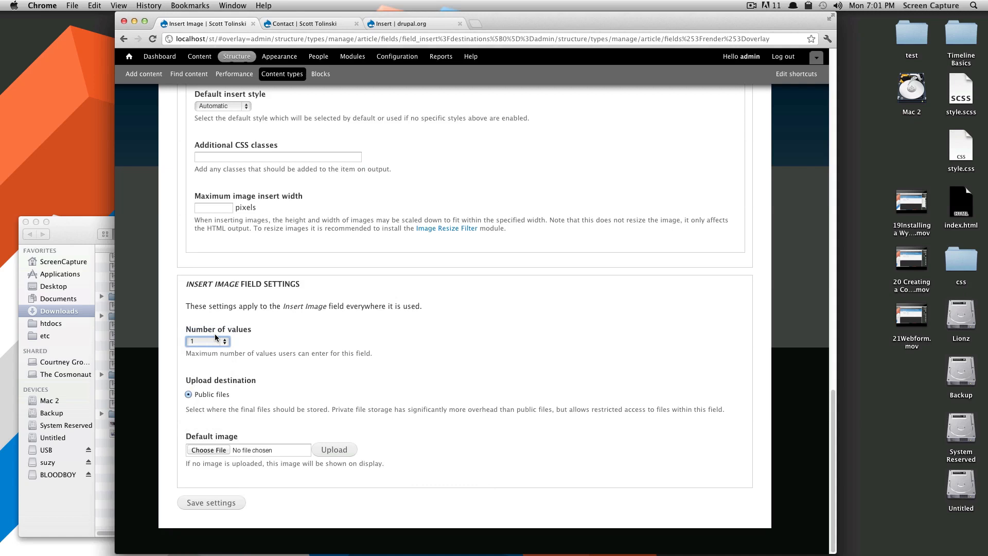
{"action": "left_click", "coordinate": [207, 340]}
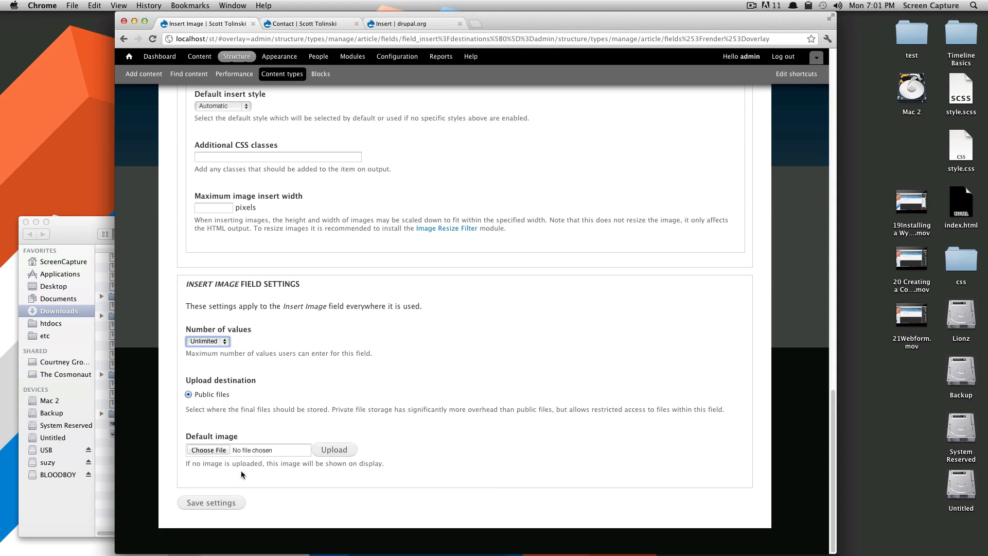
{"action": "left_click", "coordinate": [211, 503]}
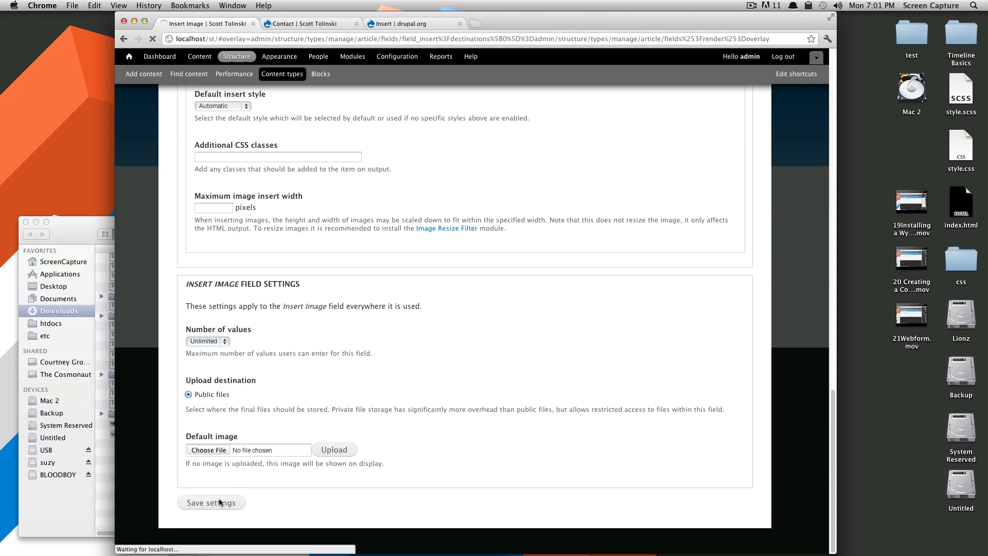
Create a new Article titled Test with body "This is a test".
{"action": "left_click", "coordinate": [211, 502]}
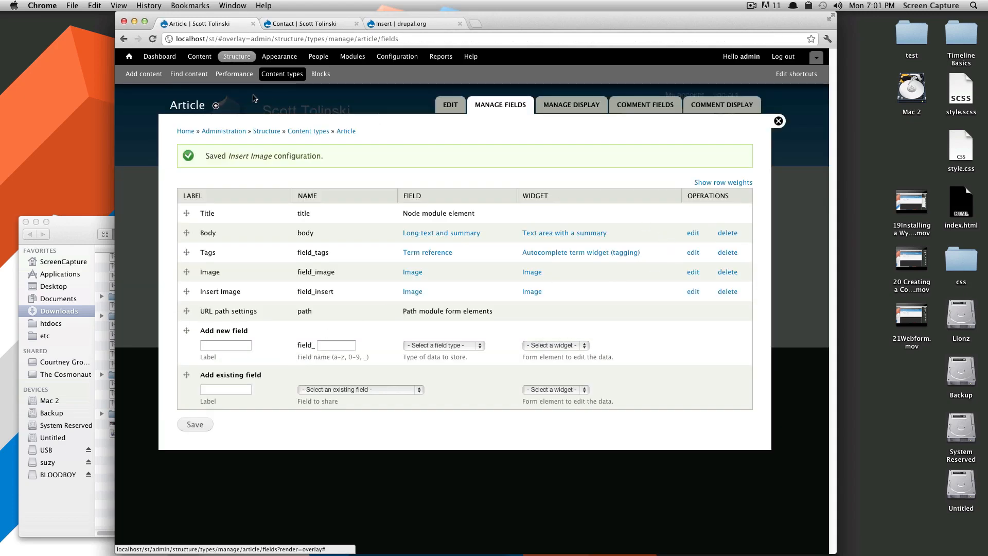
{"action": "left_click", "coordinate": [145, 74]}
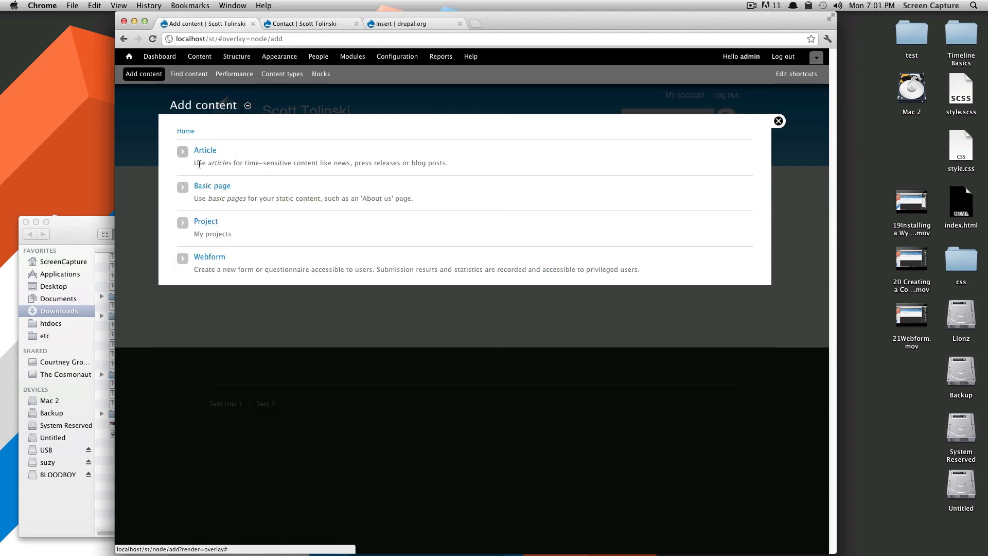
{"action": "left_click", "coordinate": [205, 150]}
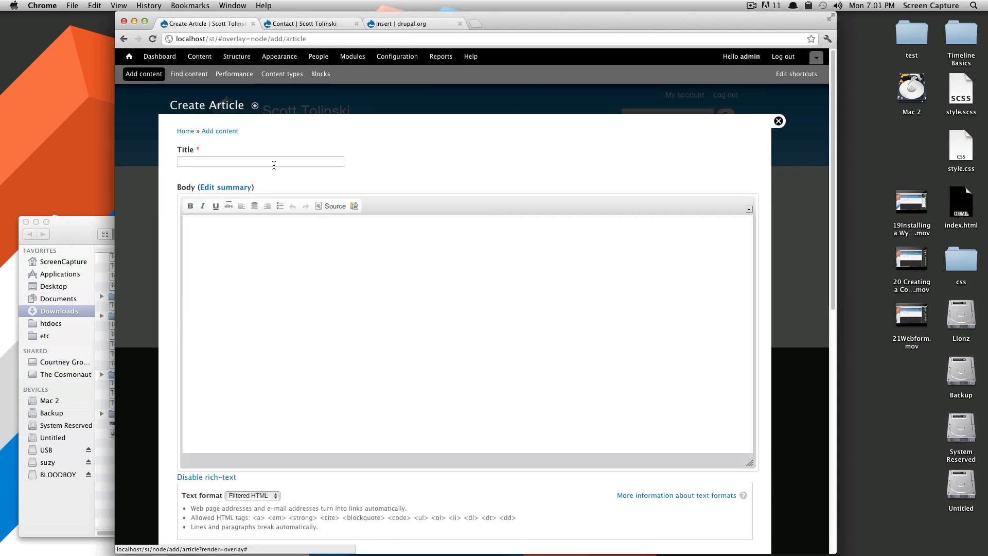
{"action": "type", "text": "Test"}
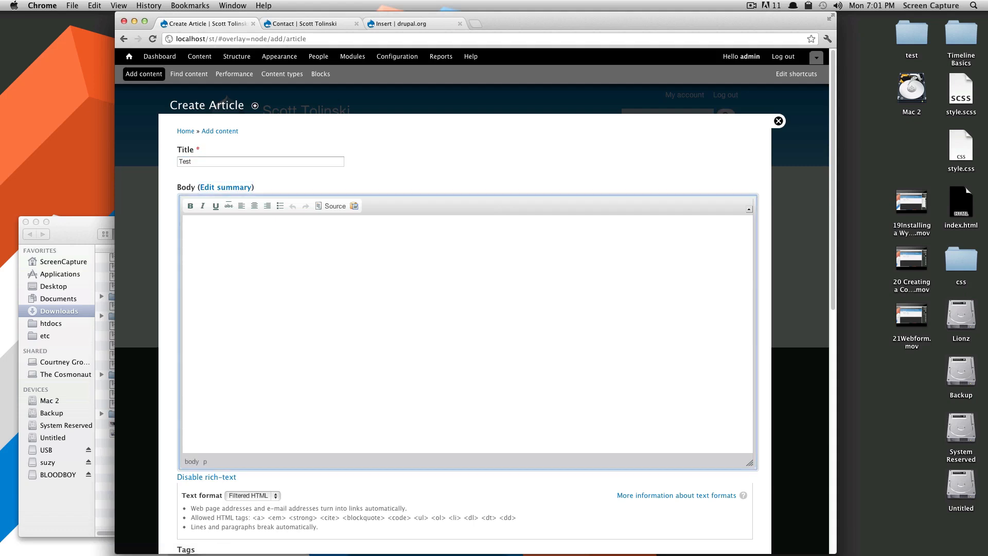
{"action": "type", "text": "This is a test"}
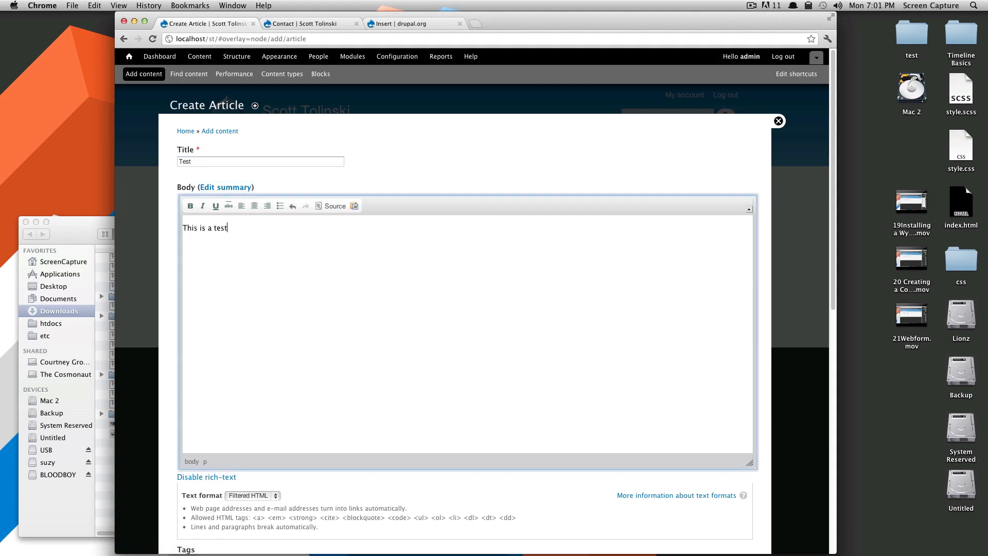
{"action": "scroll", "scroll_direction": "down", "scroll_amount": 3}
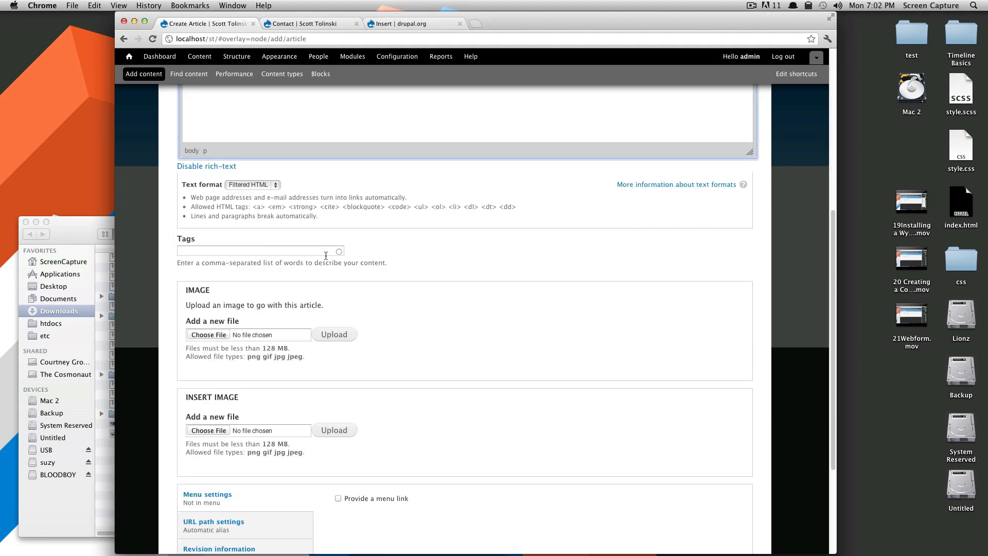
{"action": "scroll", "scroll_direction": "down", "scroll_amount": 3}
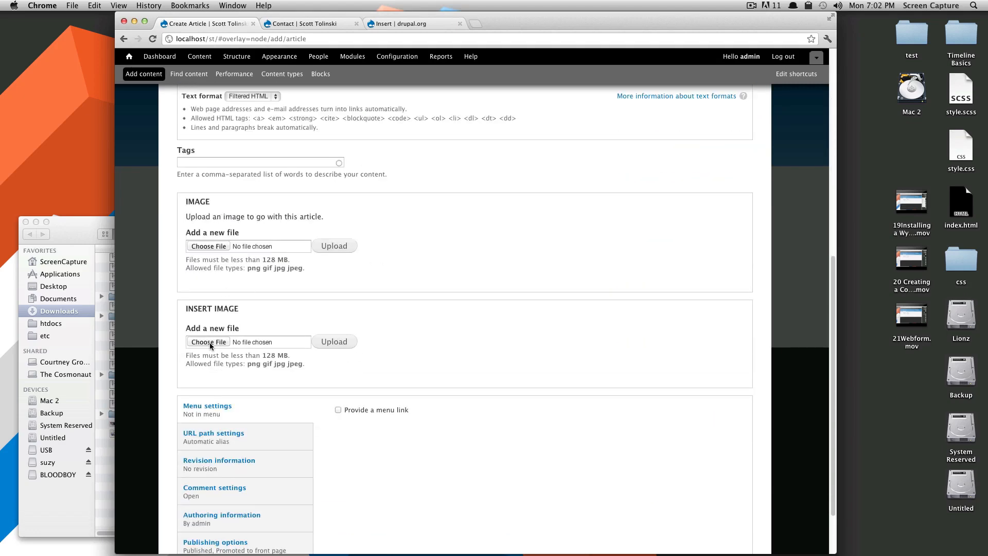
Upload isometric1.png from Downloads to Insert Image and set its style to project-test.
{"action": "left_click", "coordinate": [208, 341]}
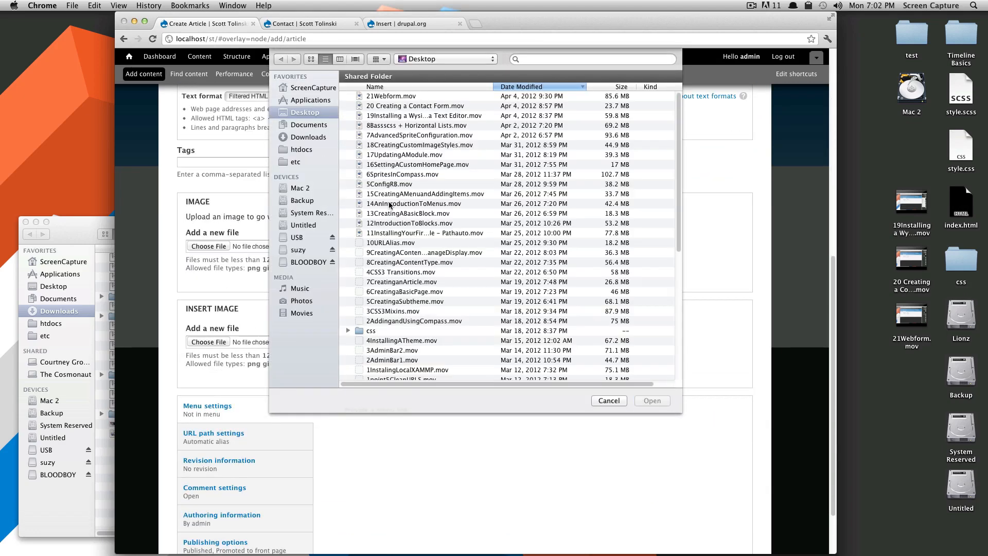
{"action": "scroll", "scroll_direction": "down", "scroll_amount": 3}
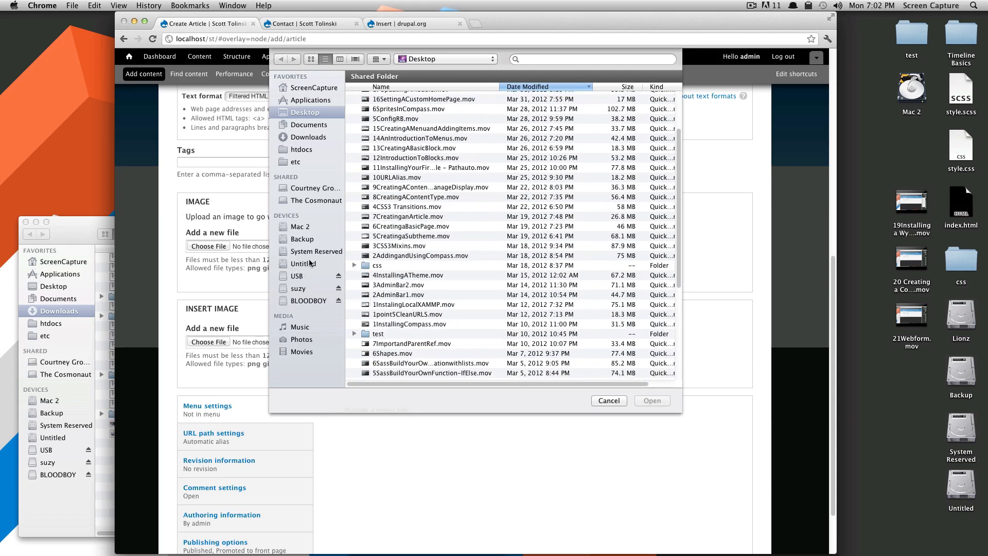
{"action": "left_click", "coordinate": [309, 137]}
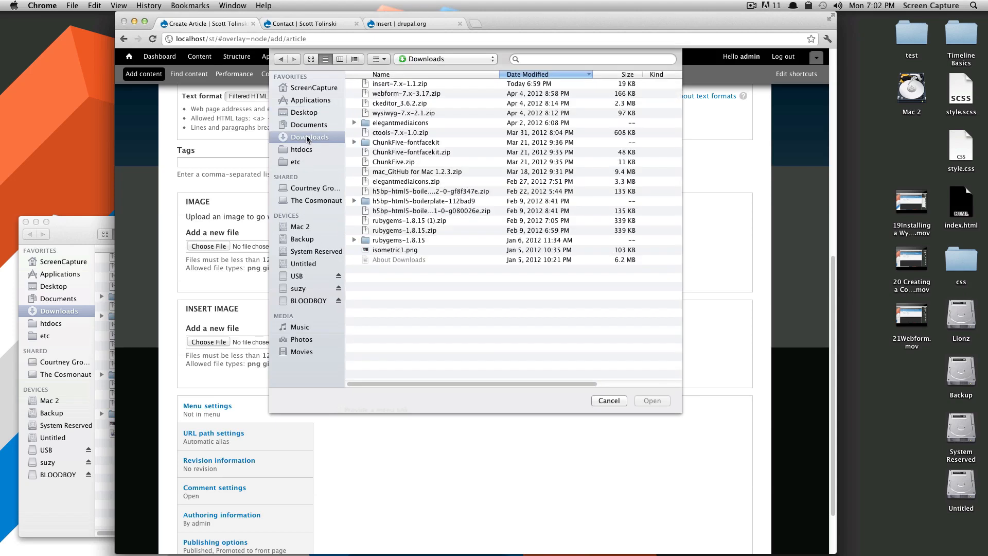
{"action": "left_click", "coordinate": [395, 250]}
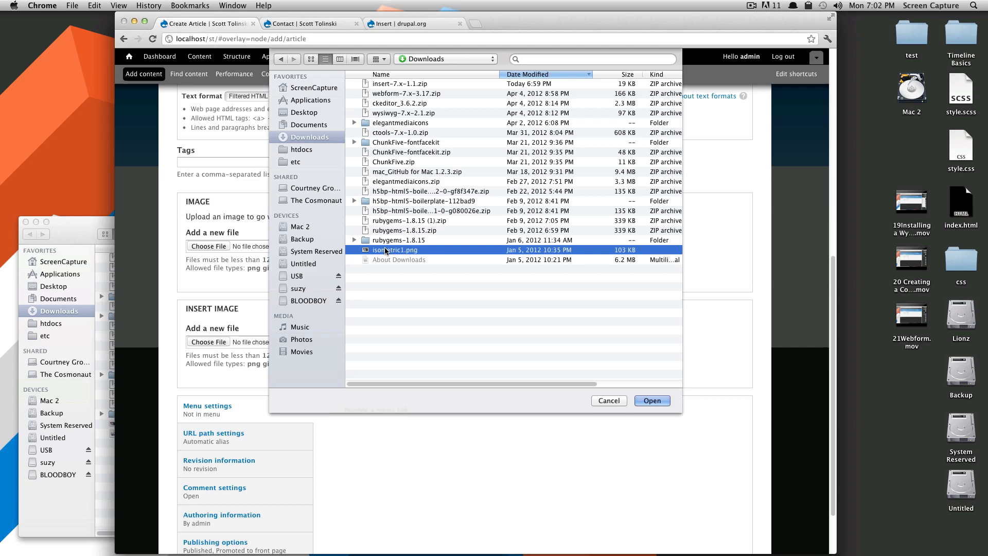
{"action": "left_click", "coordinate": [608, 401]}
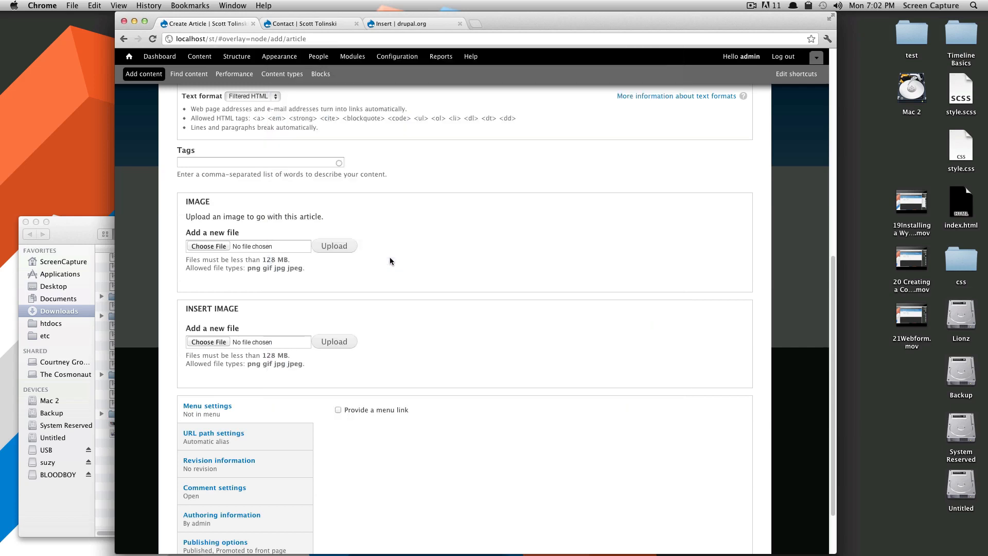
{"action": "left_click", "coordinate": [333, 342]}
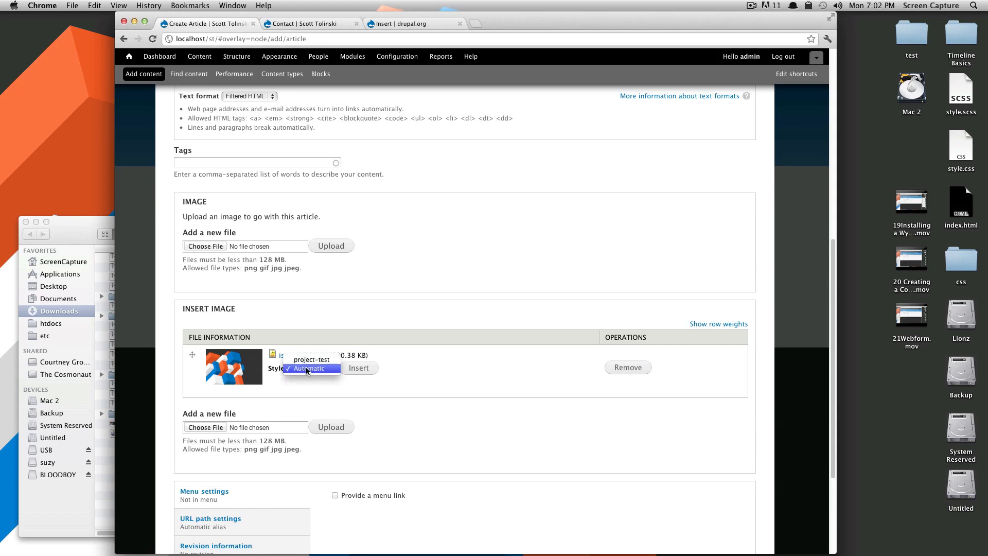
{"action": "left_click", "coordinate": [311, 359]}
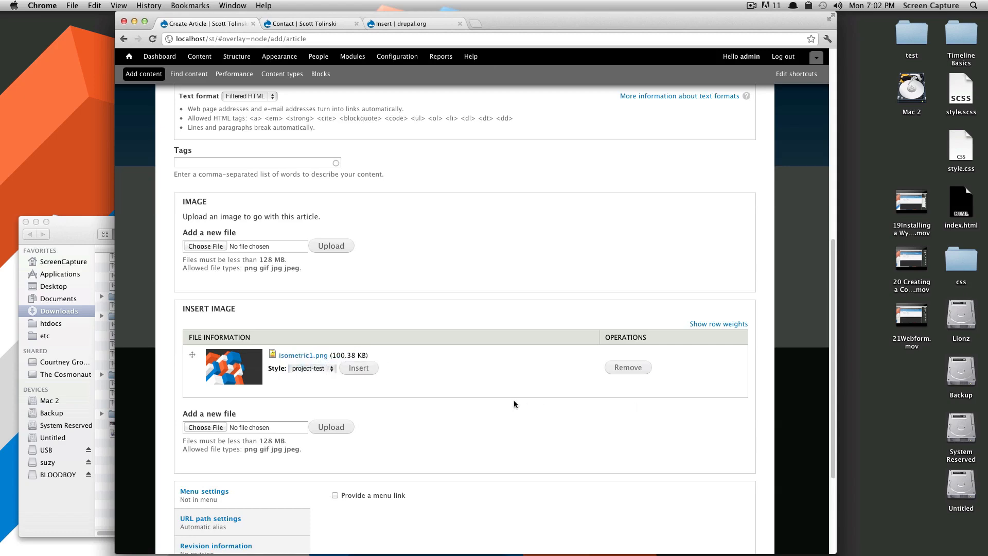
Insert the image into the body below "This is a test" and check the result.
{"action": "left_click", "coordinate": [358, 368]}
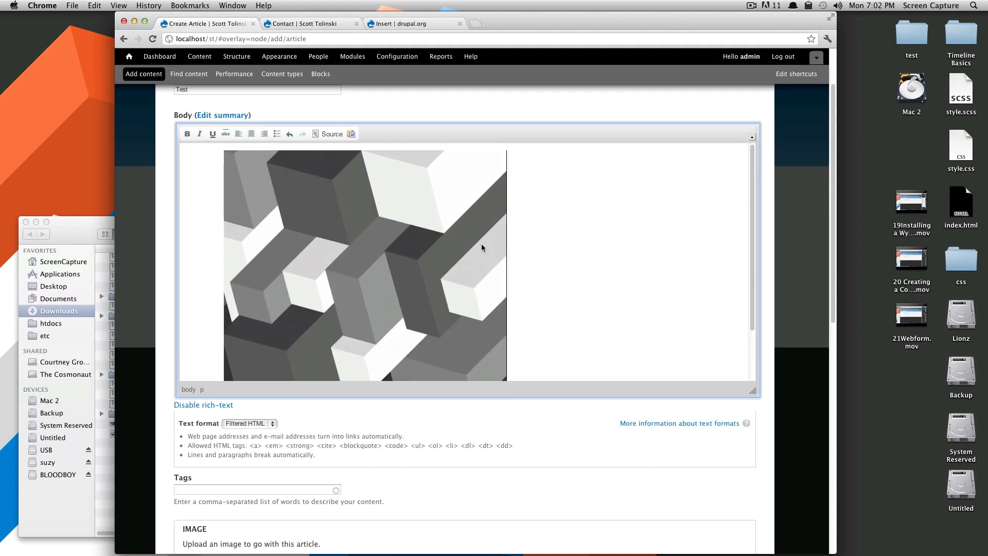
{"action": "mouse_move", "coordinate": [208, 252]}
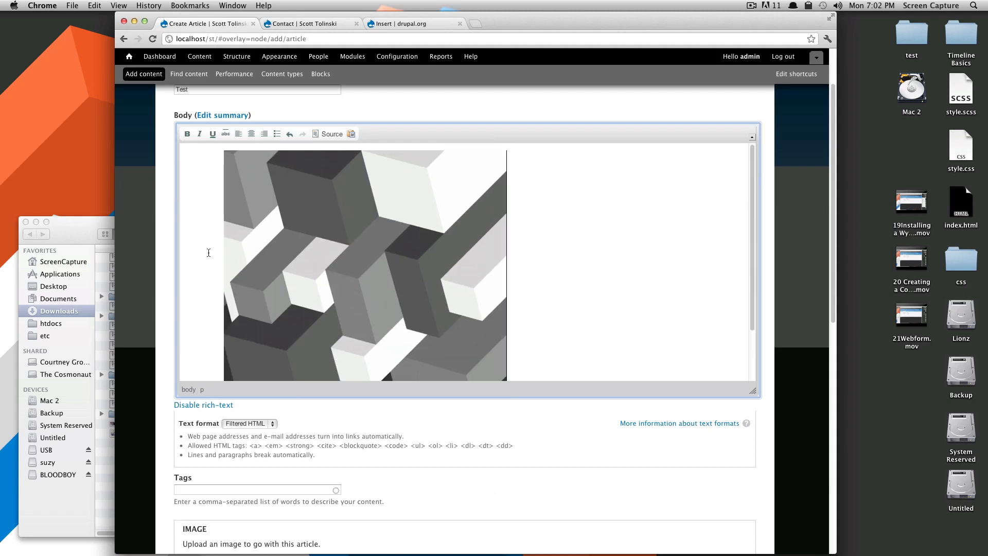
{"action": "type", "text": "This is a test"}
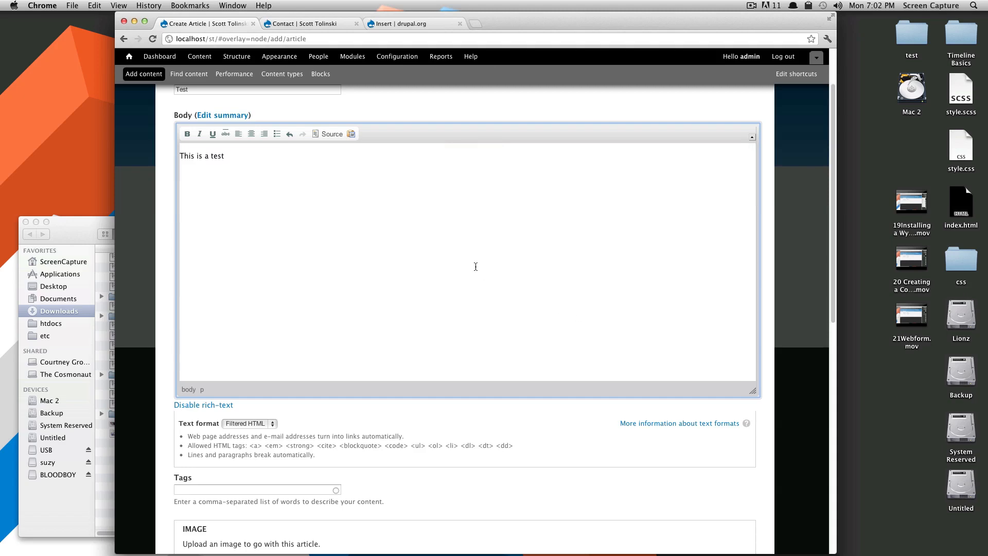
{"action": "scroll", "scroll_direction": "down", "scroll_amount": 3}
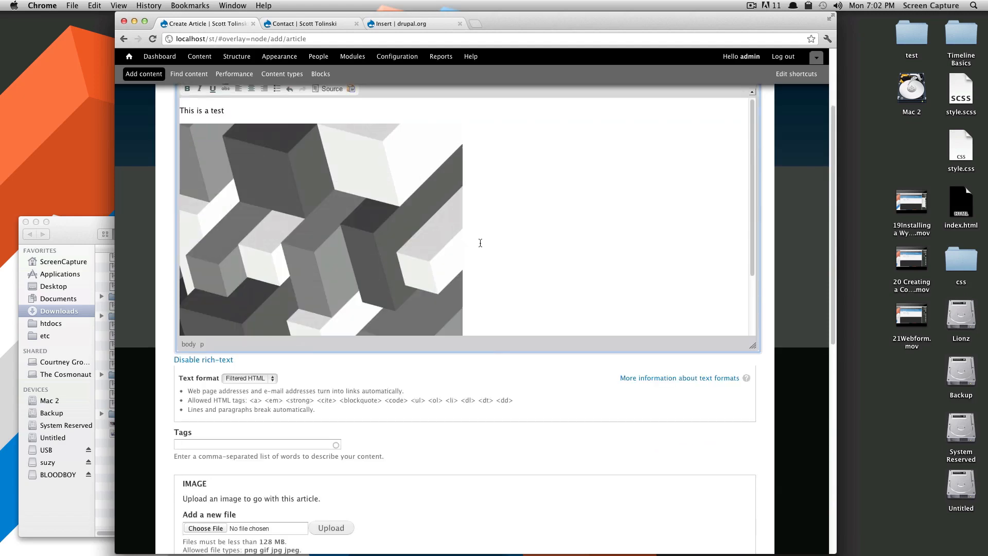
{"action": "scroll", "scroll_direction": "down", "scroll_amount": 3}
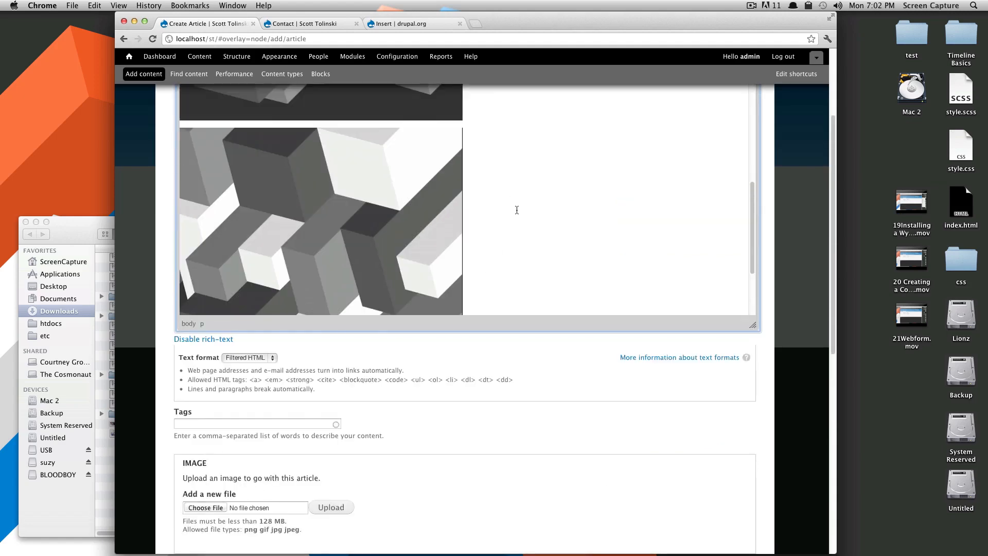
{"action": "scroll", "scroll_direction": "down", "scroll_amount": 3}
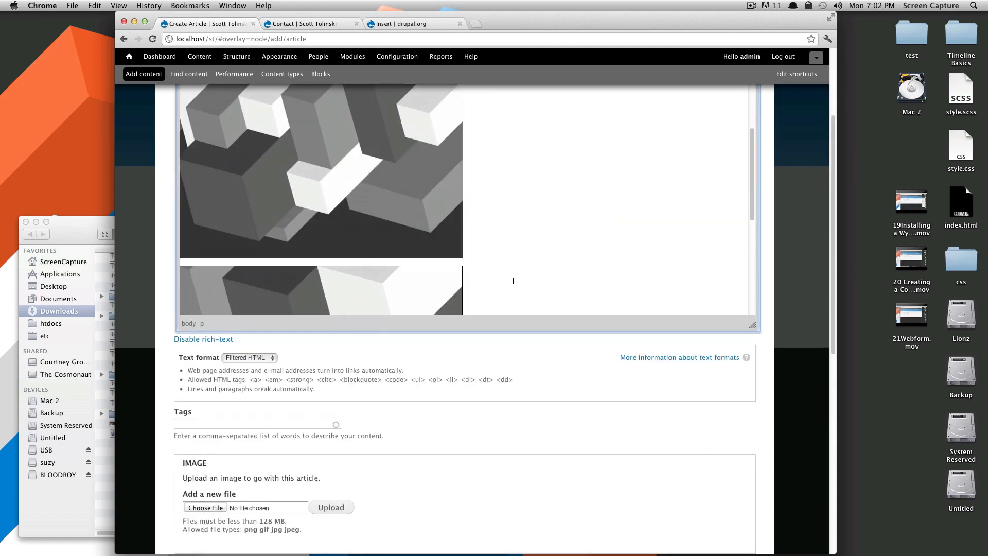
{"action": "scroll", "scroll_direction": "down", "scroll_amount": 3}
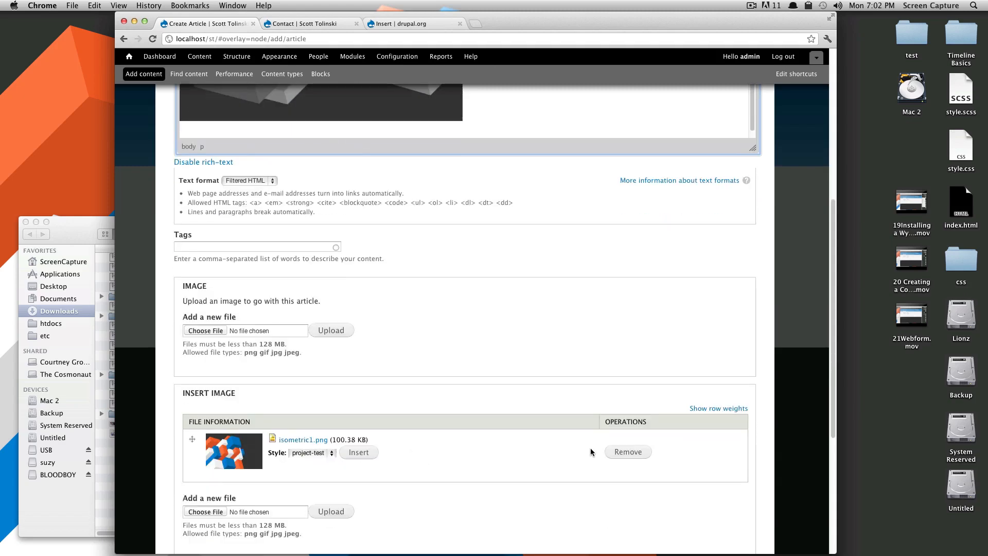
{"action": "scroll", "scroll_direction": "down", "scroll_amount": 3}
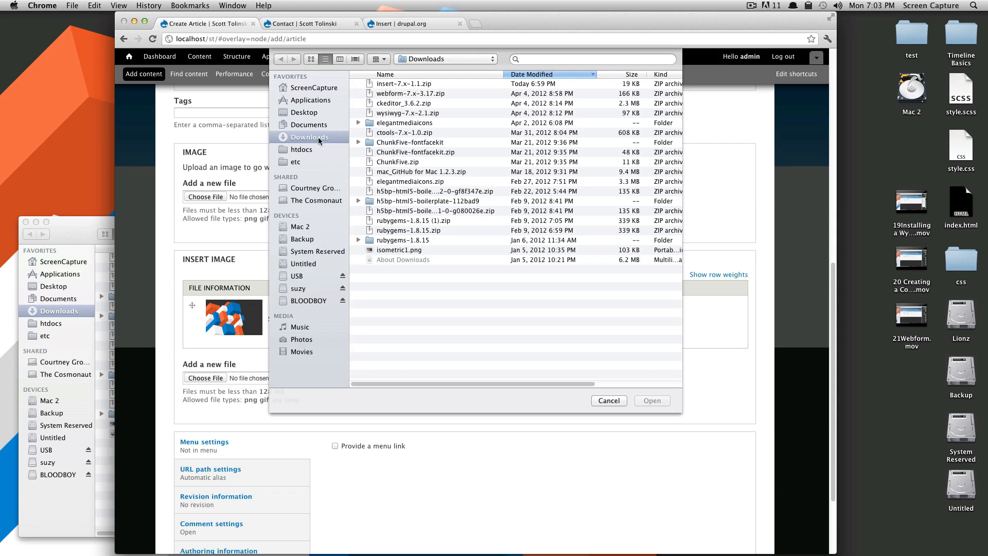
Pick the second screenshot from the Desktop and upload it to Insert Image.
{"action": "left_click", "coordinate": [310, 125]}
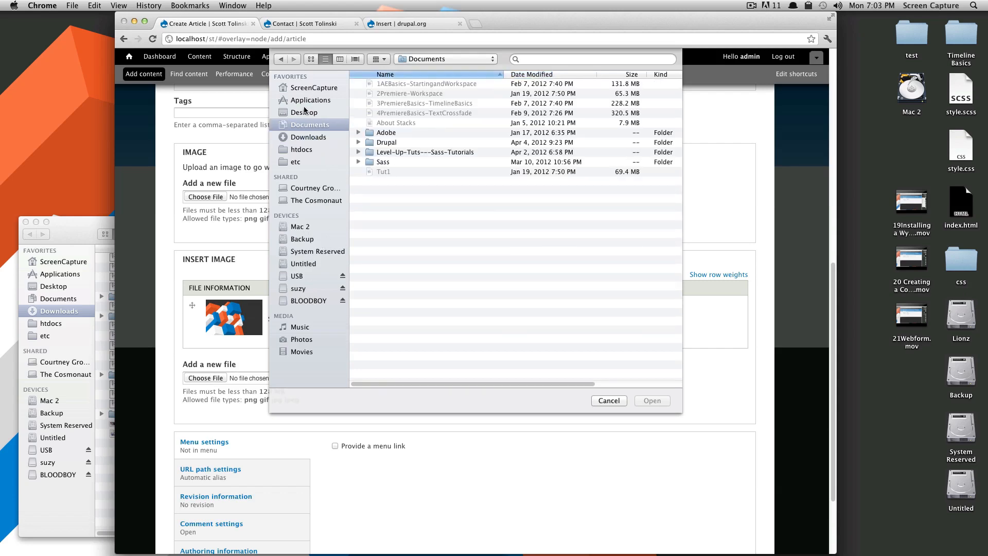
{"action": "left_click", "coordinate": [305, 113]}
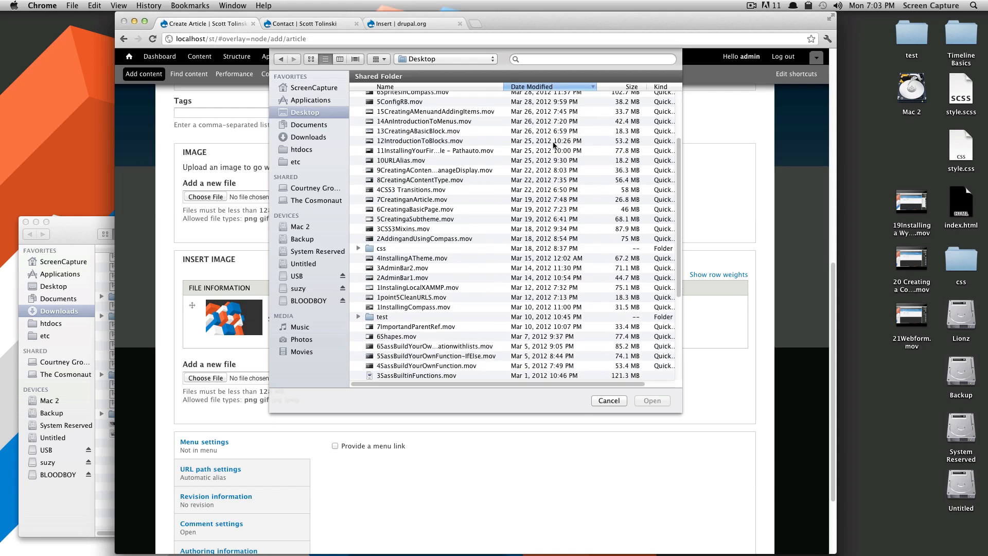
{"action": "scroll", "scroll_direction": "down", "scroll_amount": 3}
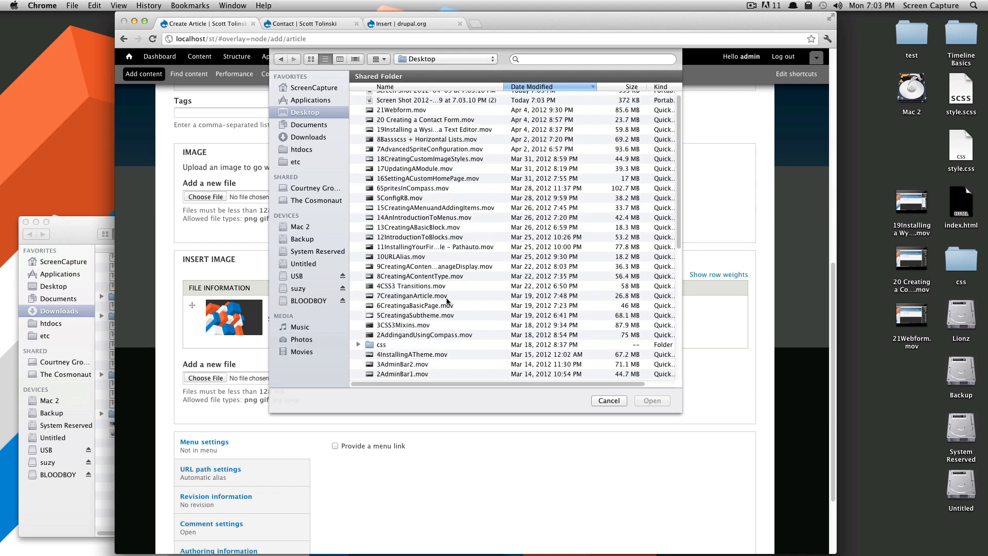
{"action": "left_click", "coordinate": [435, 105]}
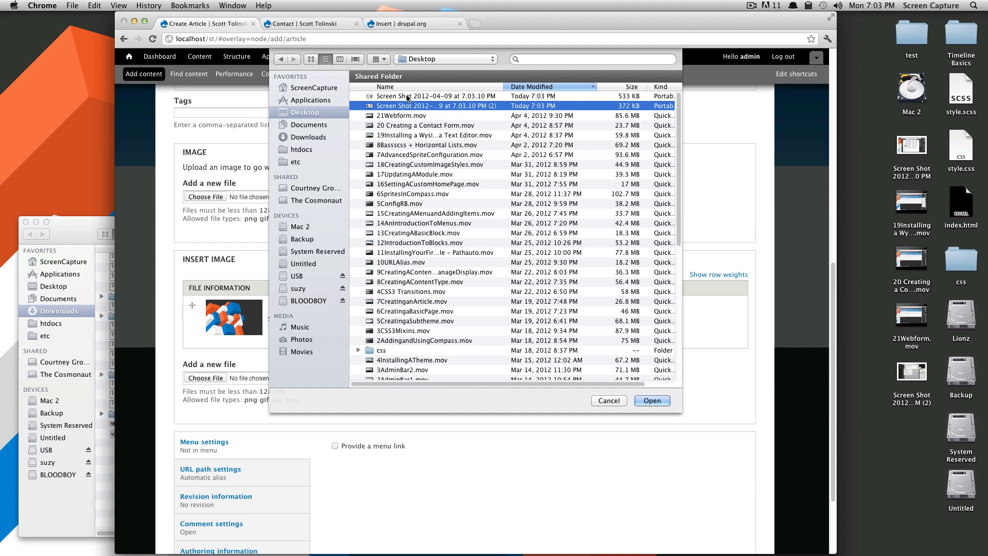
{"action": "left_click", "coordinate": [653, 400]}
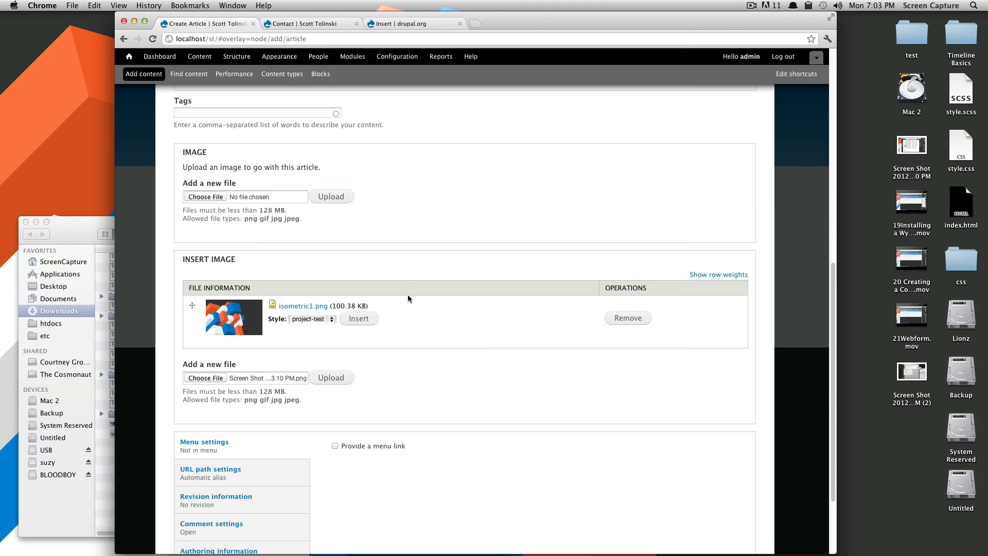
{"action": "left_click", "coordinate": [331, 378]}
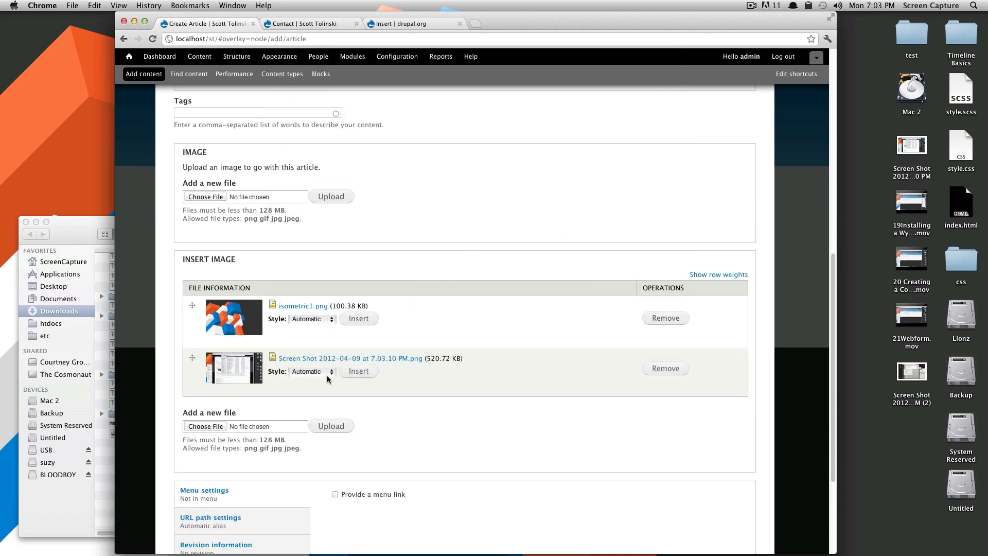
Style the screenshot project-test and insert it into the article body.
{"action": "left_click", "coordinate": [310, 372]}
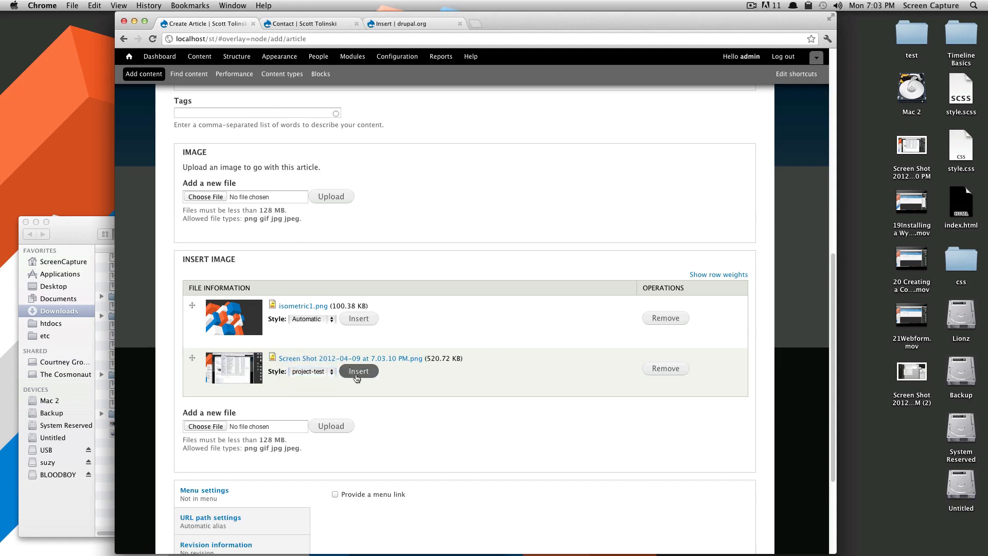
{"action": "left_click", "coordinate": [358, 371]}
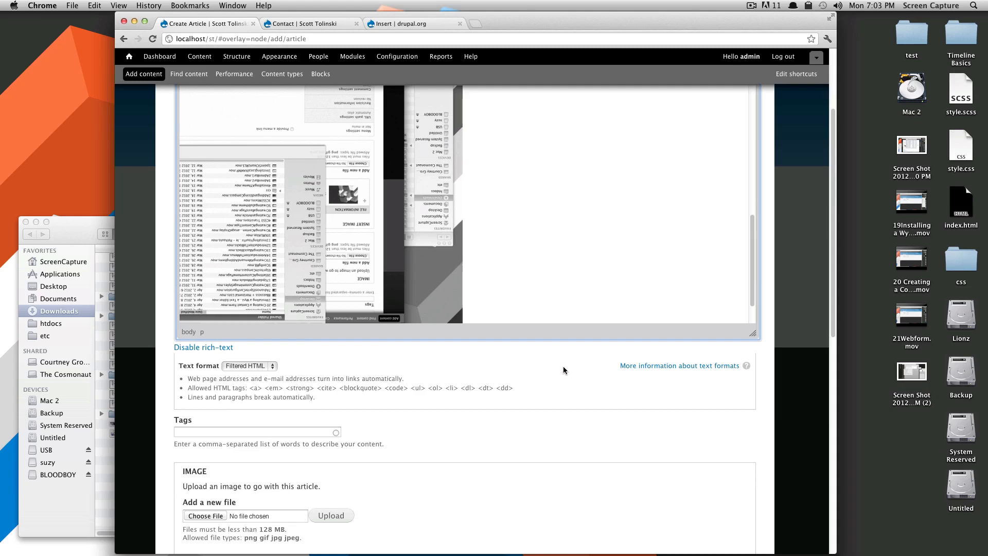
{"action": "scroll", "scroll_direction": "down", "scroll_amount": 3}
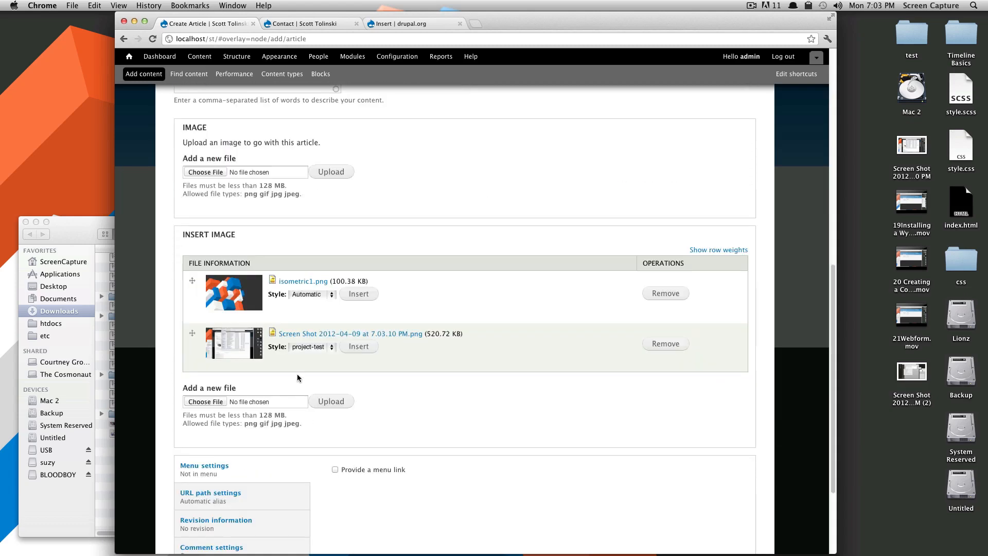
Save the Test article and review its published page with text and image.
{"action": "left_click", "coordinate": [309, 347]}
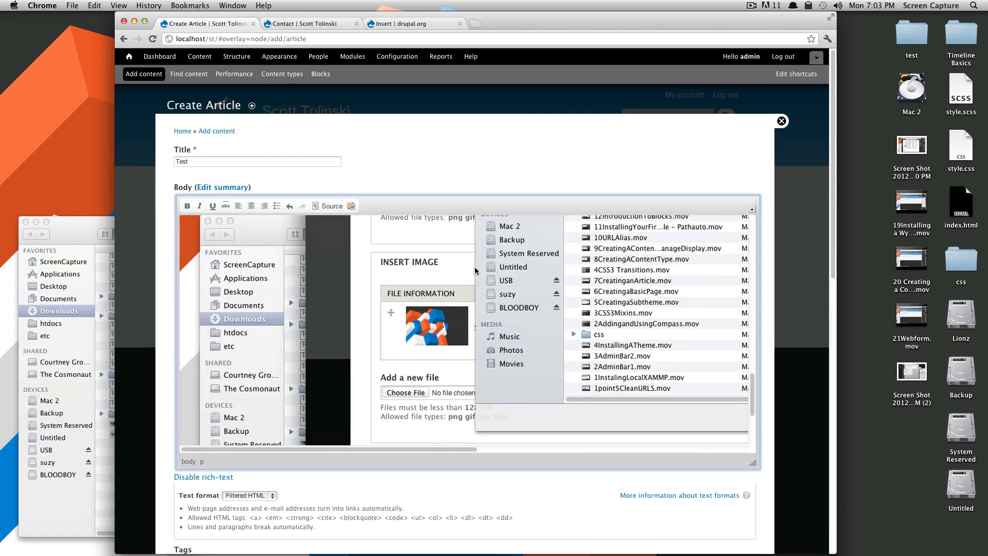
{"action": "scroll", "scroll_direction": "down", "scroll_amount": 3}
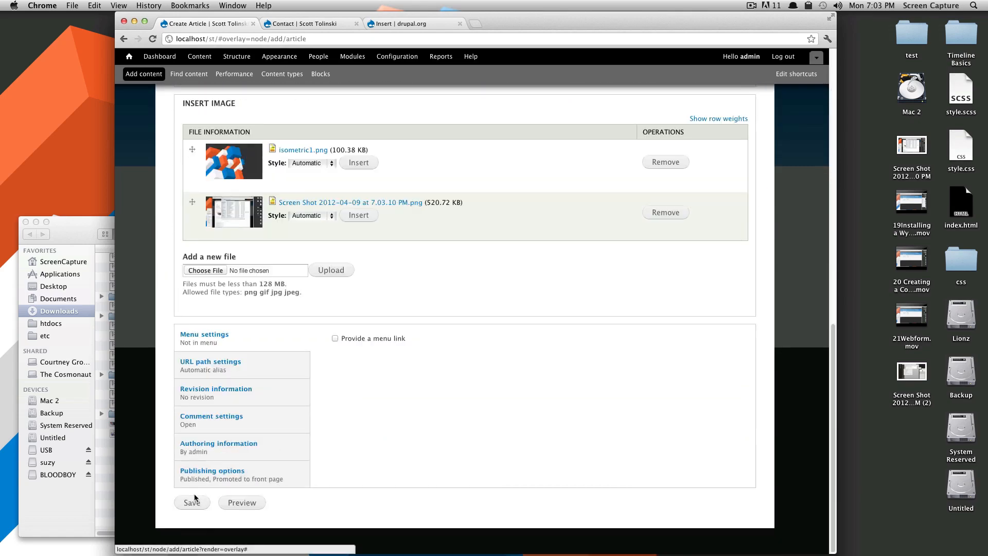
{"action": "left_click", "coordinate": [192, 503]}
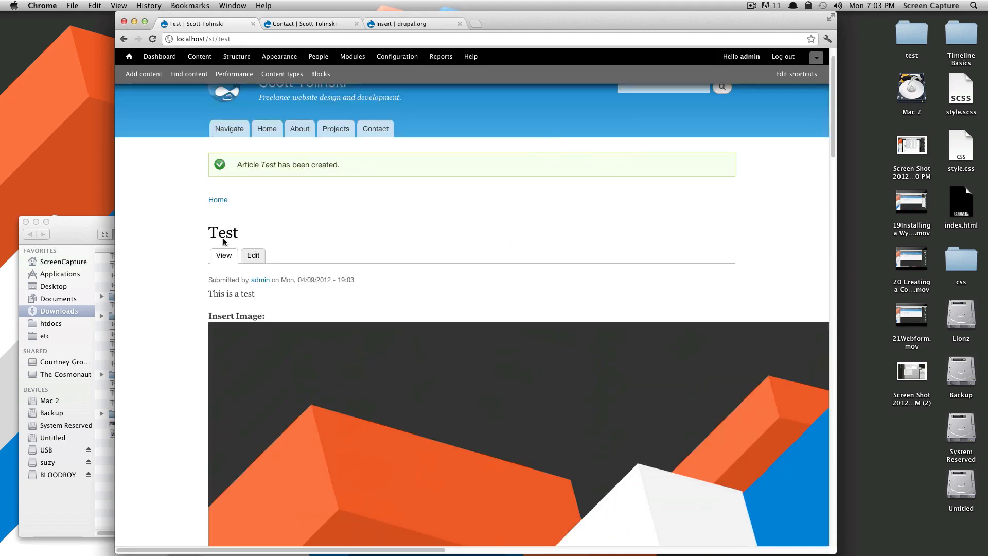
{"action": "scroll", "scroll_direction": "down", "scroll_amount": 3}
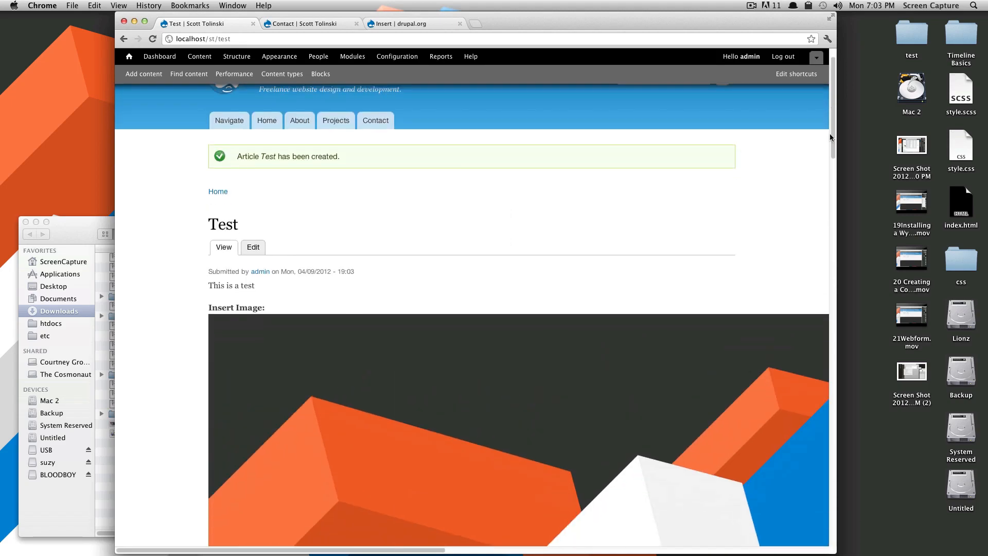
{"action": "scroll", "scroll_direction": "down", "scroll_amount": 3}
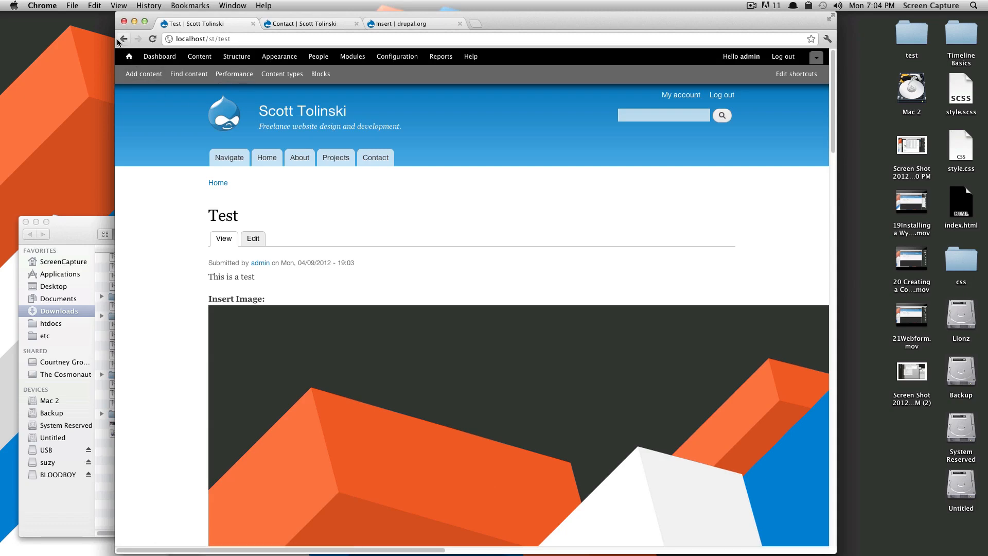
{"action": "mouse_move", "coordinate": [282, 75]}
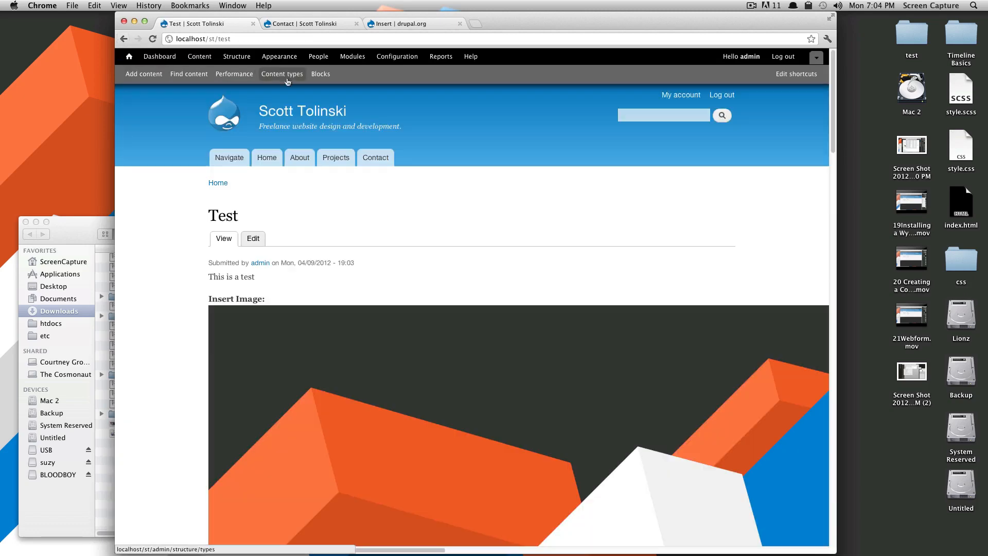
Set the Insert Image field's label to <Hidden> on the Article display.
{"action": "left_click", "coordinate": [282, 74]}
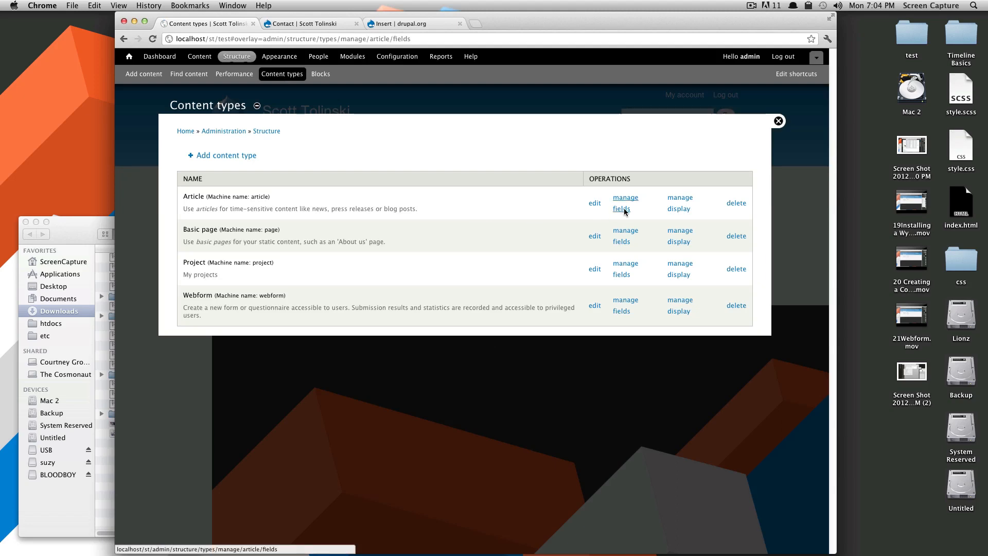
{"action": "left_click", "coordinate": [622, 204]}
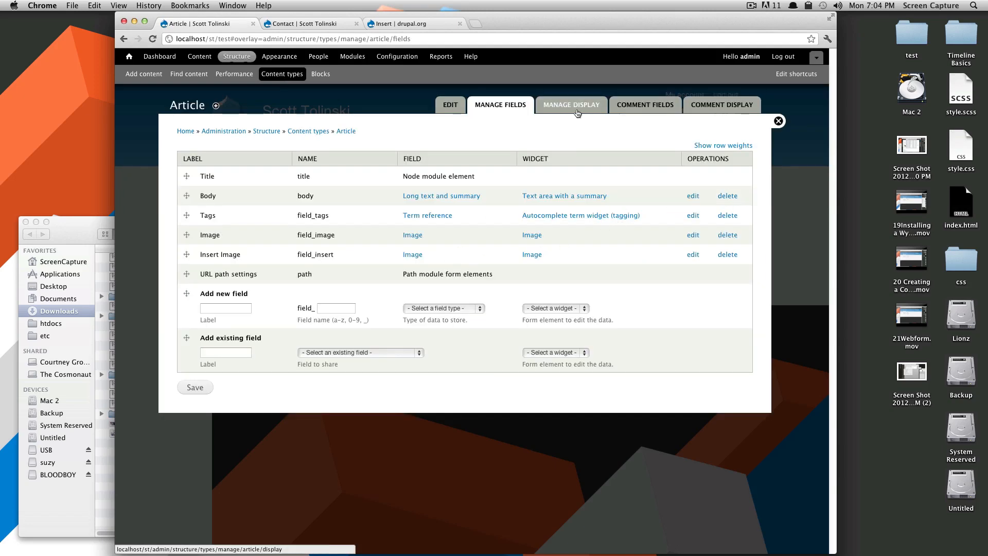
{"action": "left_click", "coordinate": [571, 105]}
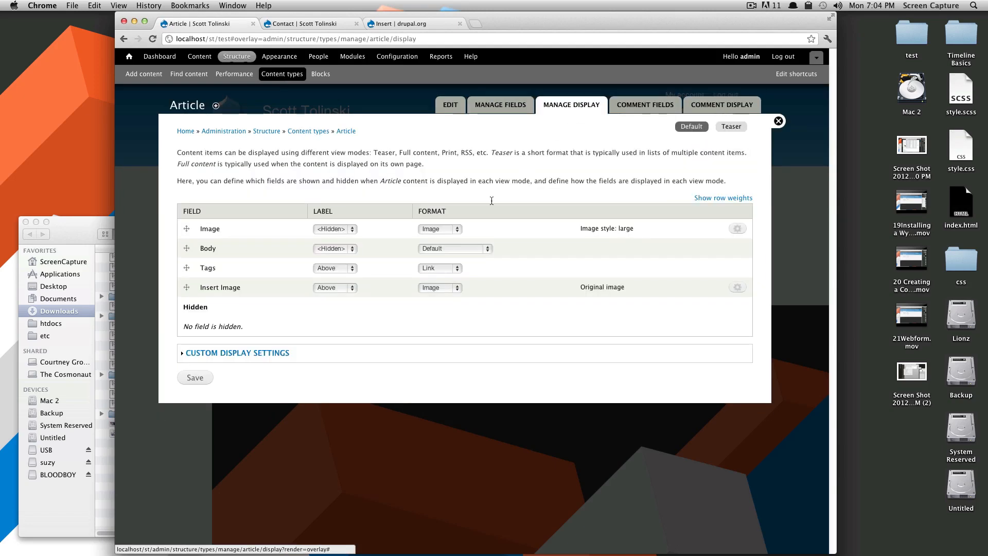
{"action": "left_click", "coordinate": [333, 287]}
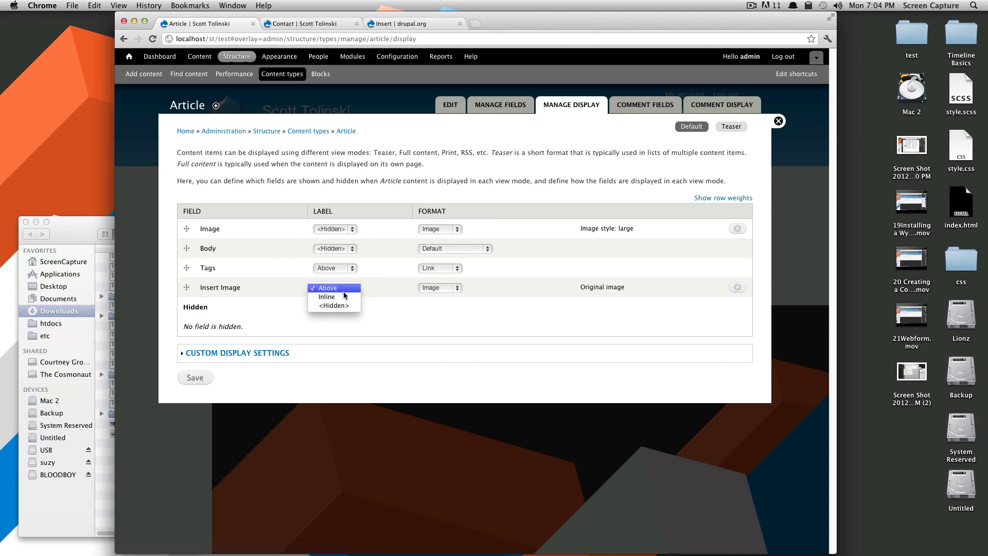
{"action": "mouse_move", "coordinate": [333, 306]}
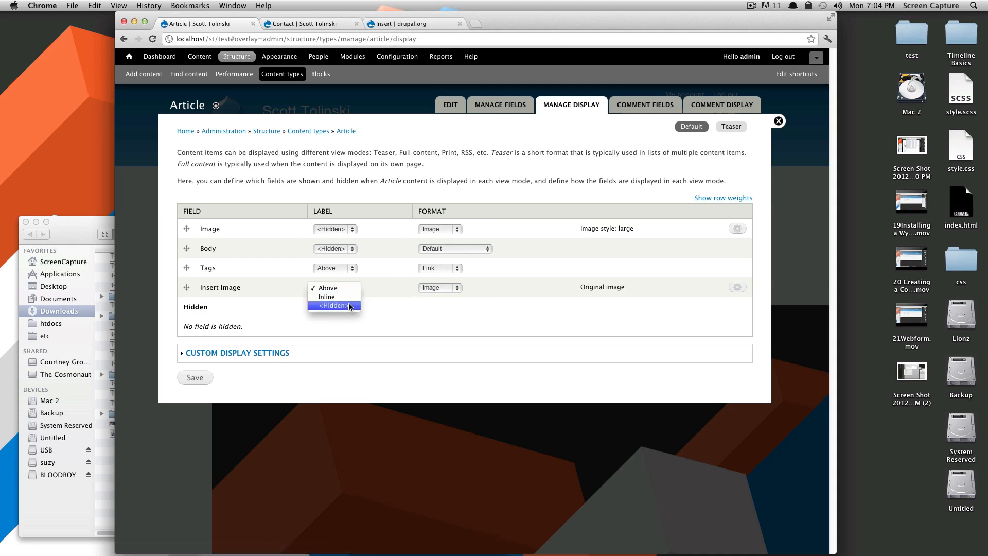
{"action": "left_click", "coordinate": [332, 306]}
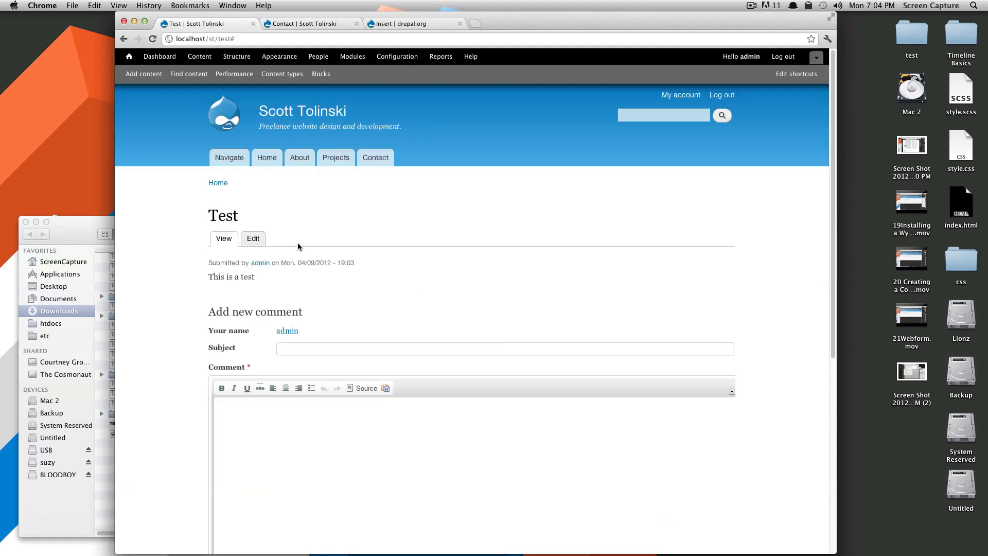
Switch the Test article body to Full HTML format and save it.
{"action": "scroll", "scroll_direction": "down", "scroll_amount": 3}
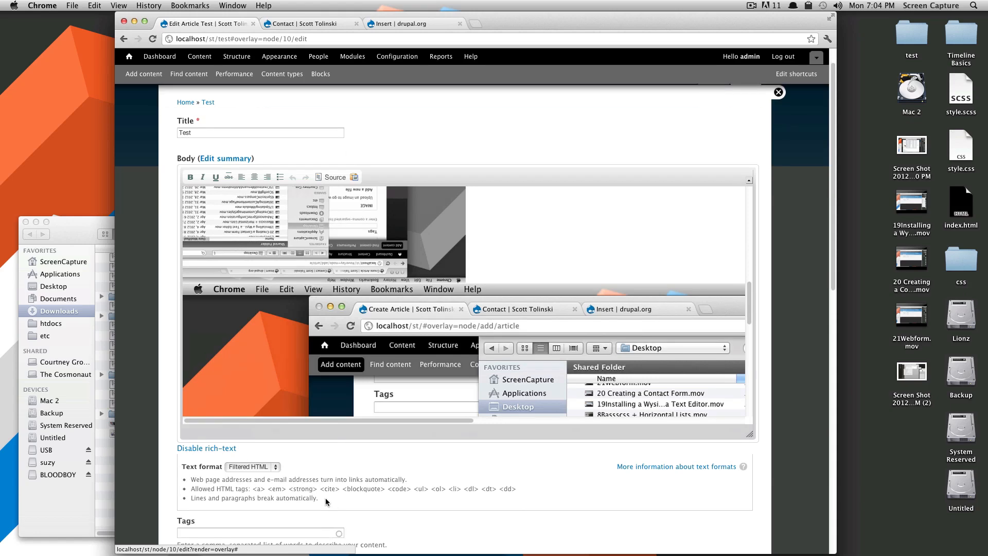
{"action": "left_click", "coordinate": [251, 467]}
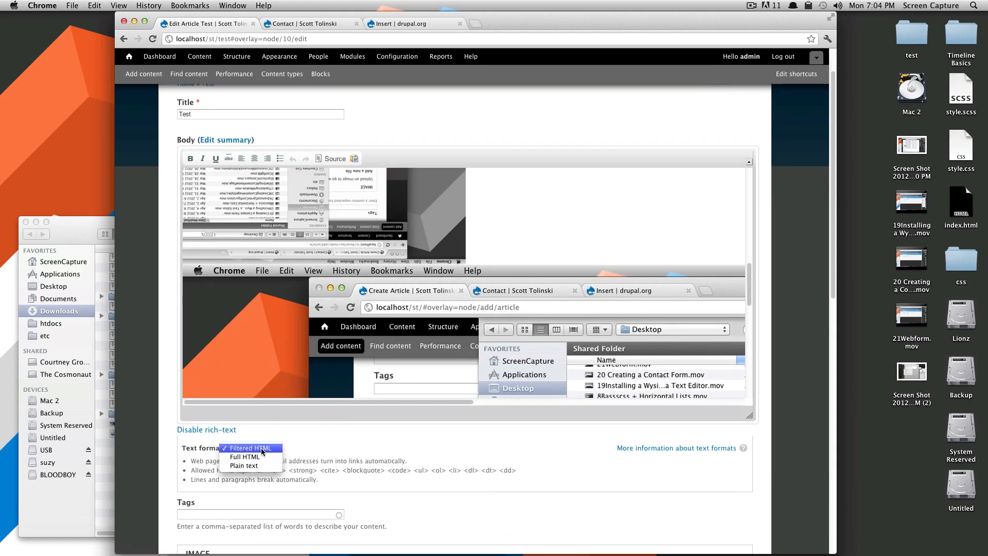
{"action": "left_click", "coordinate": [246, 456]}
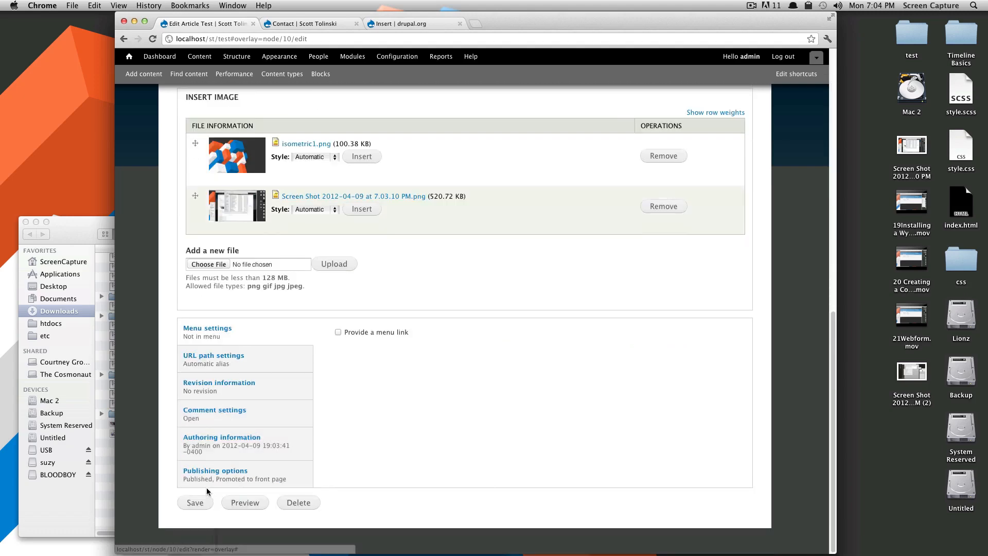
{"action": "left_click", "coordinate": [195, 503]}
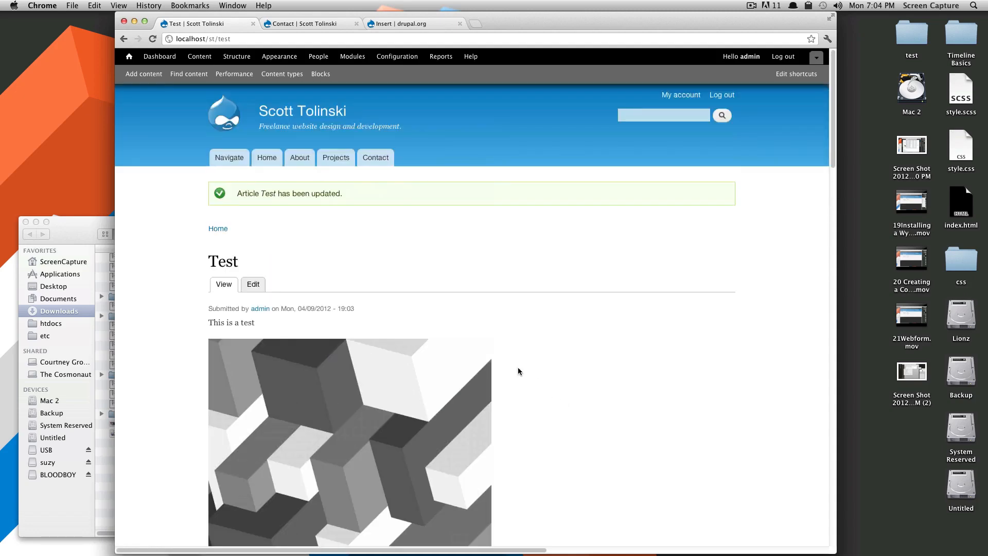
Reopen the Test article for editing and head to the site Configuration page.
{"action": "left_click", "coordinate": [253, 284]}
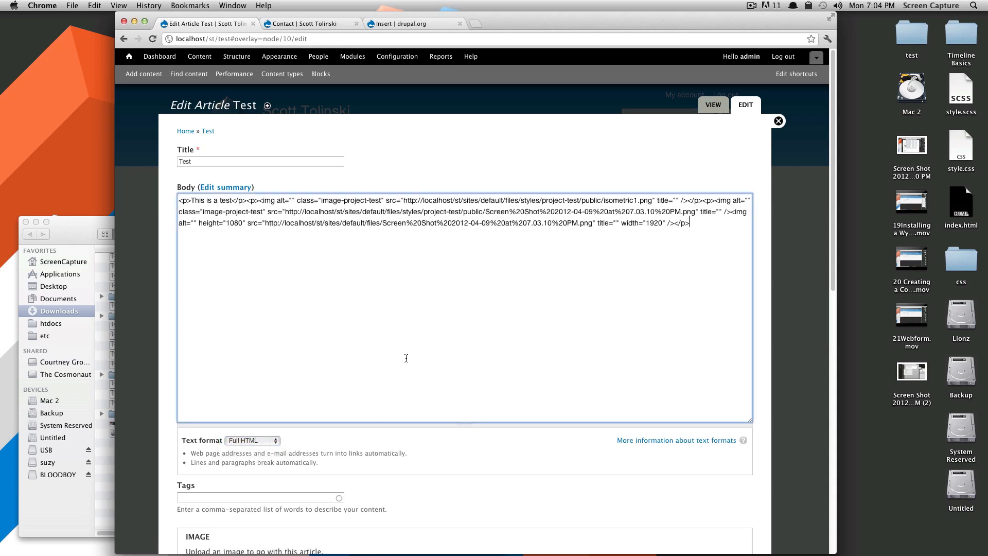
{"action": "mouse_move", "coordinate": [300, 380]}
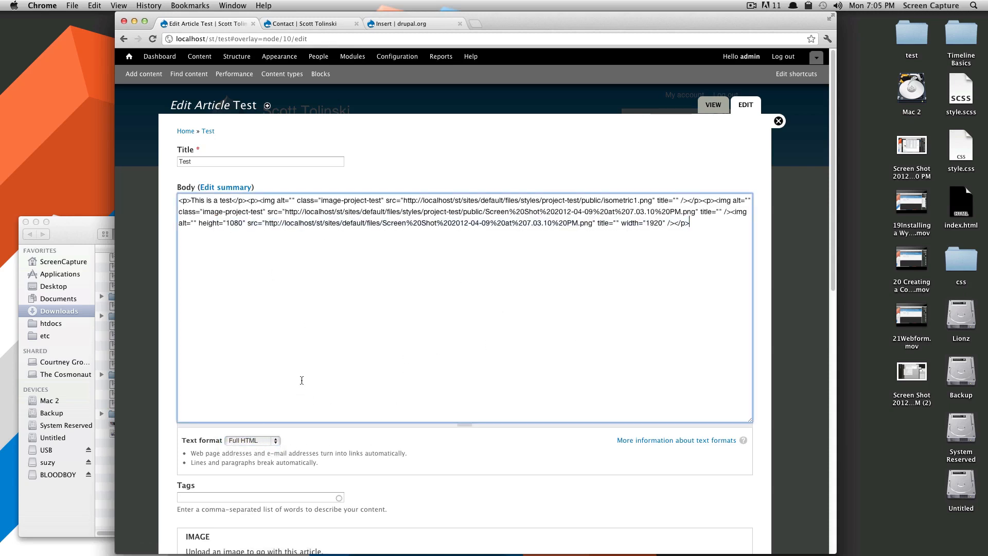
{"action": "scroll", "scroll_direction": "down", "scroll_amount": 3}
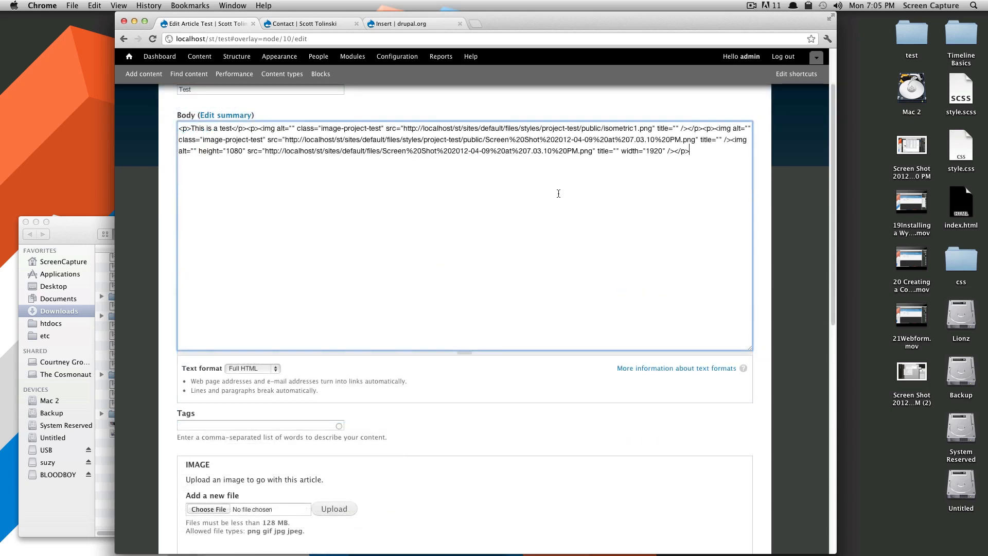
{"action": "mouse_move", "coordinate": [274, 375]}
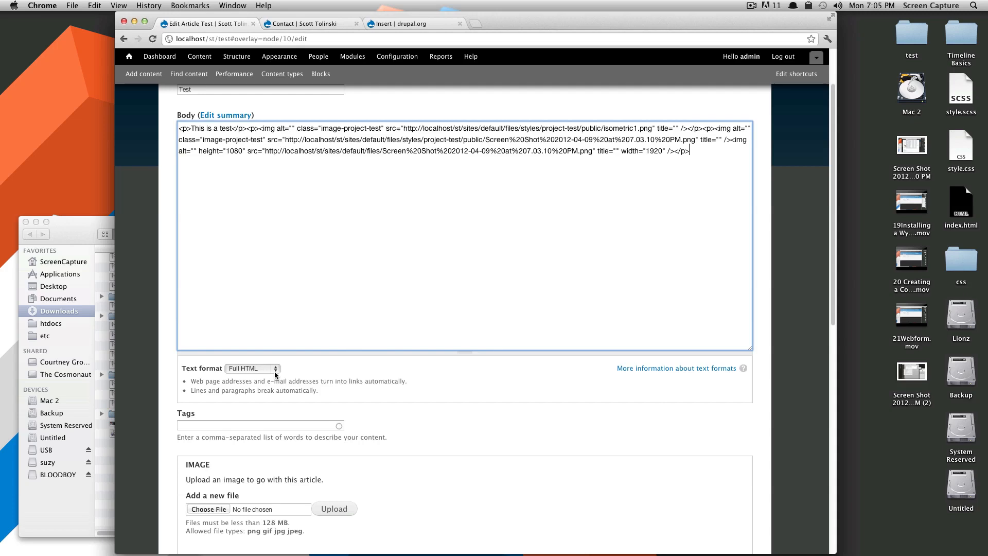
{"action": "scroll", "scroll_direction": "down", "scroll_amount": 3}
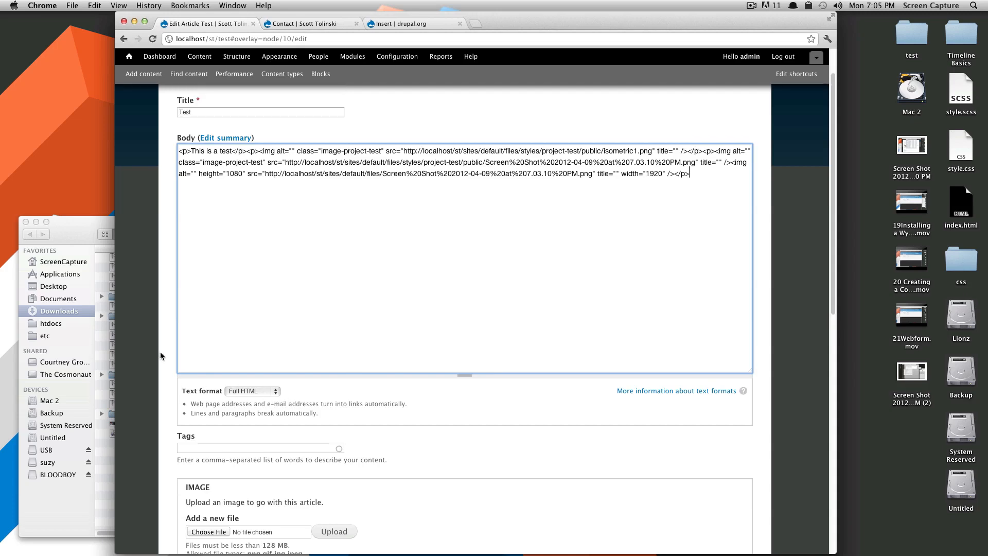
{"action": "left_click", "coordinate": [397, 55]}
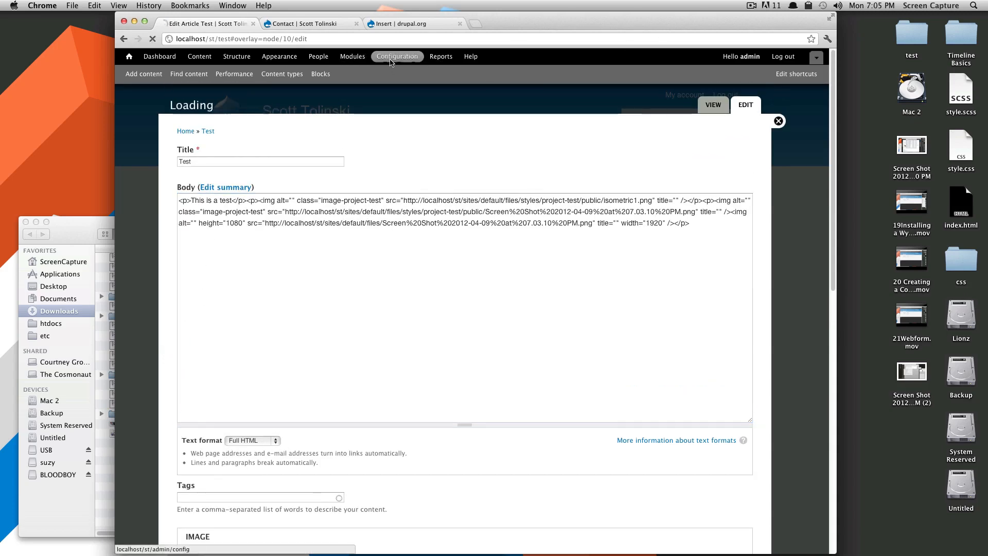
Assign CKEditor as the Wysiwyg profile editor for Full HTML and save.
{"action": "left_click", "coordinate": [397, 56]}
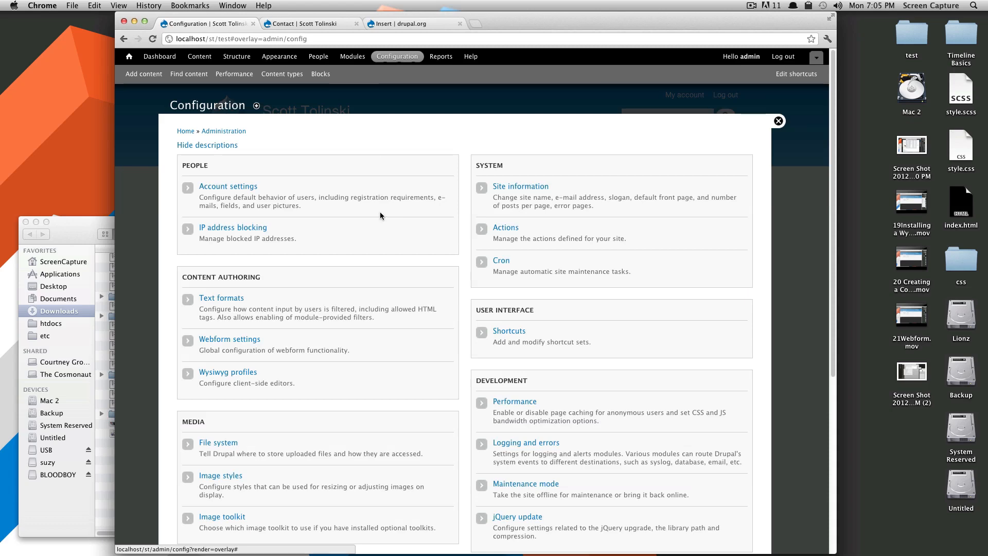
{"action": "scroll", "scroll_direction": "down", "scroll_amount": 3}
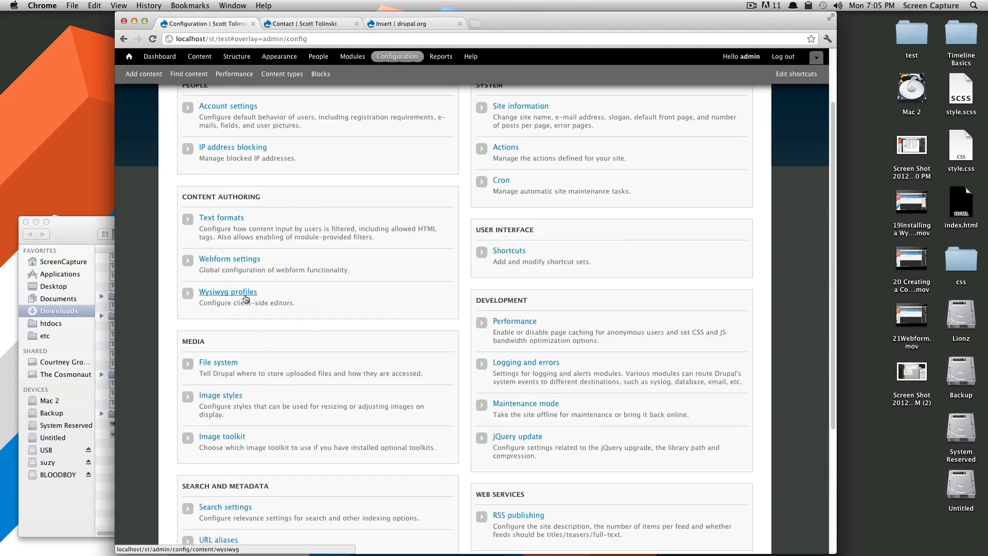
{"action": "left_click", "coordinate": [227, 291]}
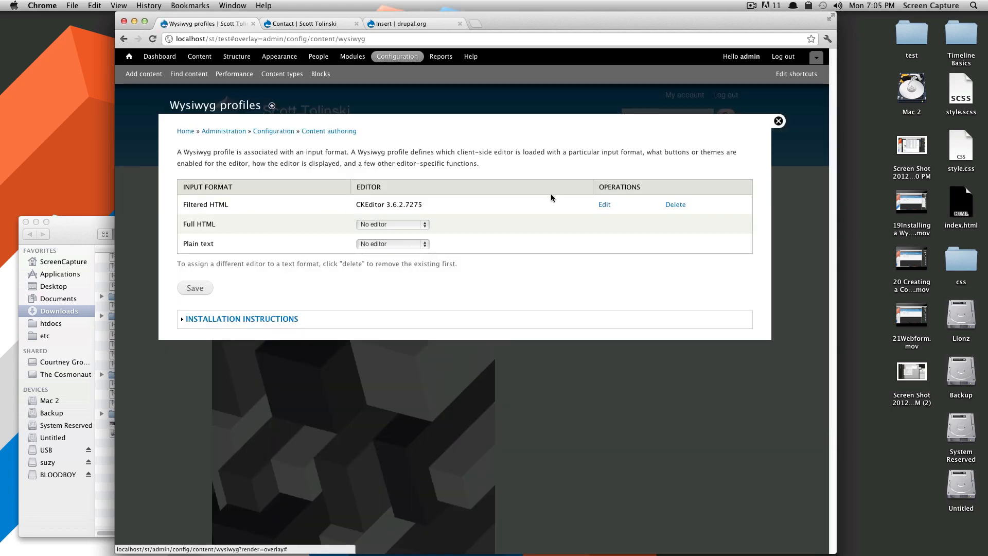
{"action": "left_click", "coordinate": [391, 225]}
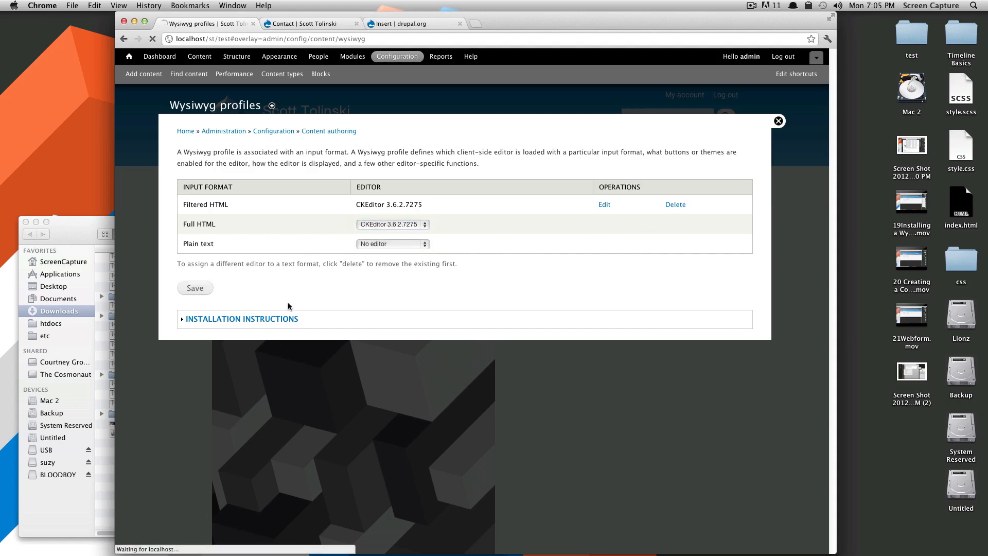
{"action": "left_click", "coordinate": [393, 223]}
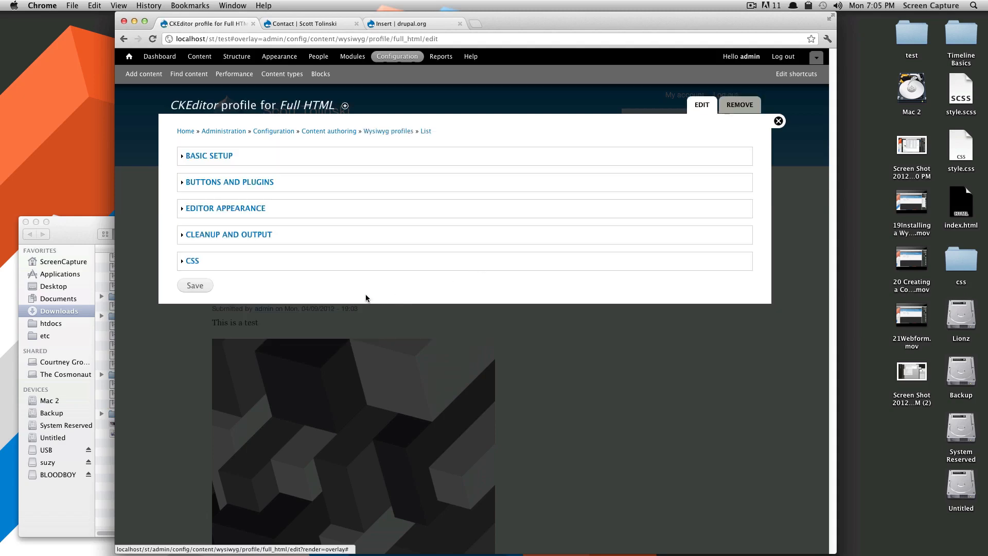
Enable the Bold button under Buttons and plugins and return to the article.
{"action": "left_click", "coordinate": [229, 183]}
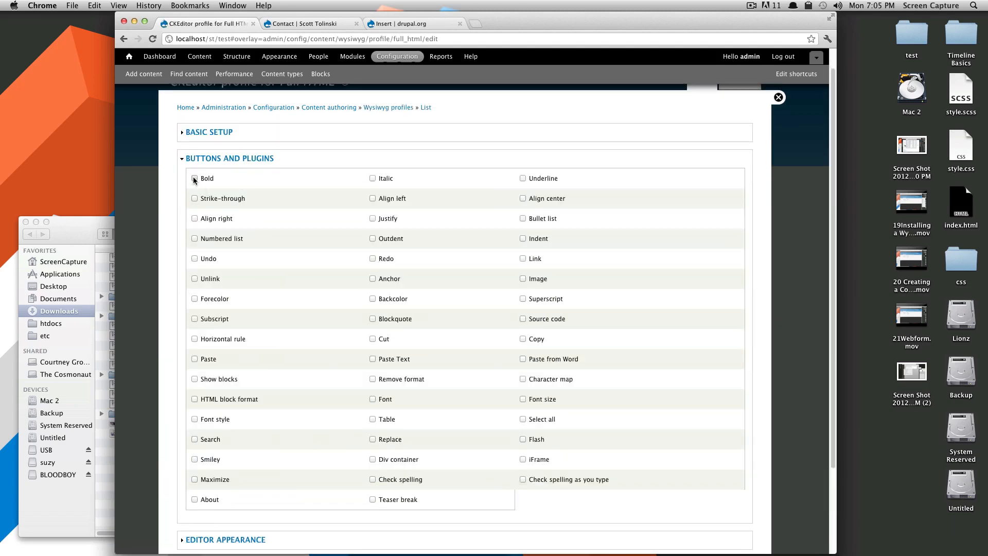
{"action": "left_click", "coordinate": [194, 179]}
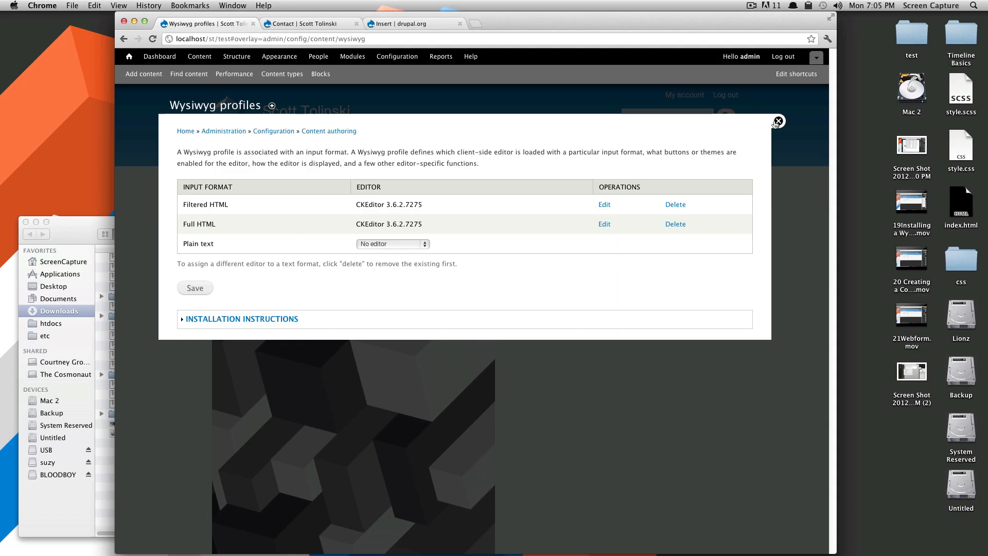
{"action": "left_click", "coordinate": [778, 121]}
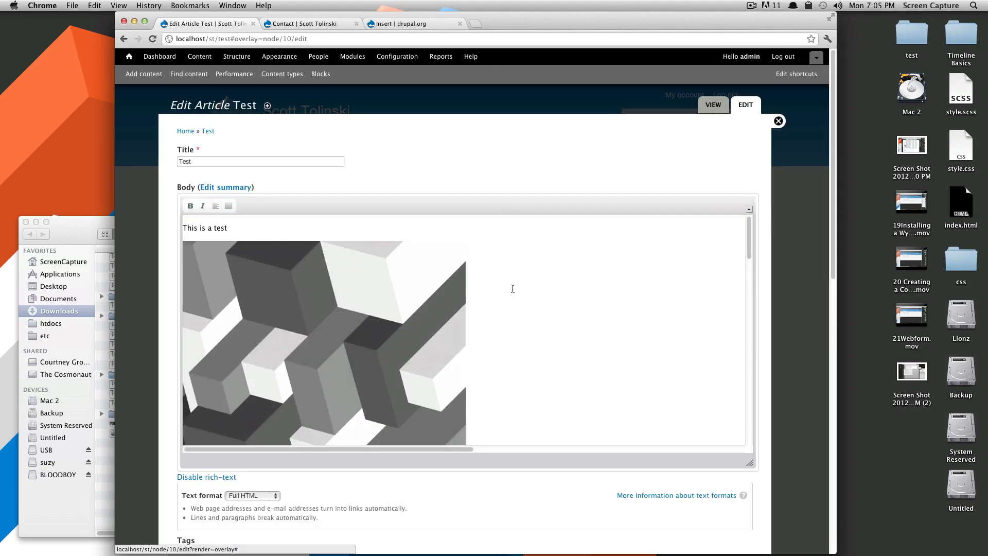
{"action": "scroll", "scroll_direction": "down", "scroll_amount": 3}
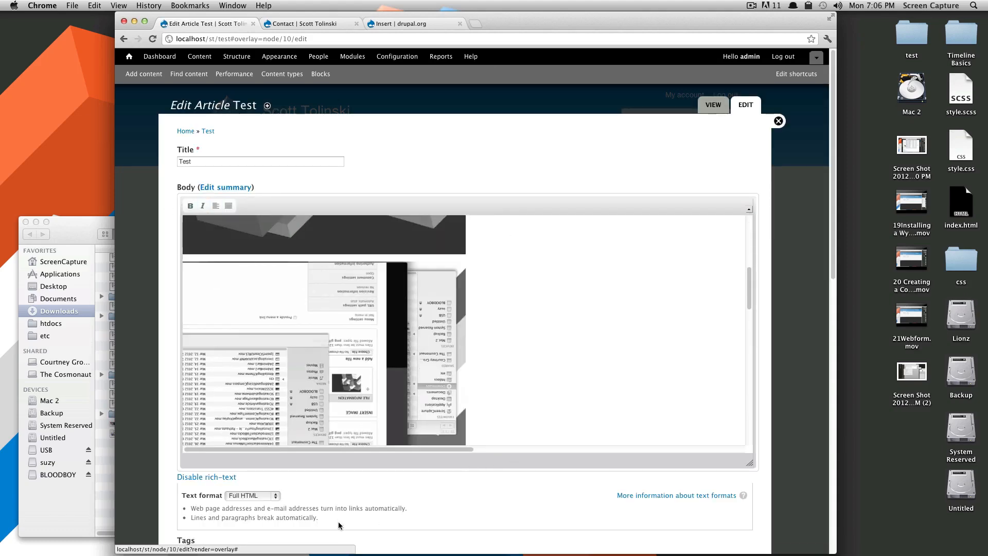
{"action": "scroll", "scroll_direction": "down", "scroll_amount": 3}
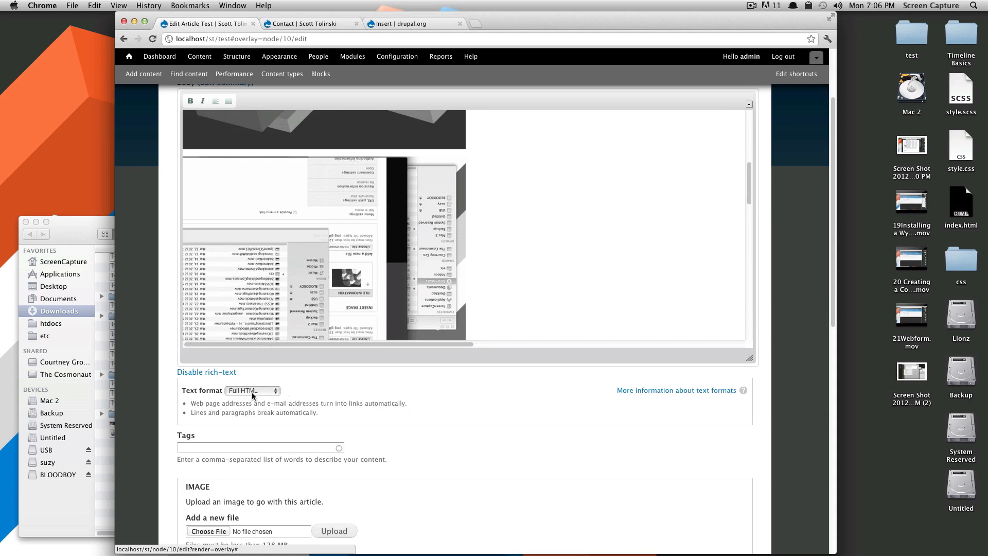
{"action": "left_click", "coordinate": [251, 390]}
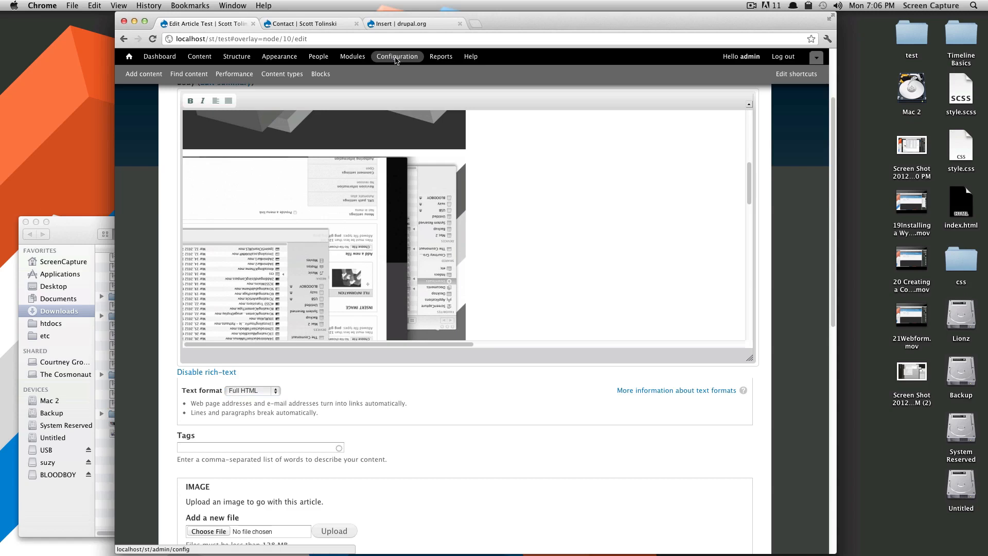
Save Full HTML above Filtered HTML in Text formats, then go to Add content.
{"action": "left_click", "coordinate": [397, 55]}
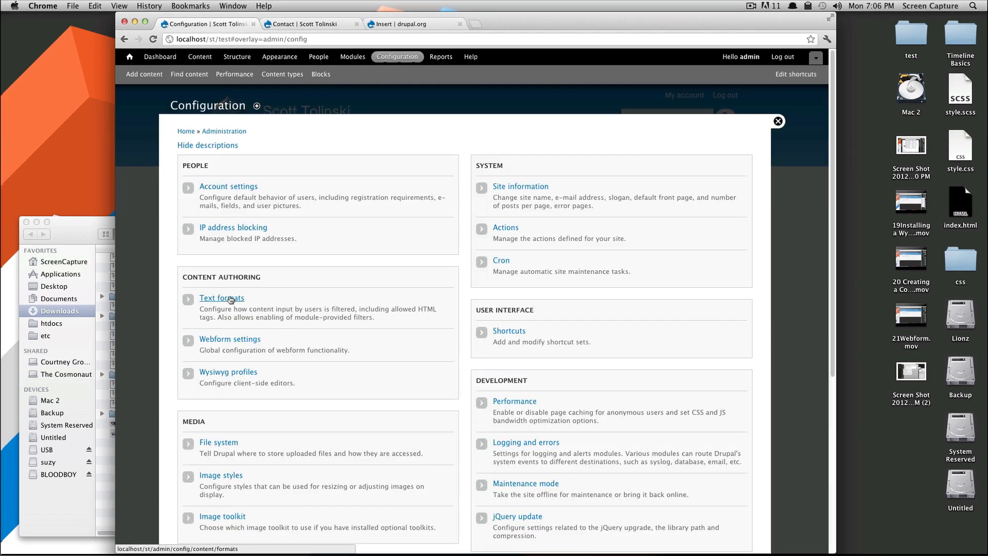
{"action": "left_click", "coordinate": [221, 297]}
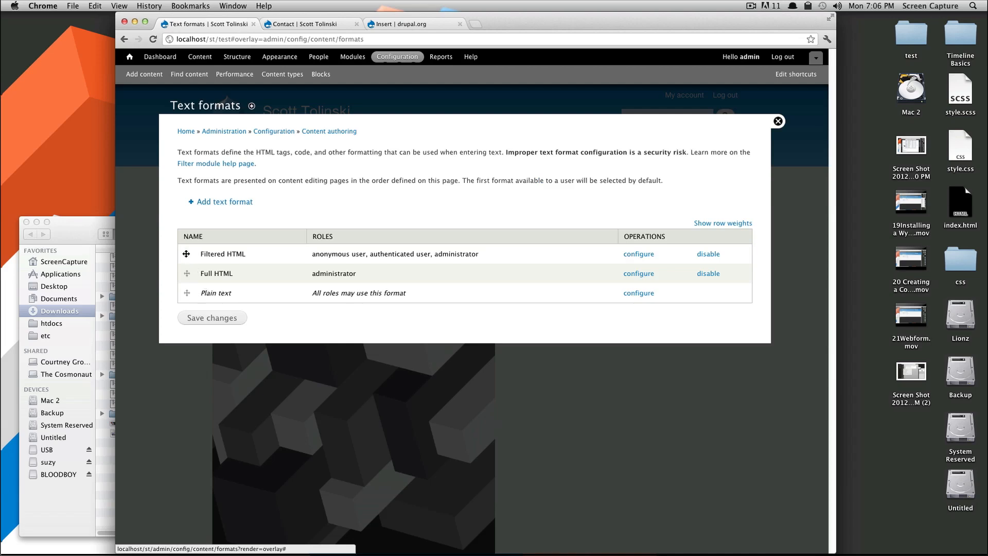
{"action": "mouse_move", "coordinate": [186, 274]}
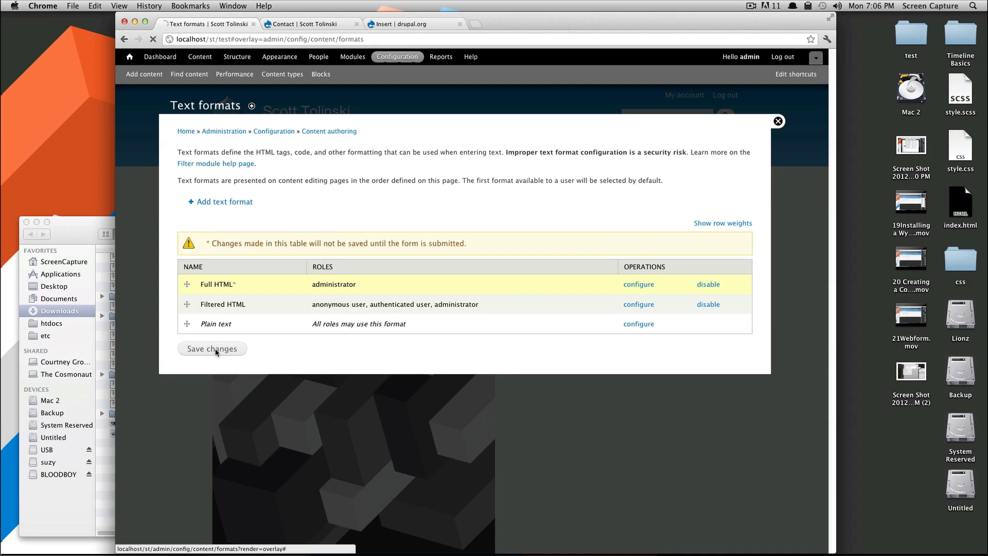
{"action": "left_click", "coordinate": [212, 349]}
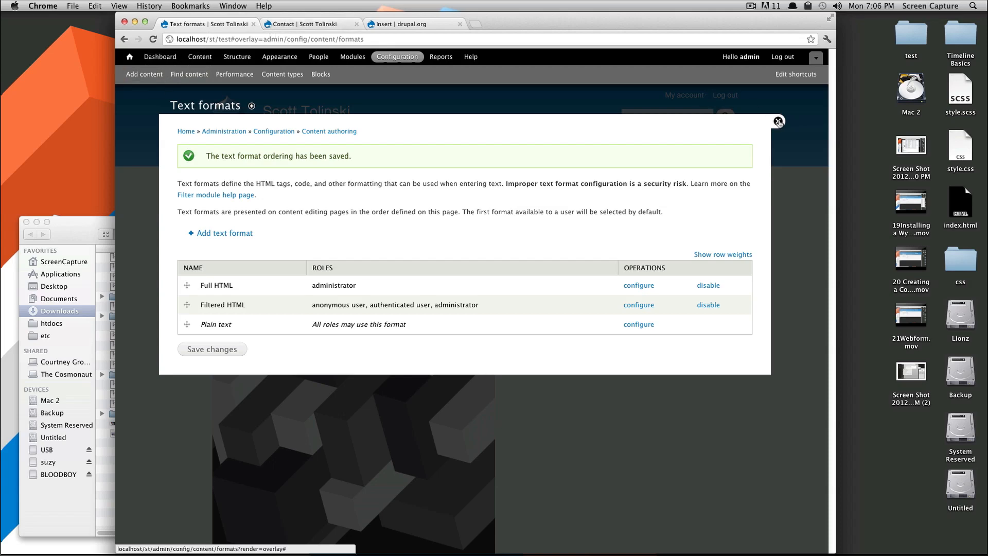
{"action": "left_click", "coordinate": [144, 75]}
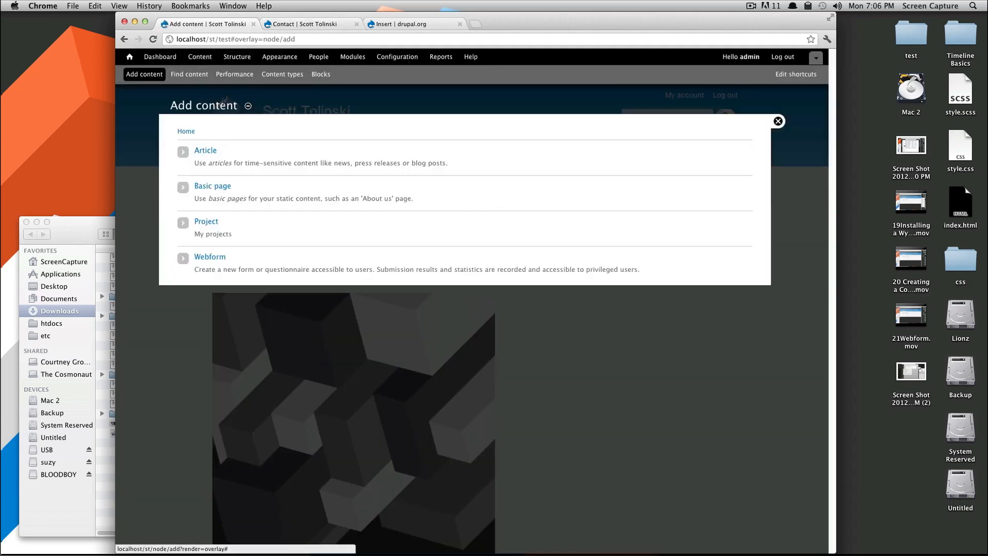
Create an article with an uploaded screenshot inserted at project-test style and save it.
{"action": "left_click", "coordinate": [206, 151]}
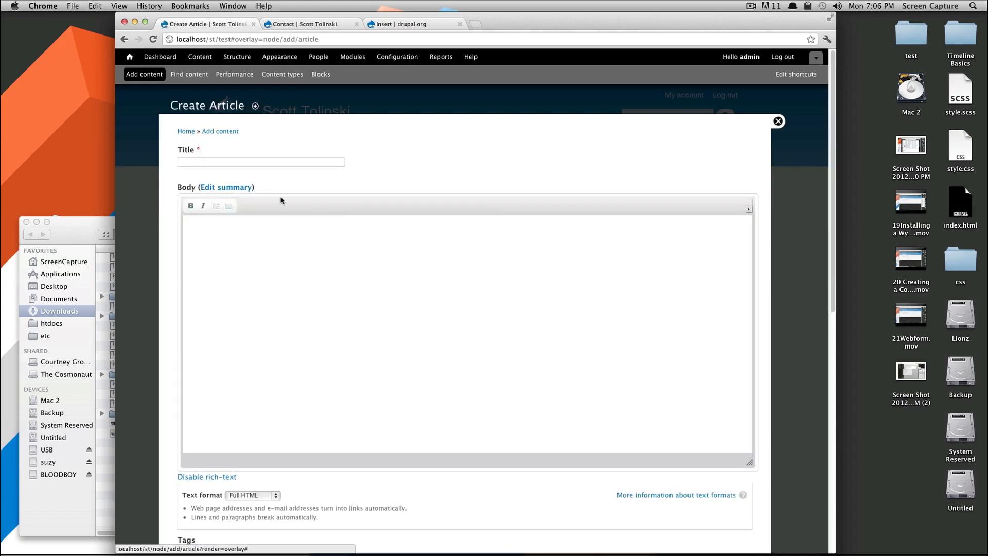
{"action": "type", "text": "asdf"}
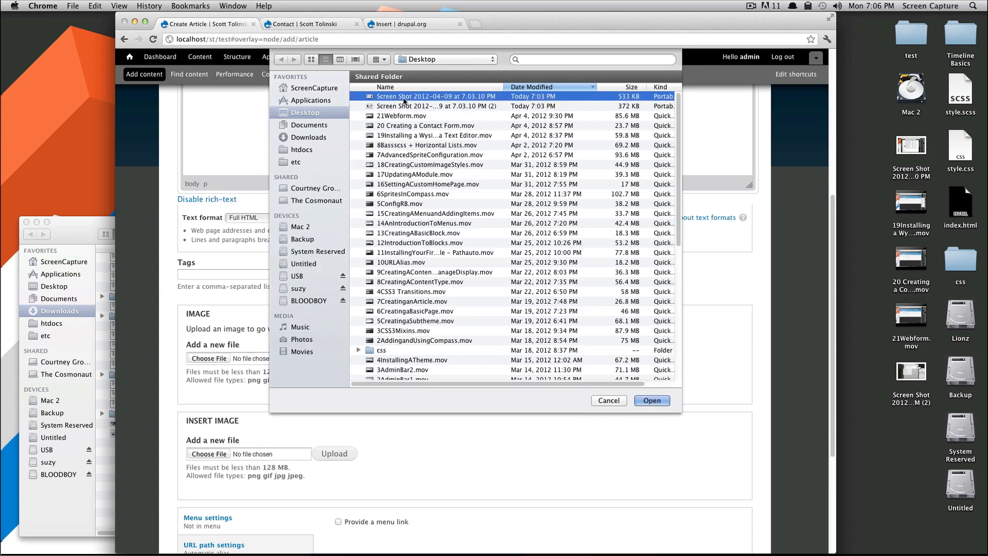
{"action": "left_click", "coordinate": [652, 400]}
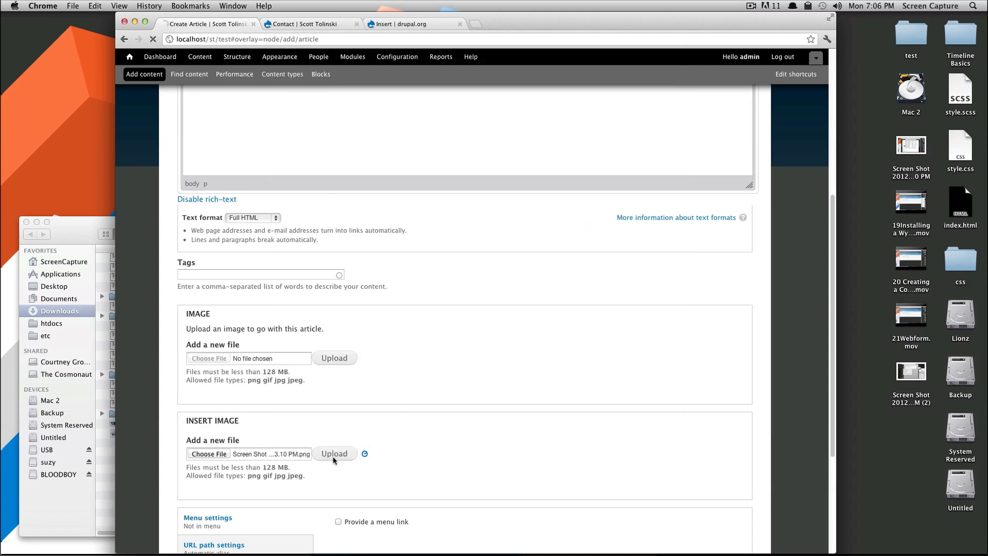
{"action": "left_click", "coordinate": [333, 453]}
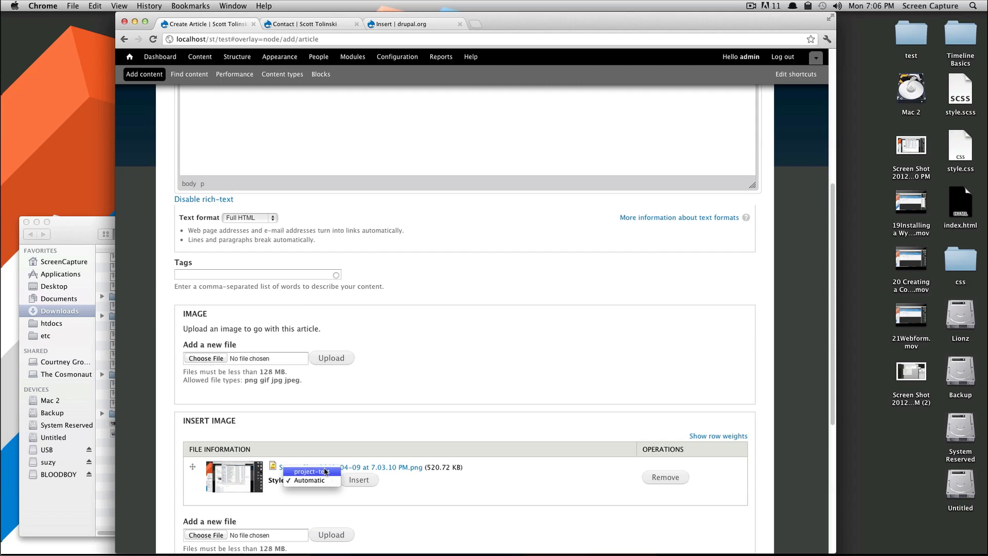
{"action": "left_click", "coordinate": [360, 479]}
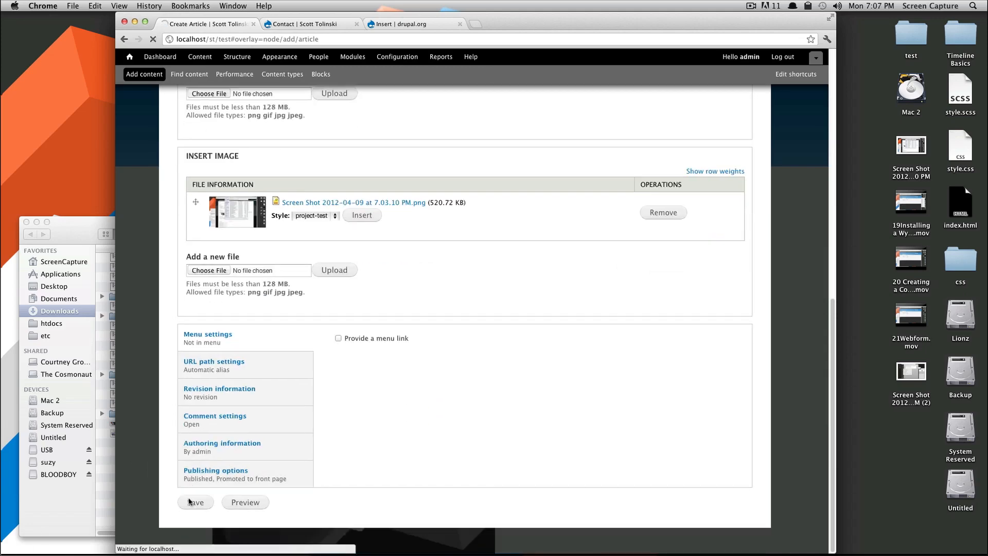
{"action": "left_click", "coordinate": [195, 502]}
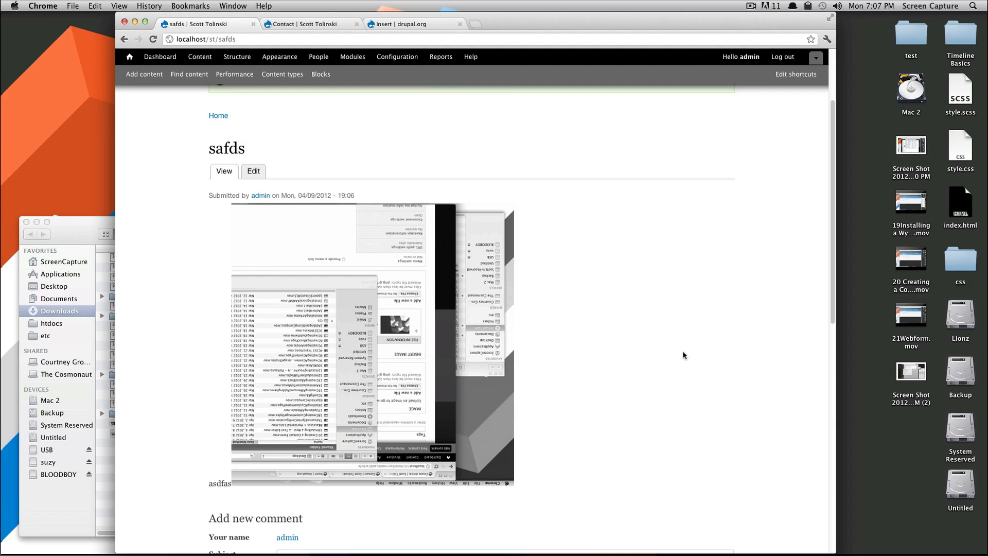
{"action": "mouse_move", "coordinate": [616, 304]}
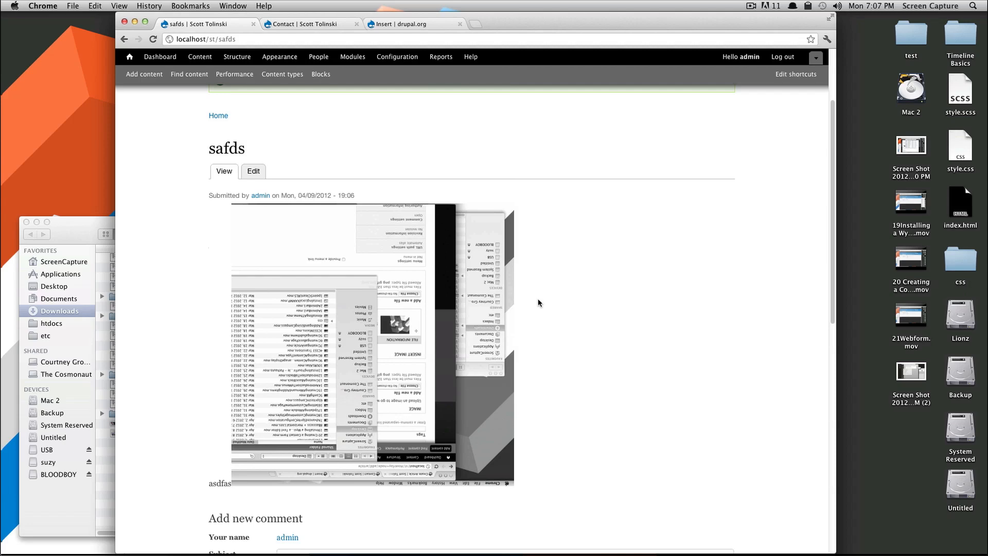
{"action": "mouse_move", "coordinate": [500, 310]}
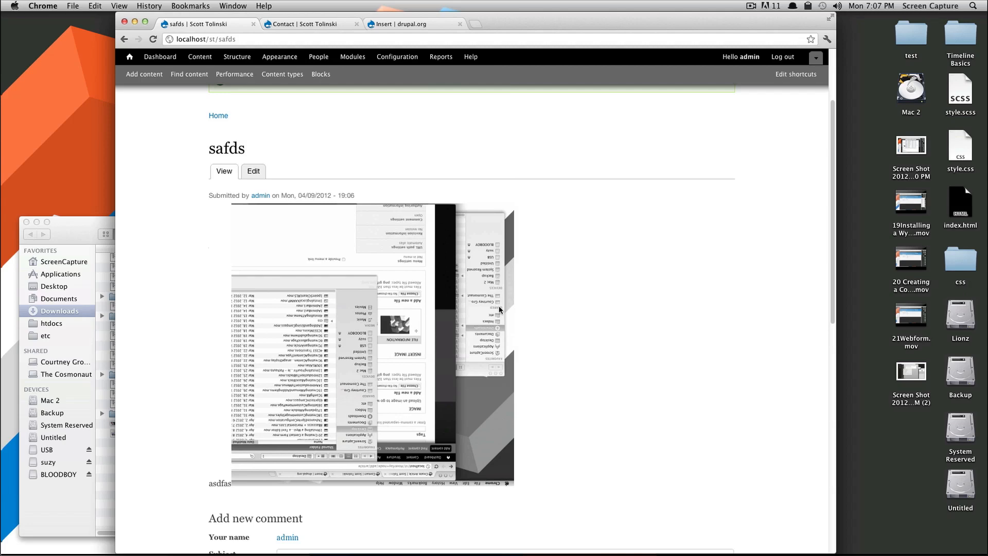